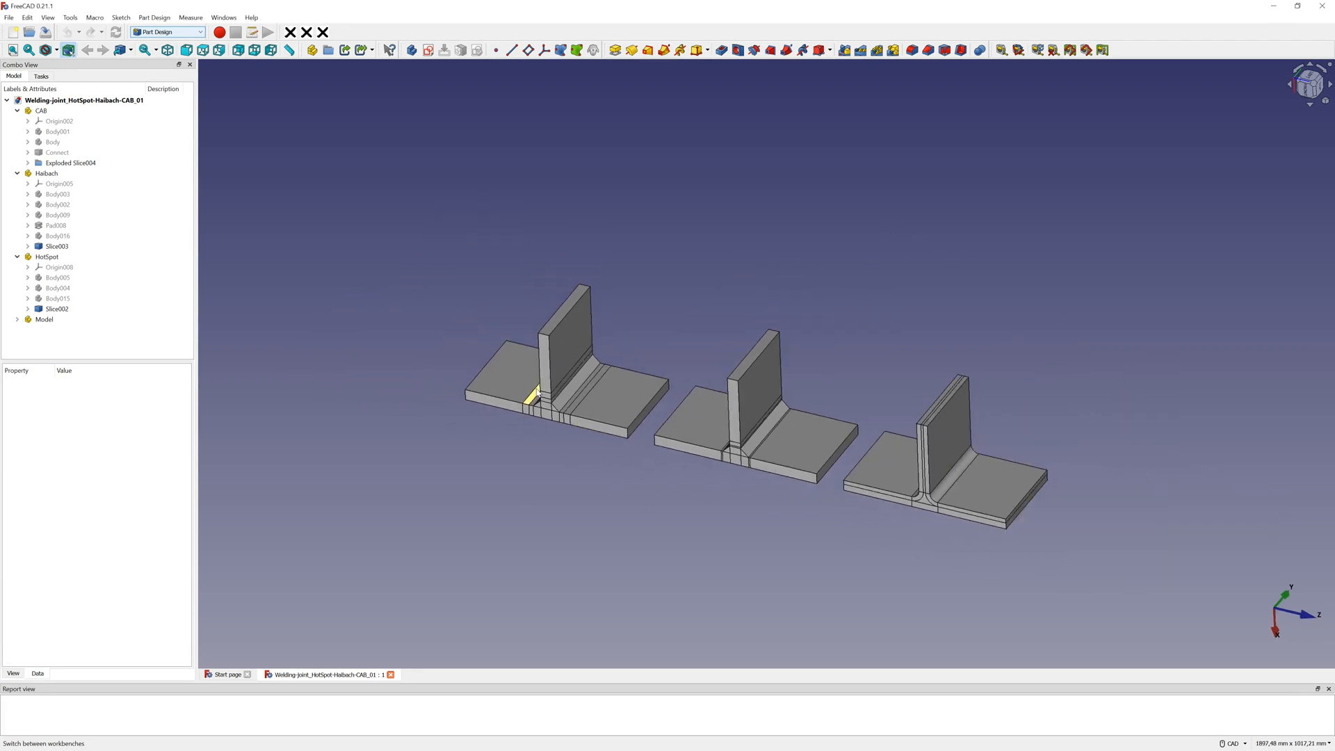
Measure distances between weld-toe vertices on the first two T-joint models, then close measuring
scroll("down", 3)
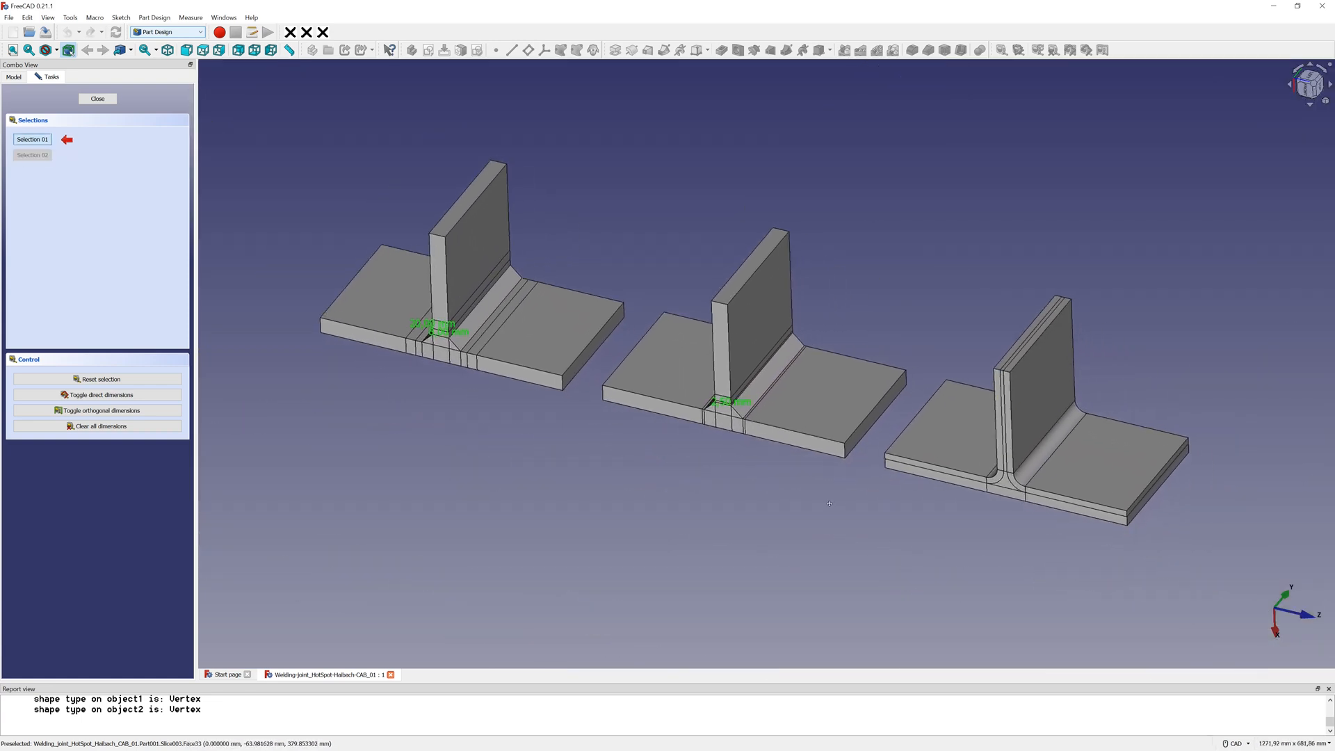
left_click(97, 98)
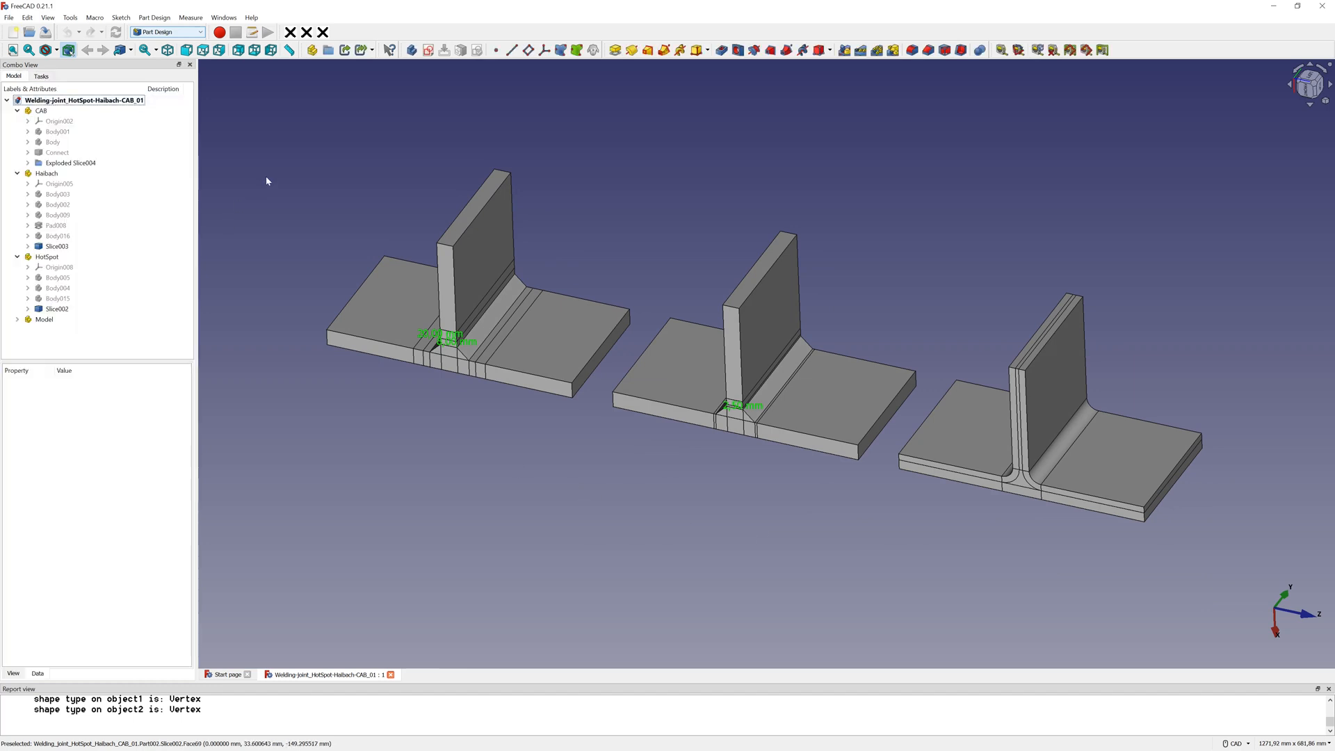
mouse_move(1109, 119)
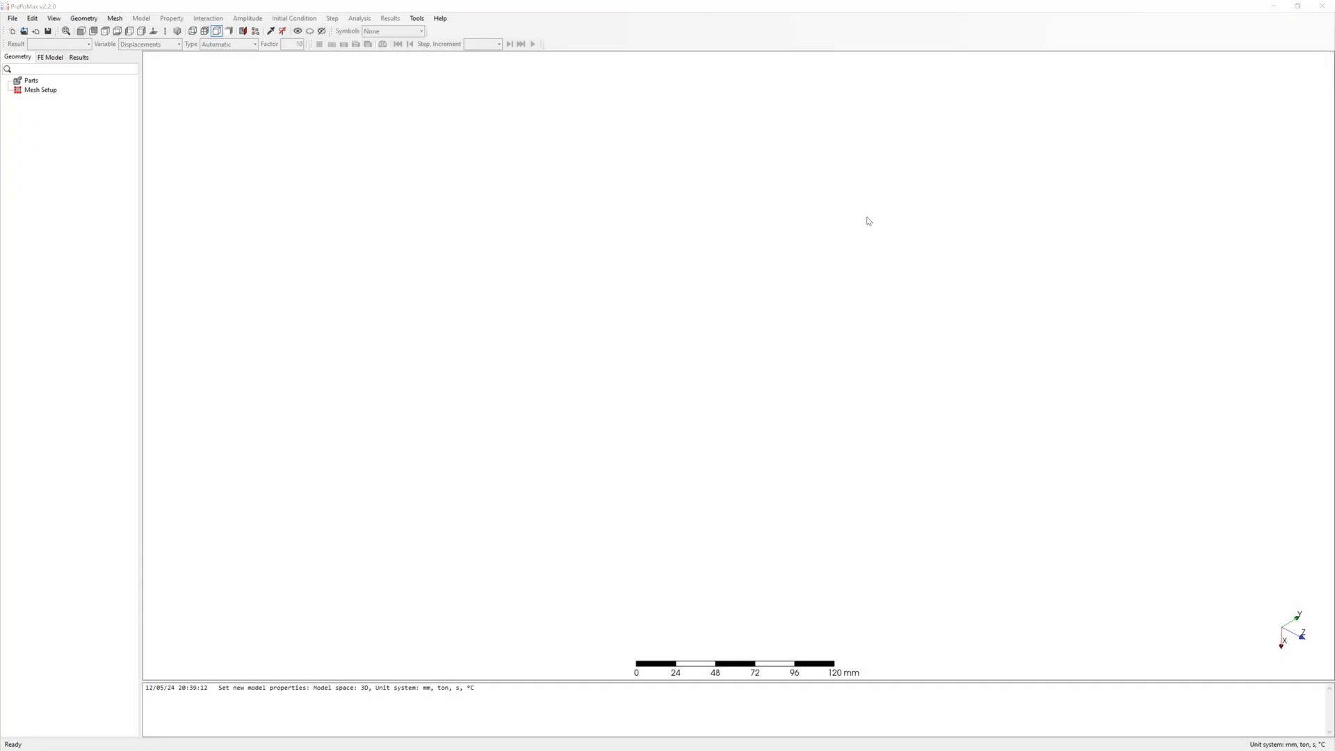
mouse_move(41, 67)
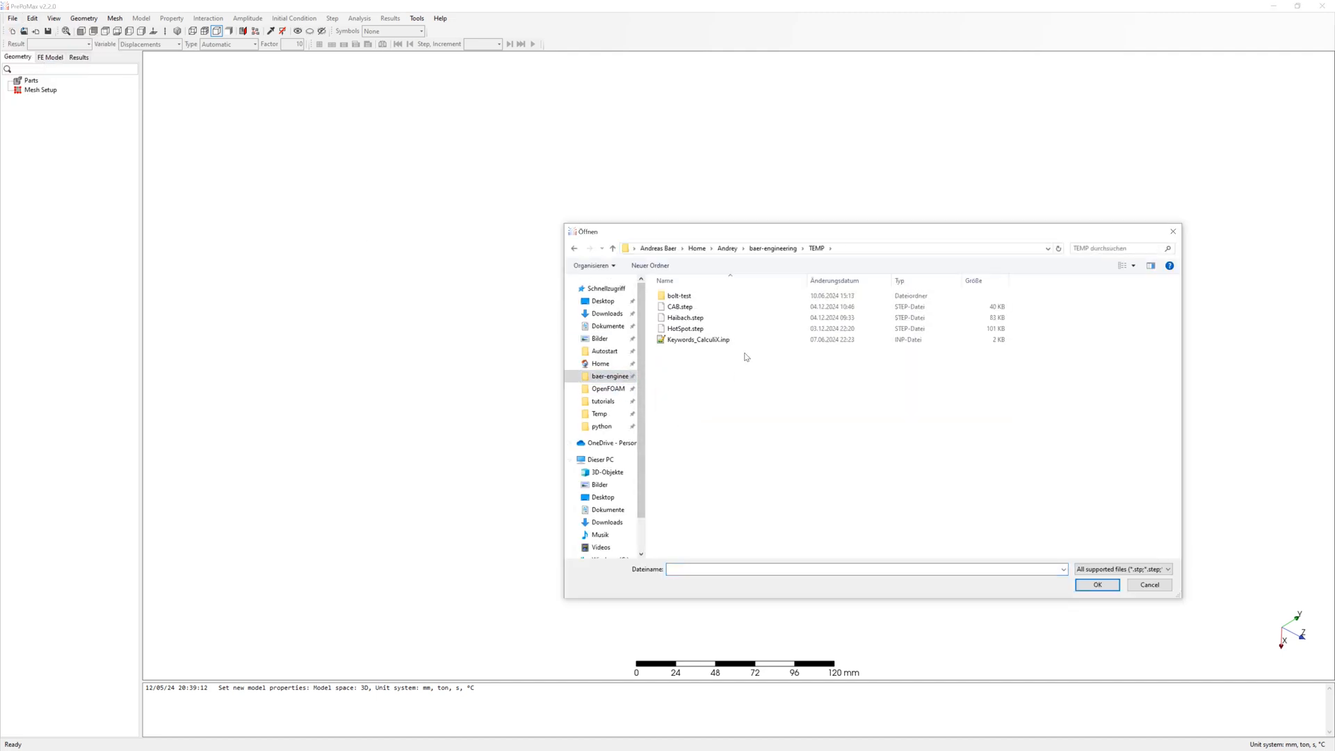
Import the welded T-joint STEP file, yielding 15 solid parts
left_click(1096, 584)
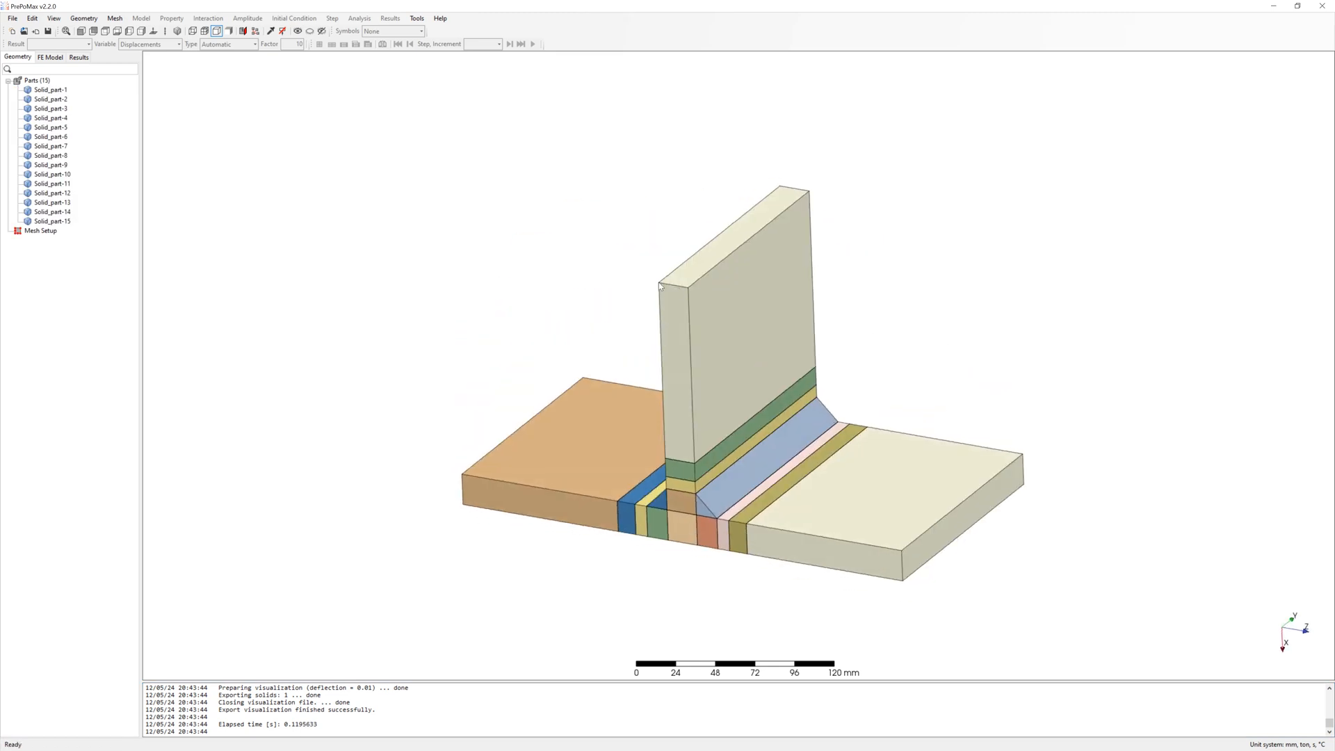
Combine all parts into one compound and start an advanced meshing-parameters item on whole parts
right_click(52, 220)
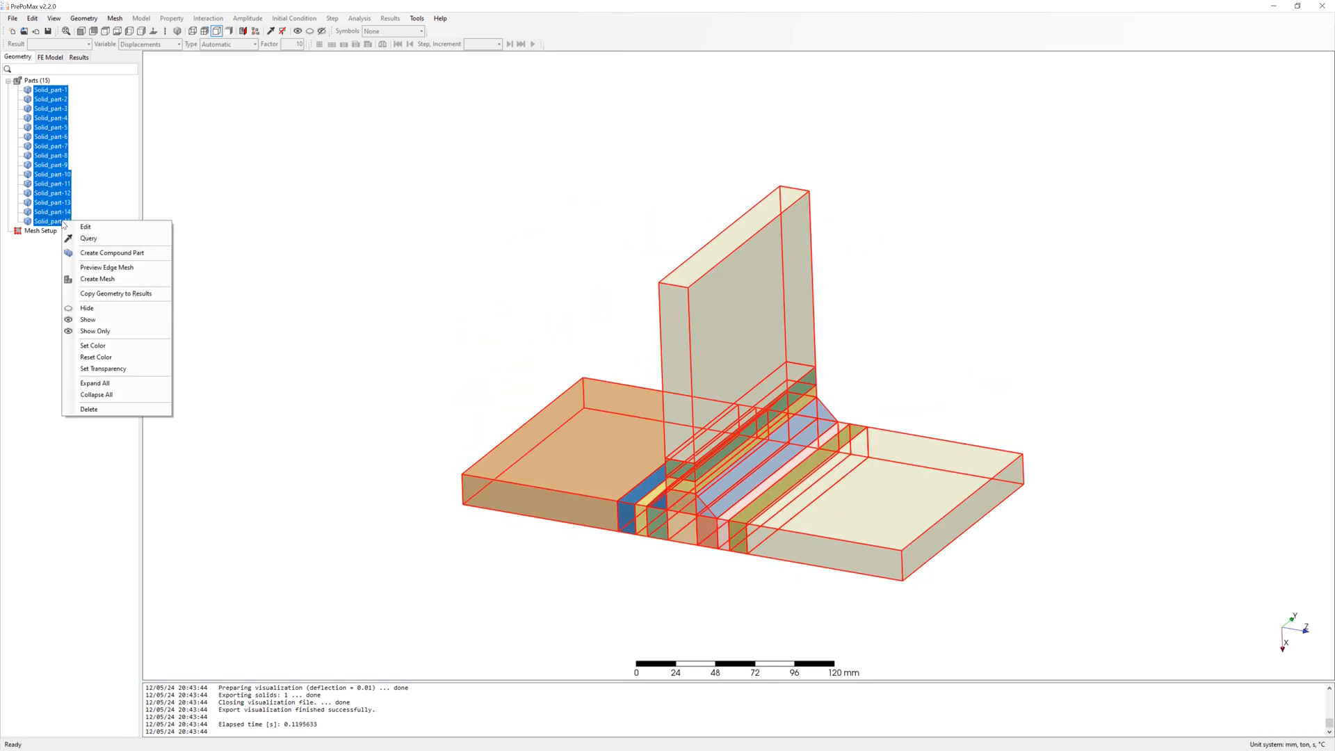
left_click(111, 251)
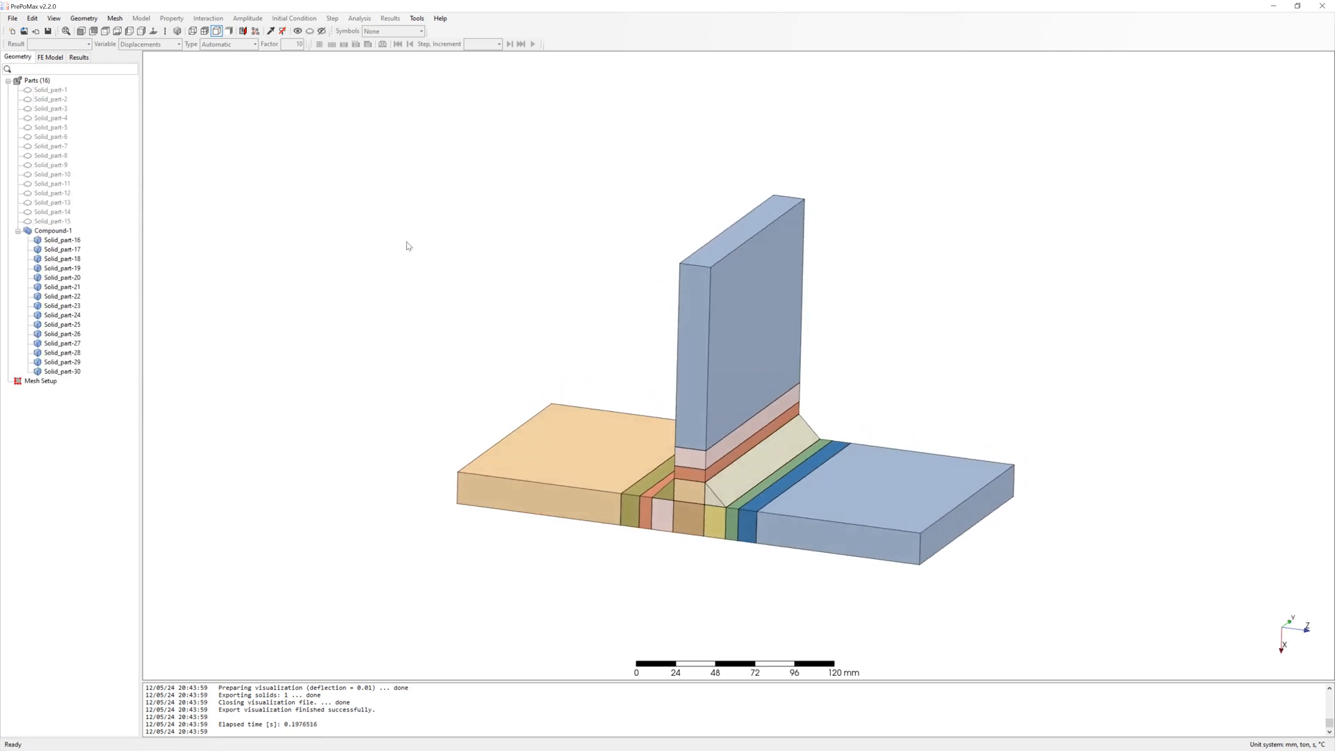
left_click(114, 18)
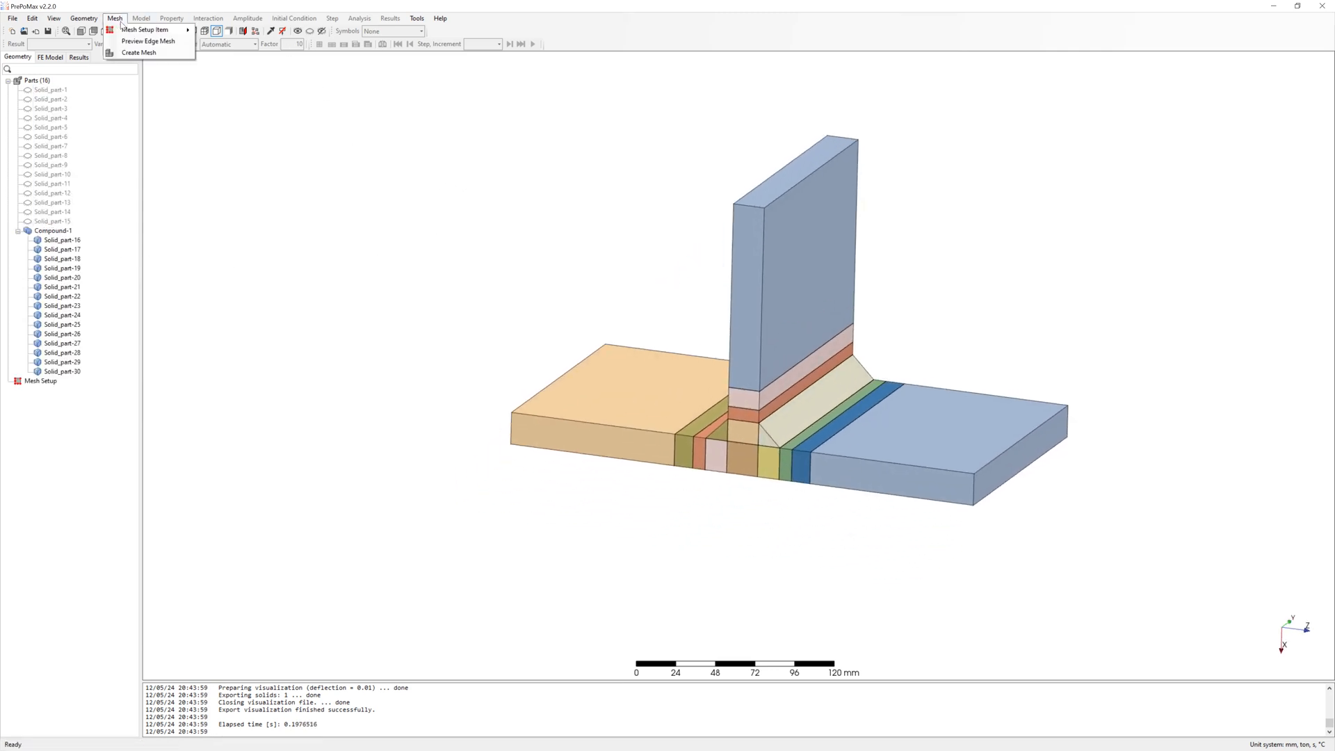
left_click(139, 52)
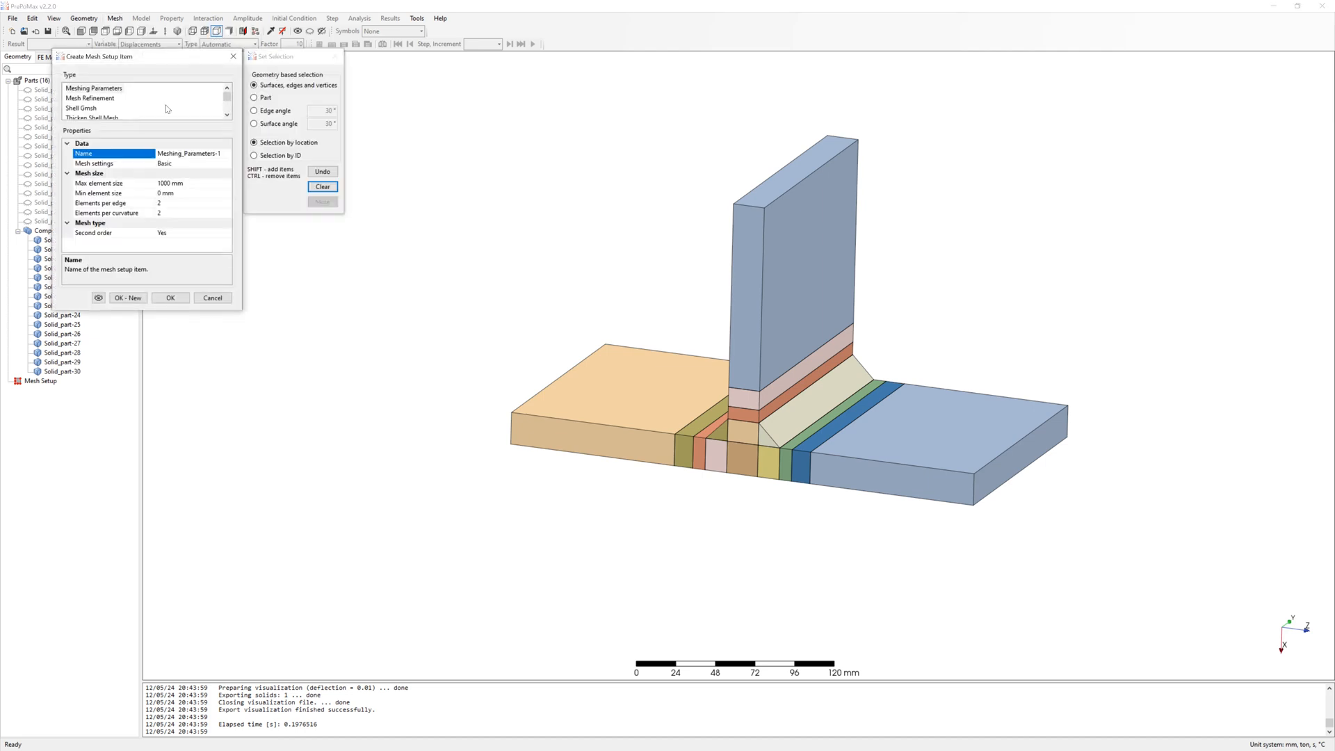
left_click(254, 97)
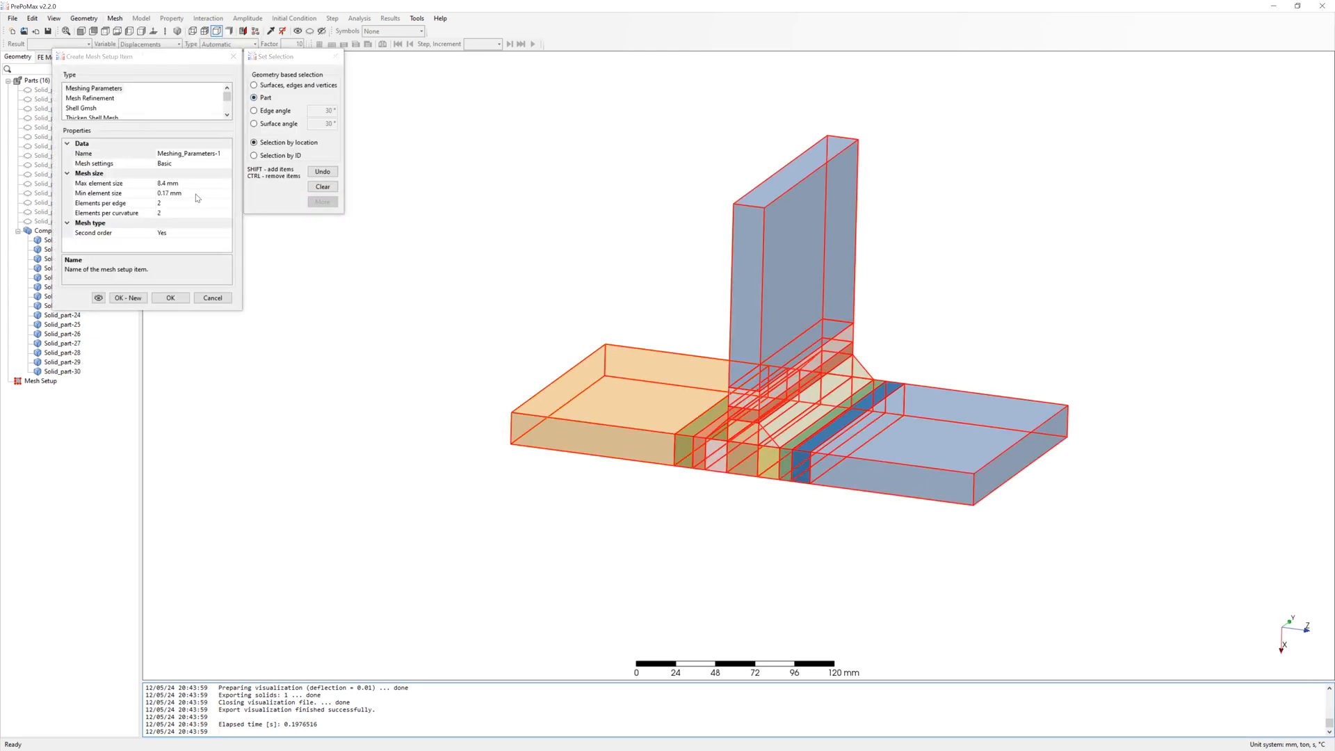
left_click(226, 163)
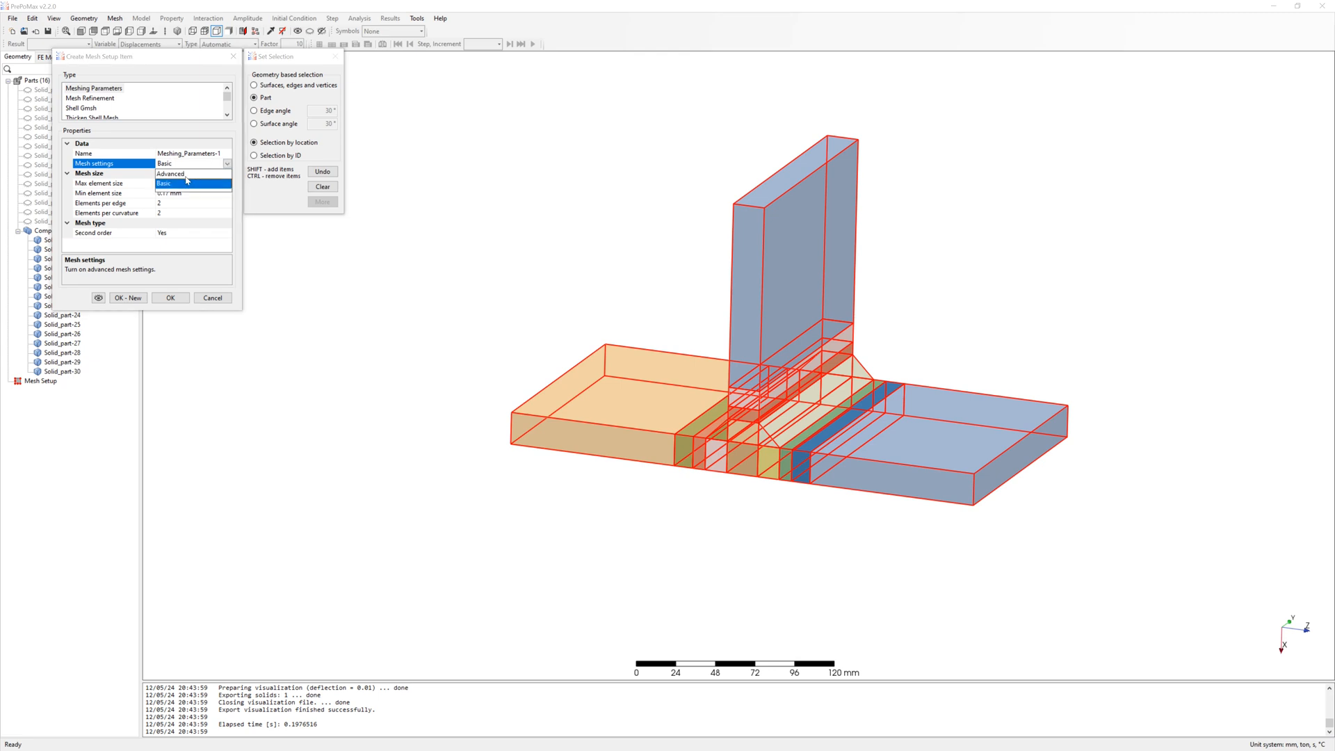
left_click(172, 174)
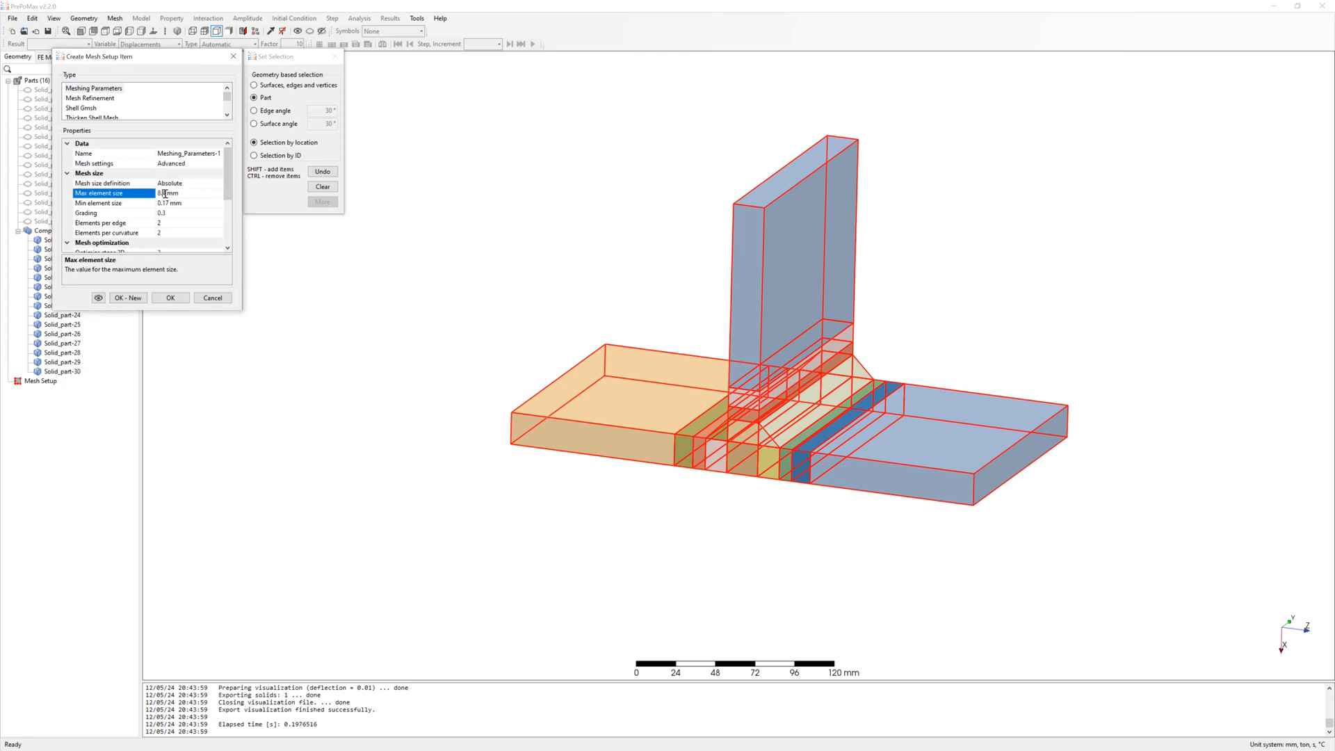
Set 8 mm minimum element size with merged parts, then add a transfinite mesh
left_click(98, 202)
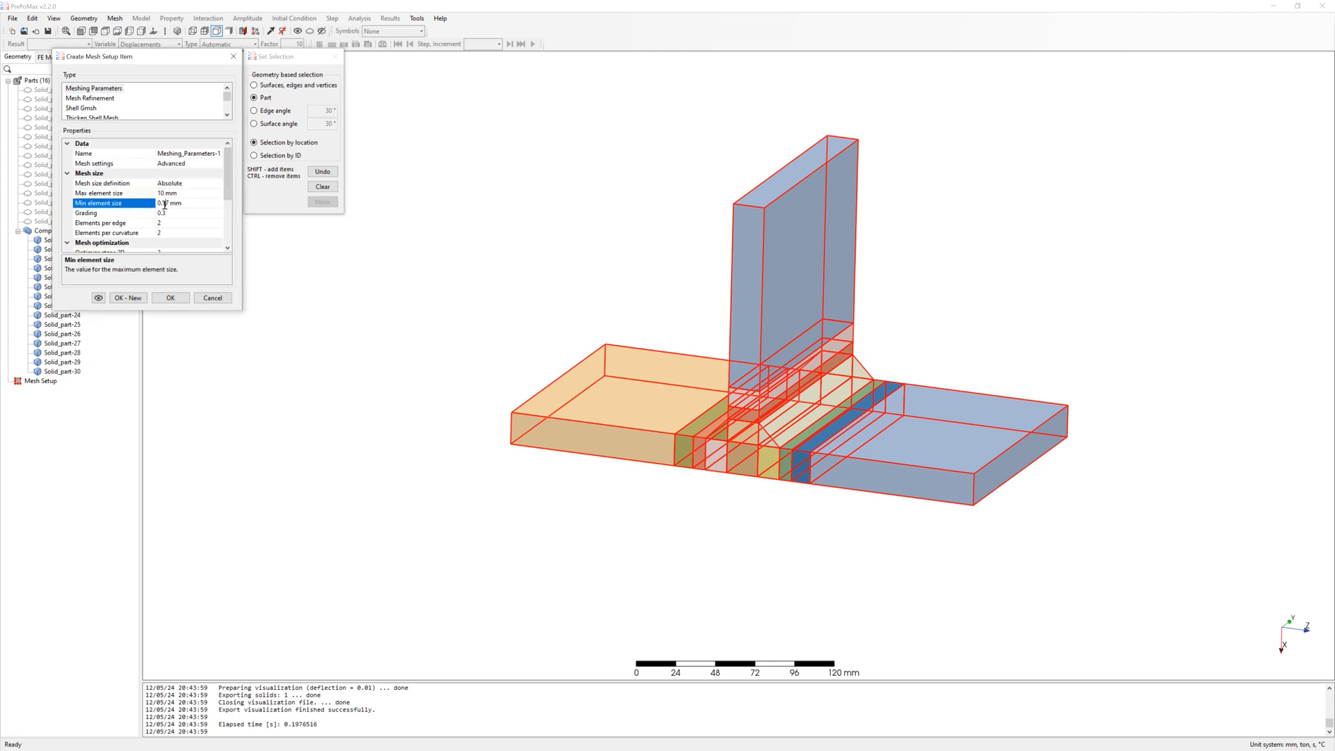
type("8")
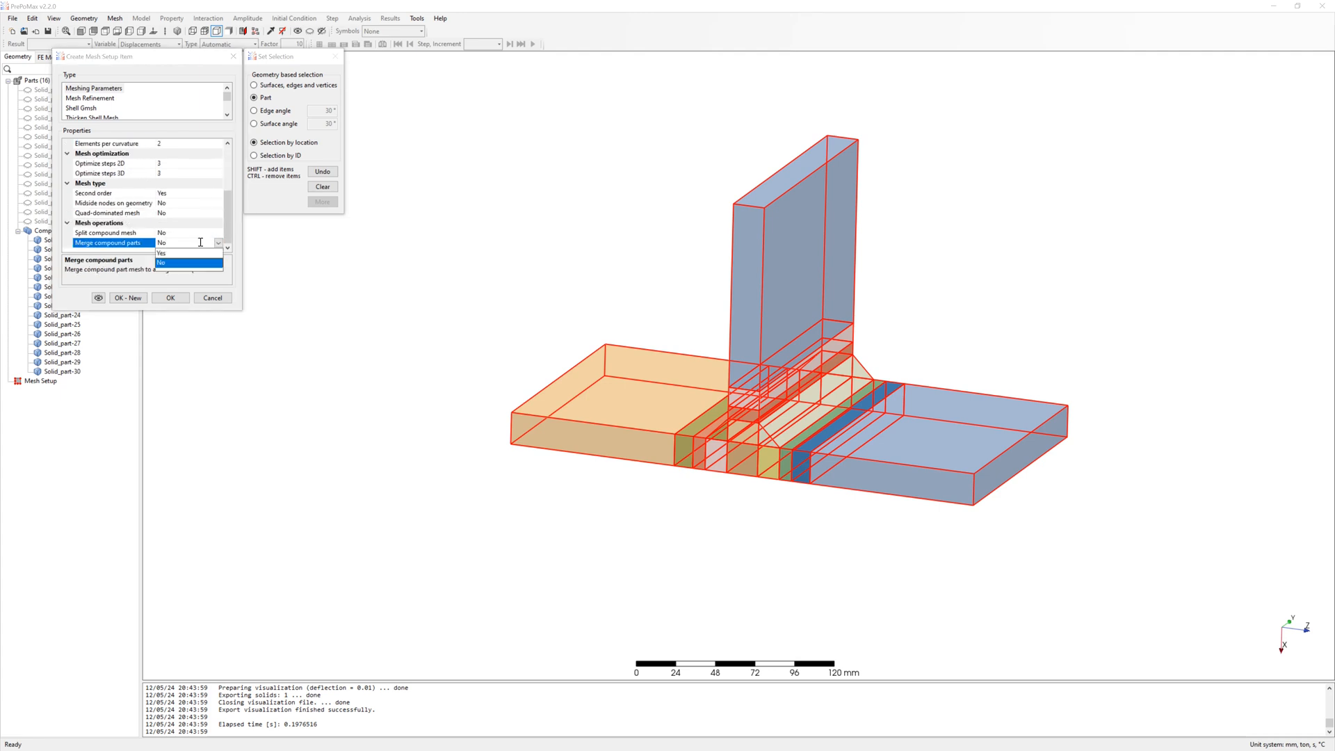
left_click(160, 253)
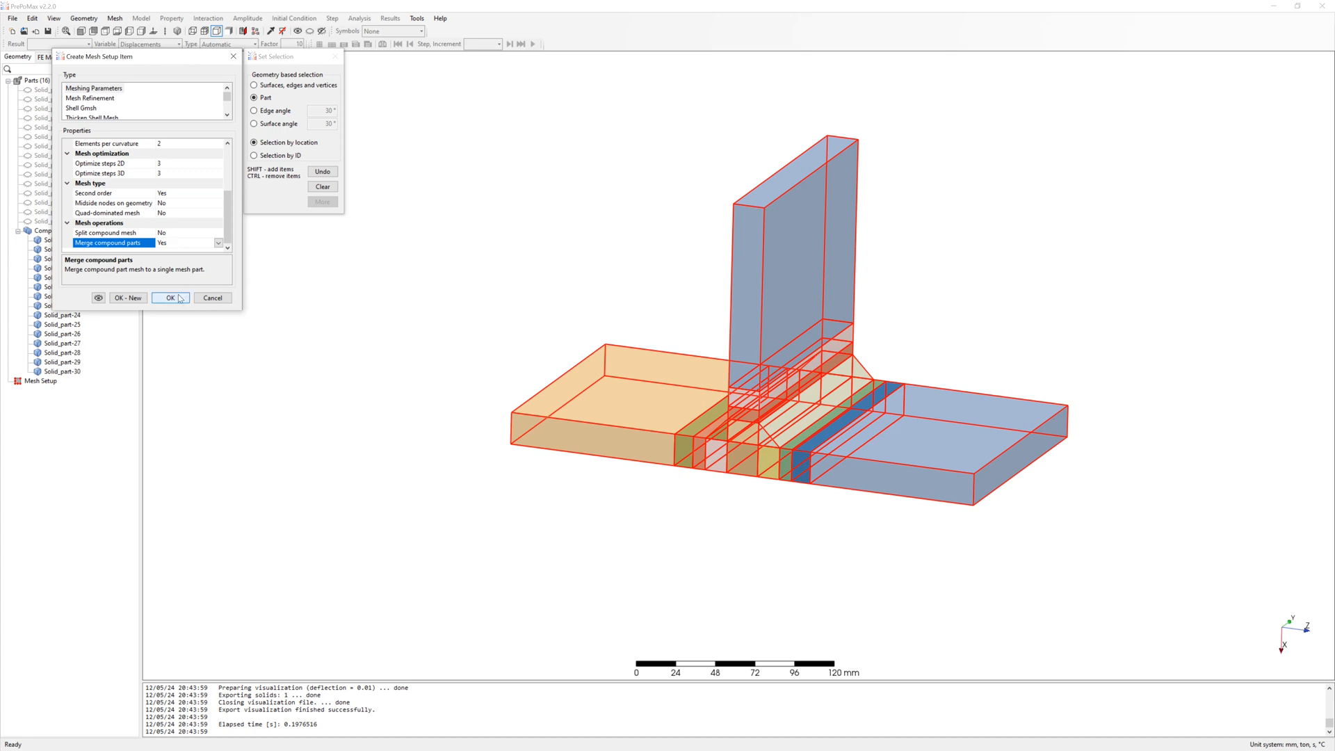
left_click(170, 297)
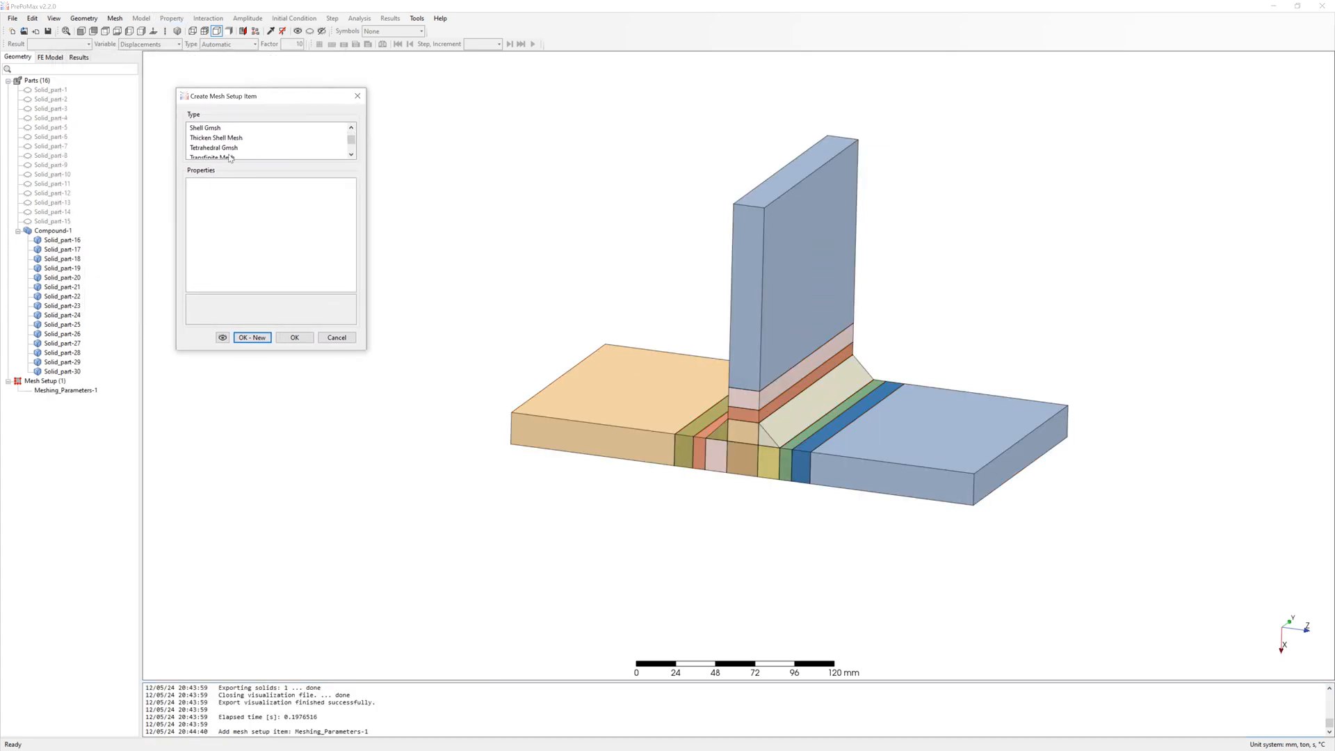
left_click(211, 147)
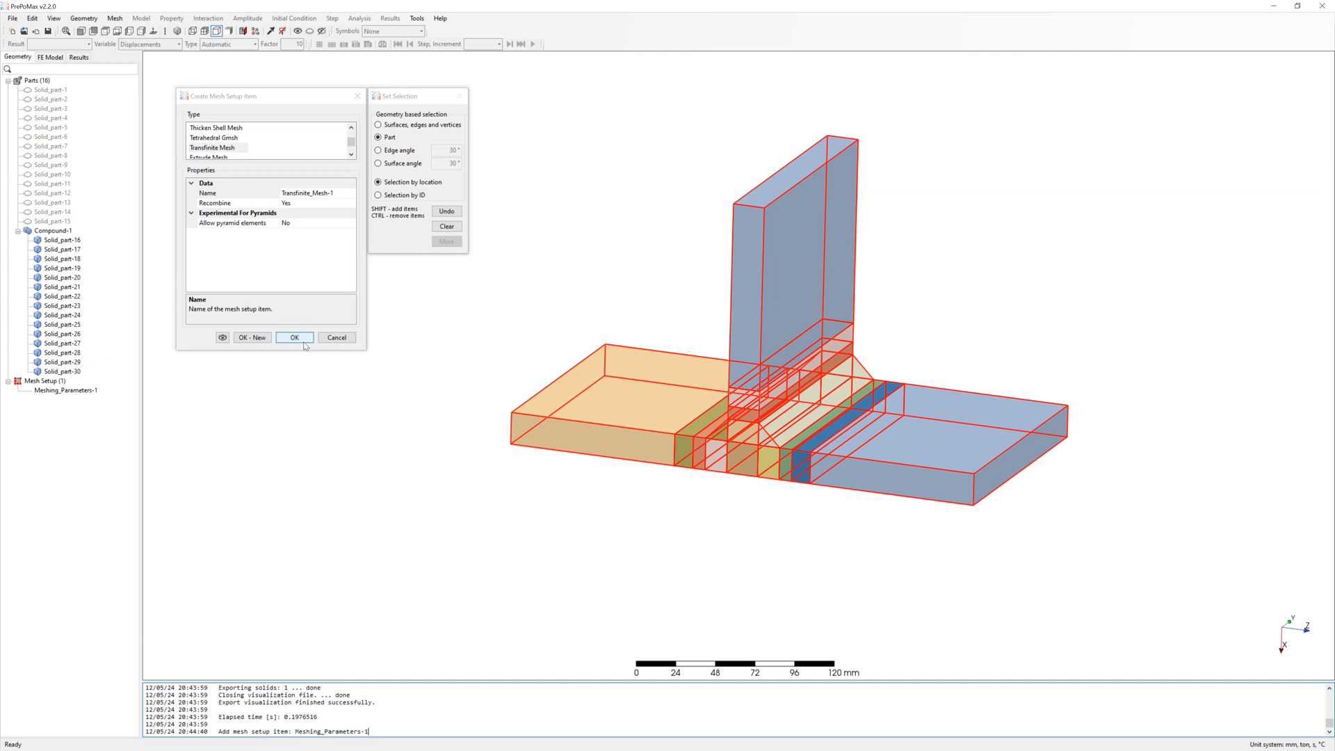
right_click(620, 434)
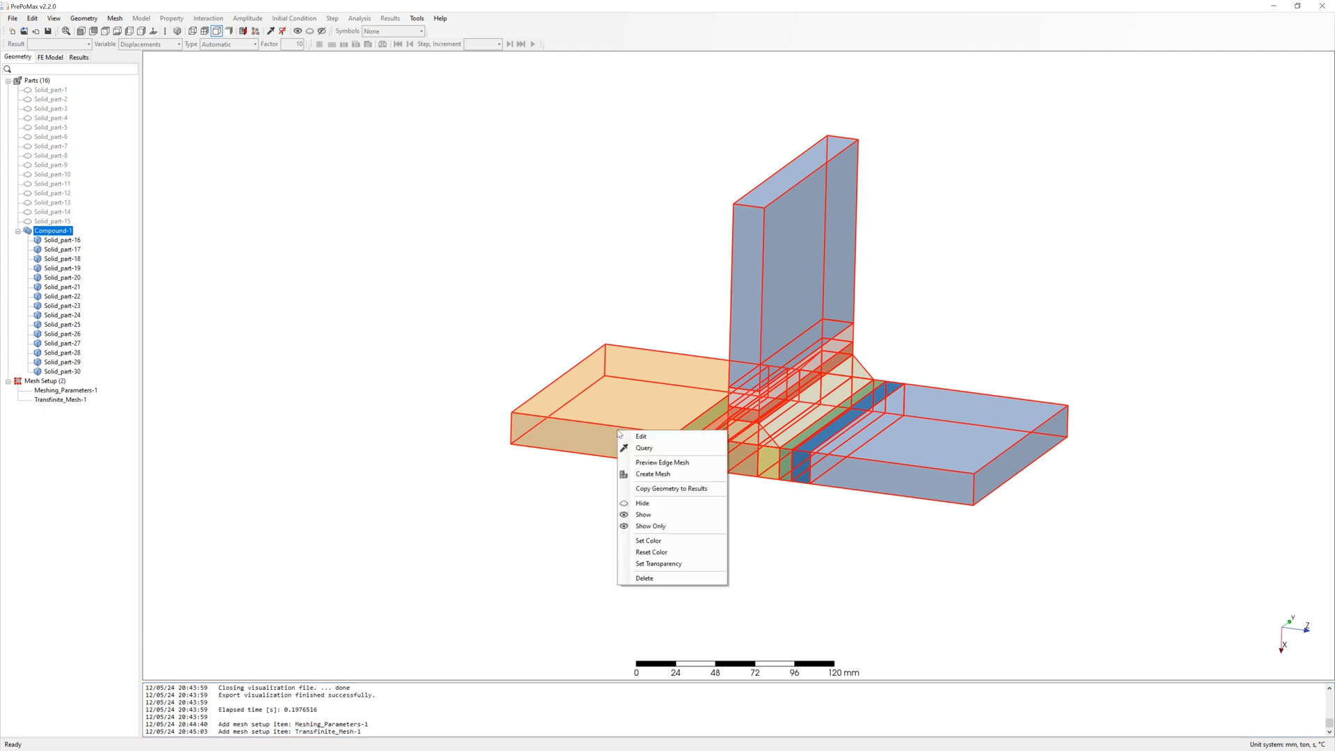
Generate the hex mesh on Compound-1 and add Reference_Point-1 atop the vertical plate
left_click(652, 474)
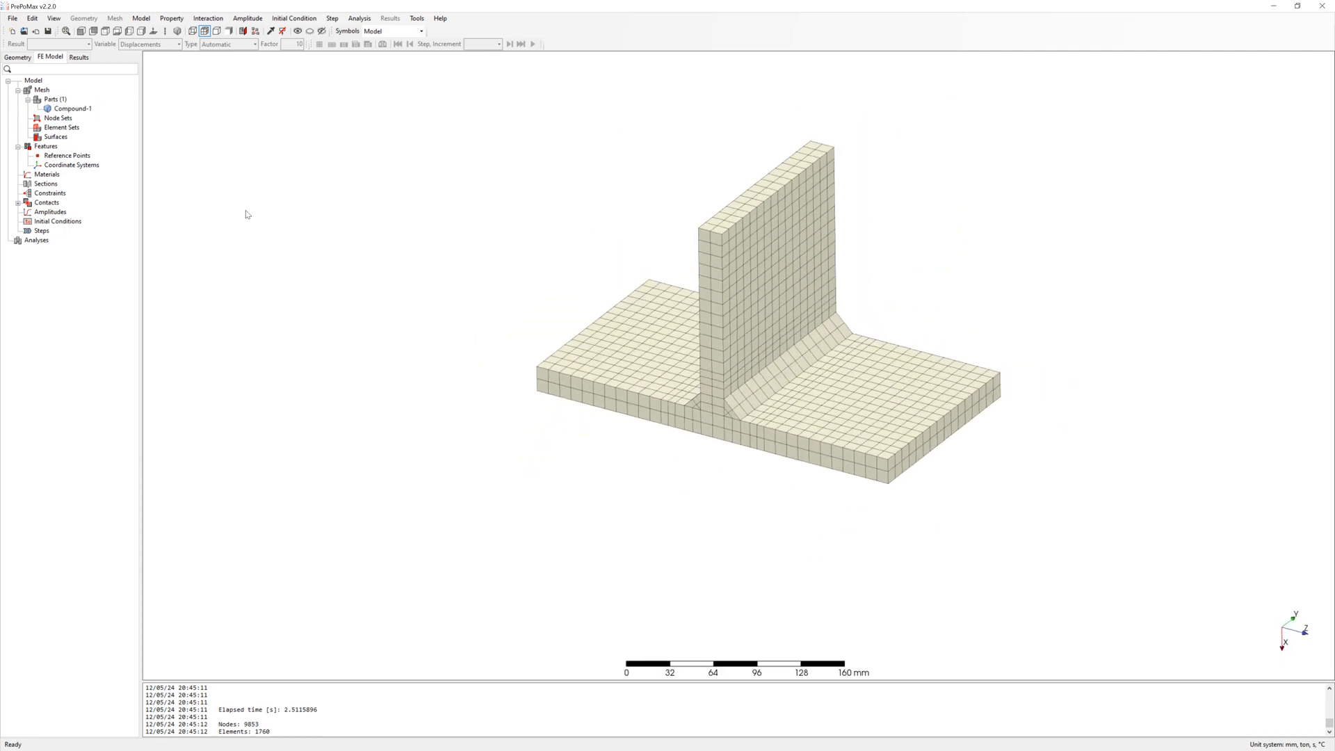
double_click(66, 155)
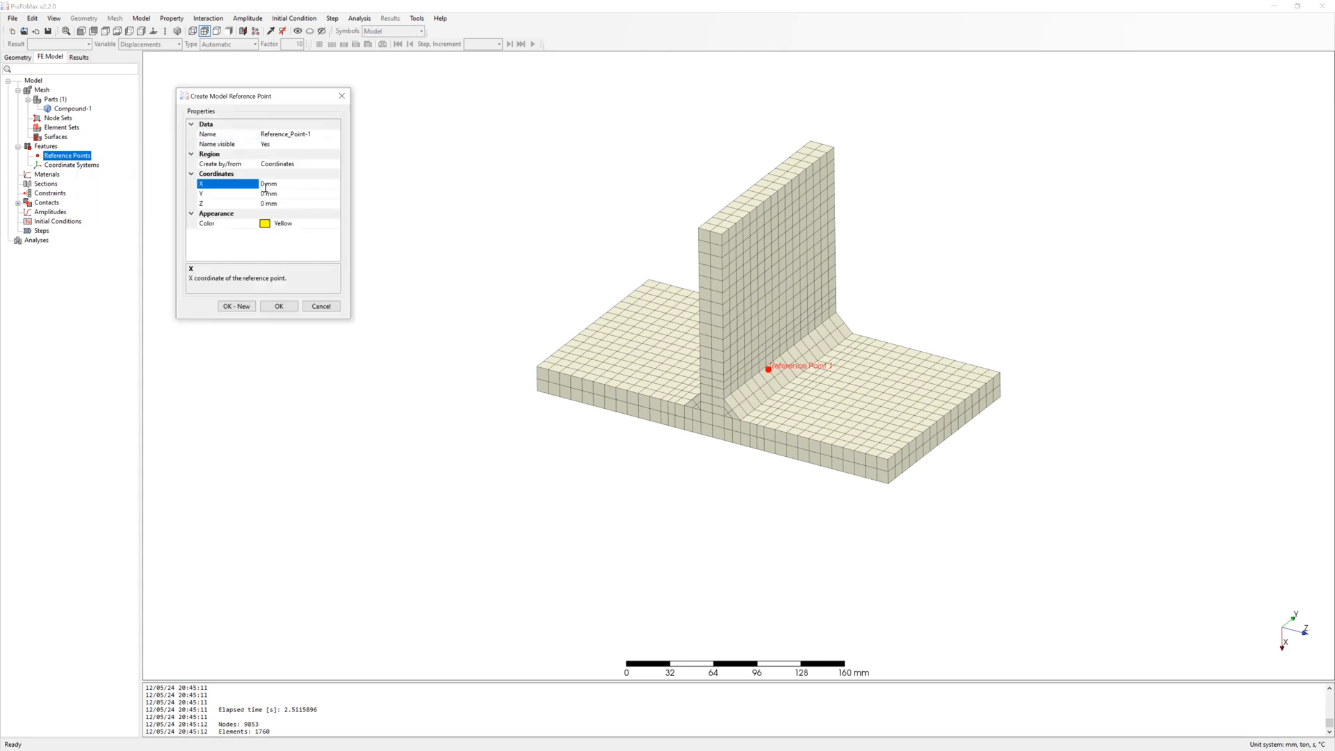
left_click(278, 306)
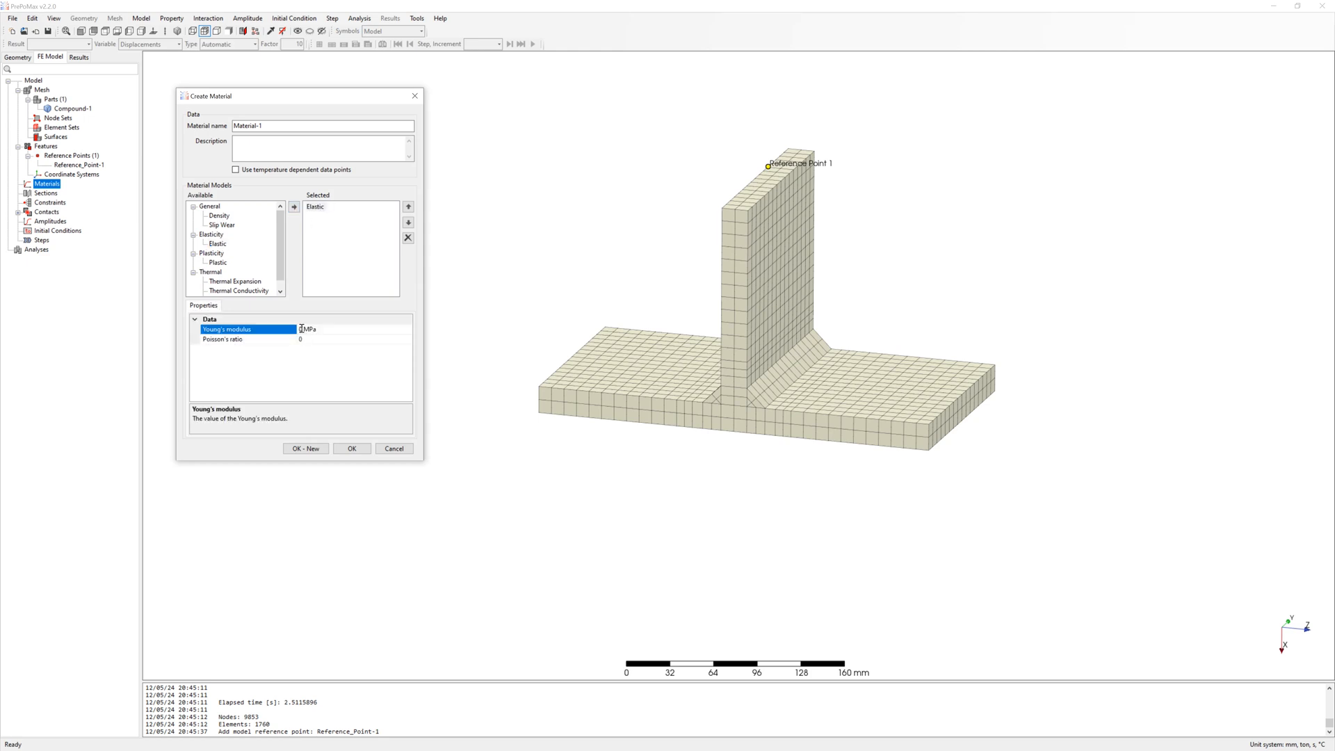
Define elastic Material-1 with 210000 MPa modulus and Poisson's ratio 0.3
type("210000")
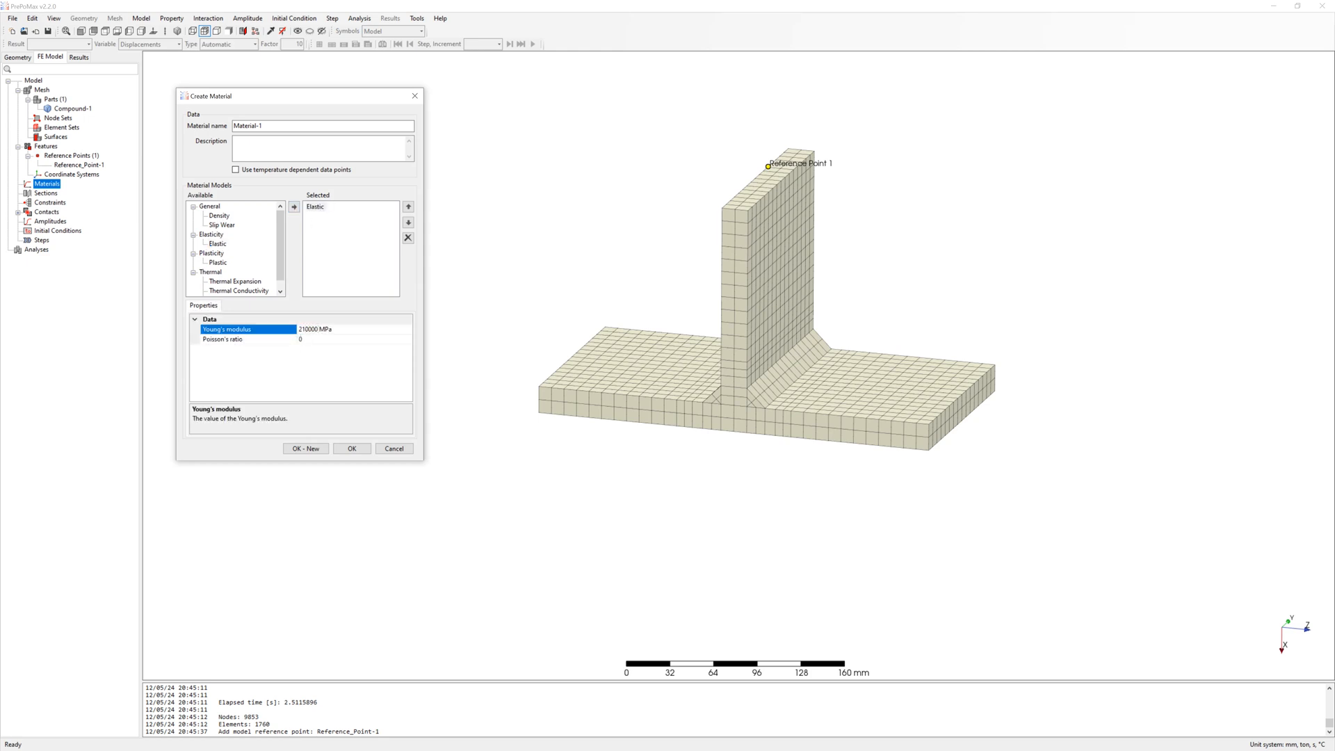
left_click(220, 338)
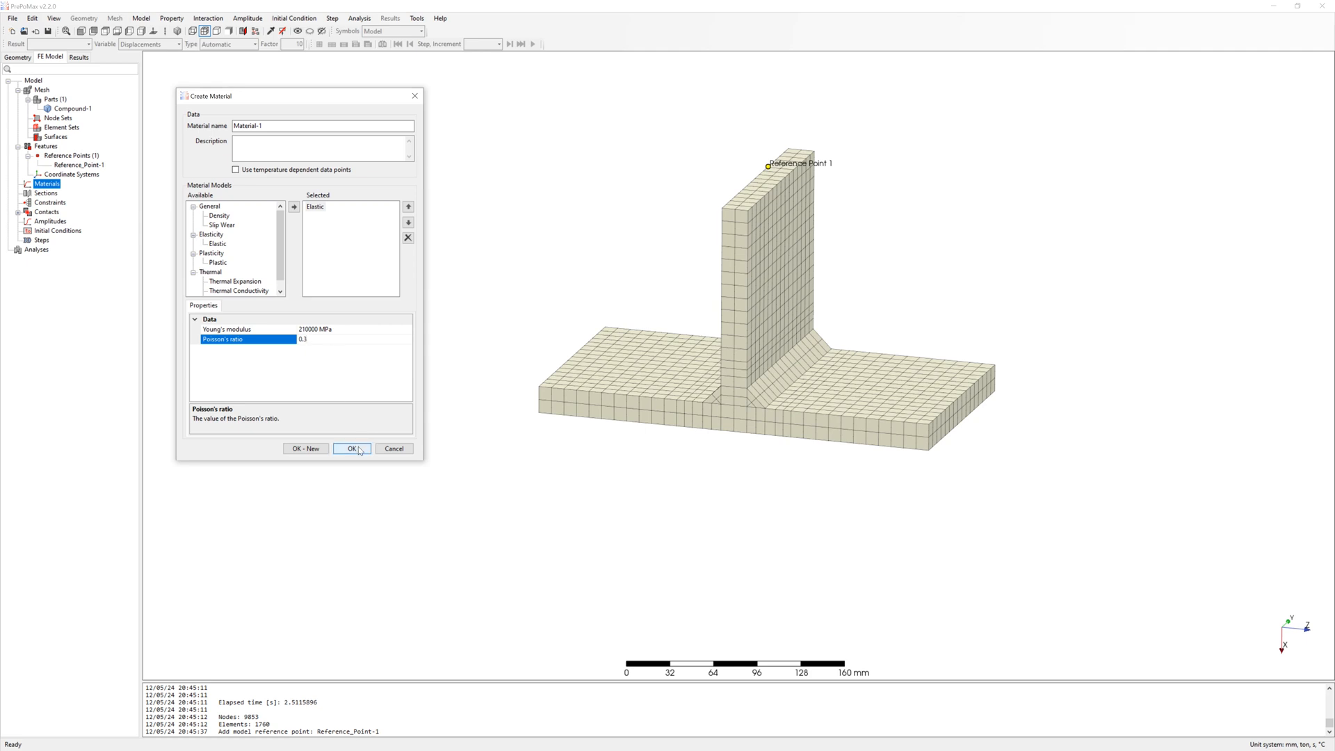
left_click(351, 448)
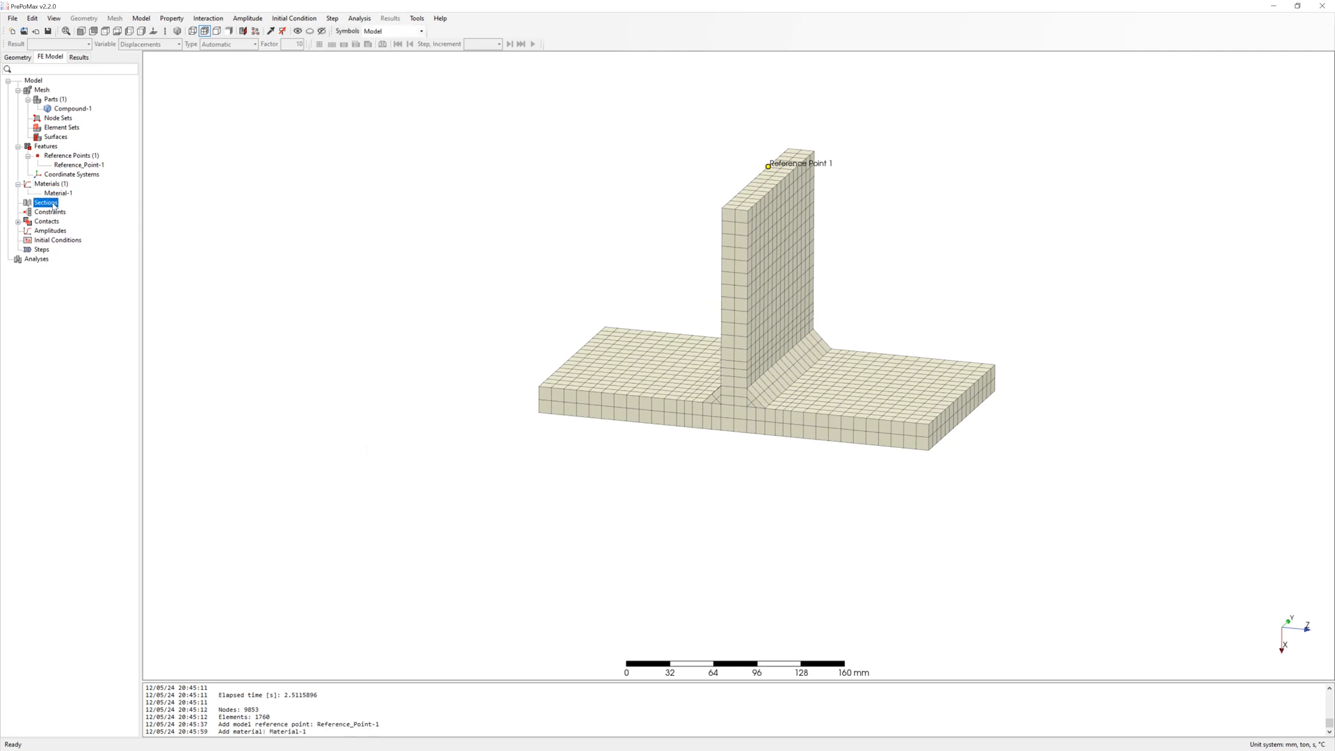
Create Solid_Section-1 with Material-1 and a Rigid_Body-1 constraint tied to Reference_Point-1
double_click(46, 202)
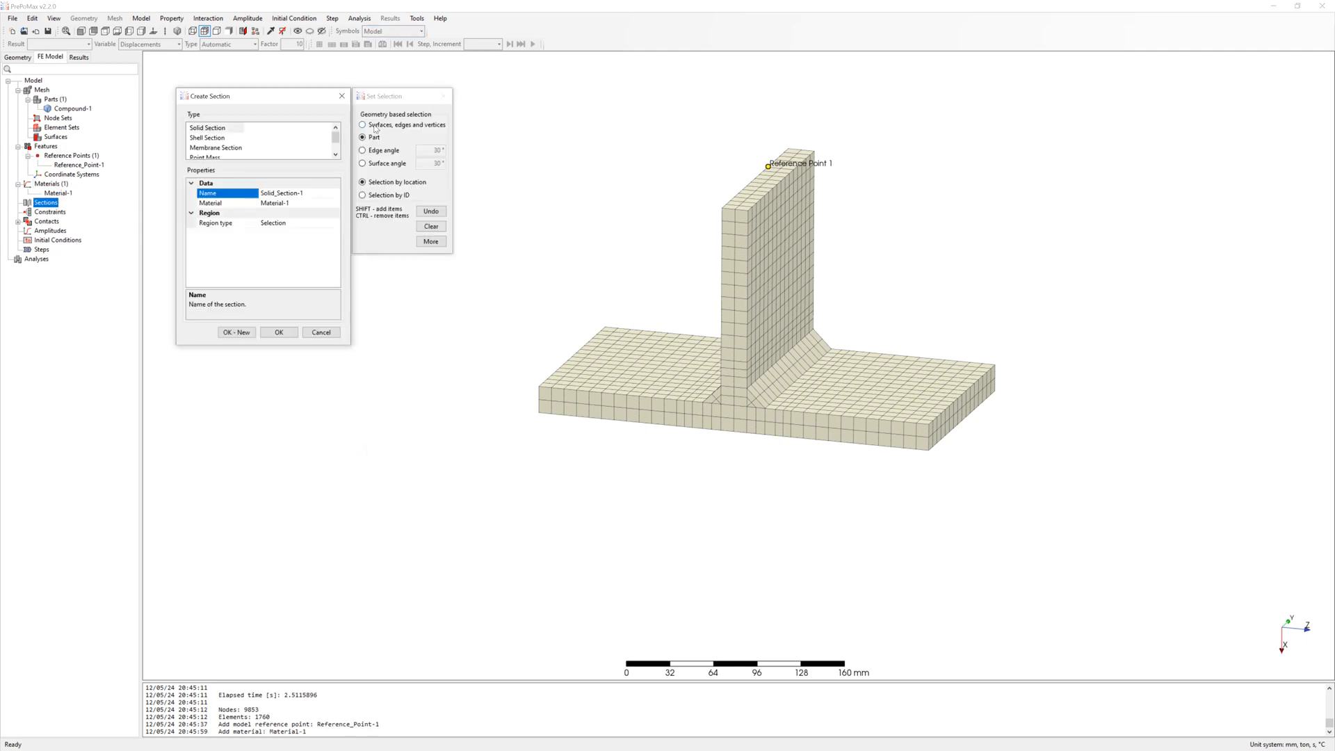
left_click(278, 332)
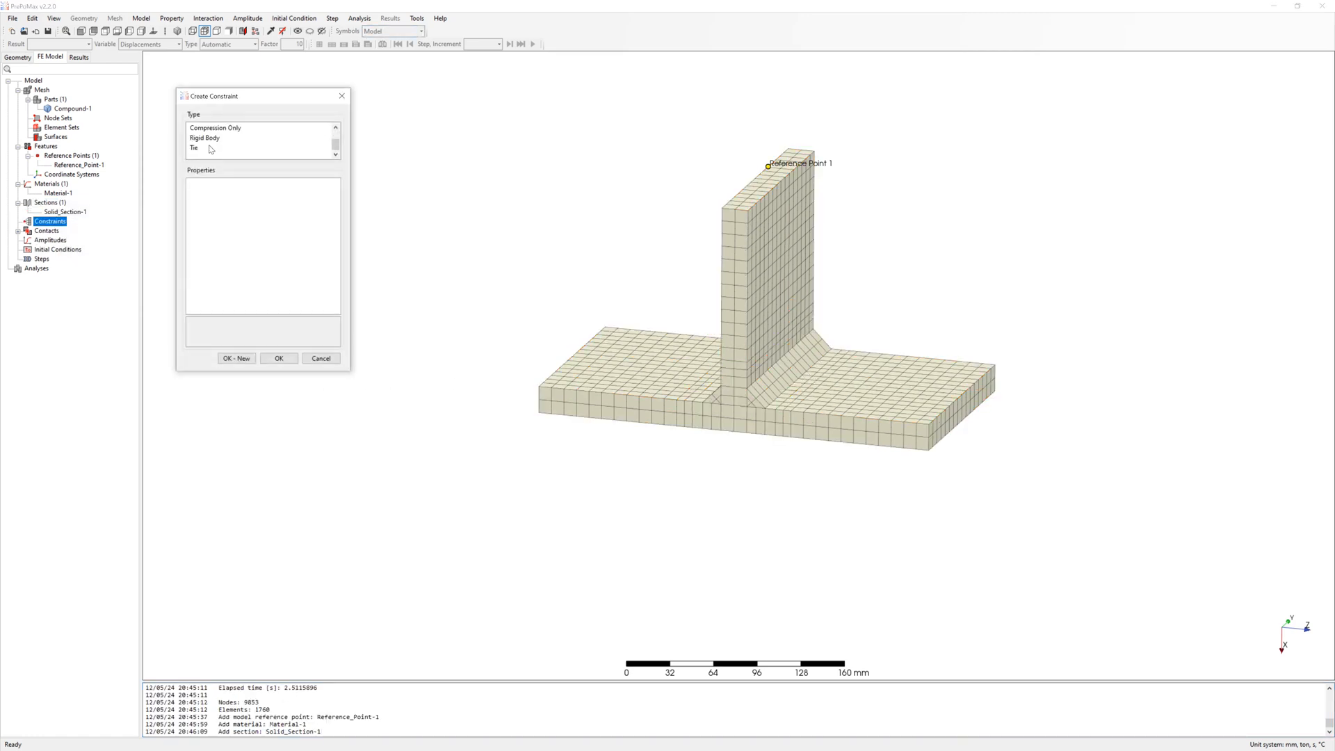
left_click(204, 137)
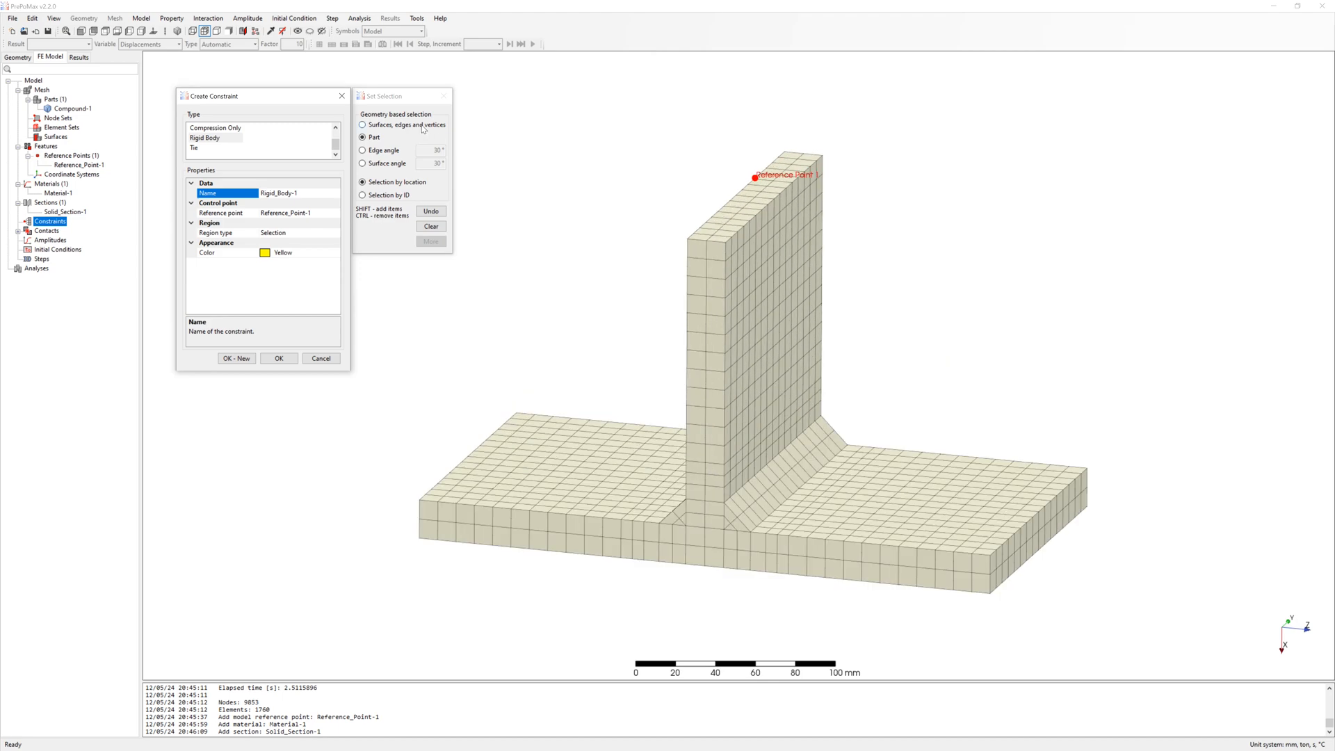
left_click(278, 357)
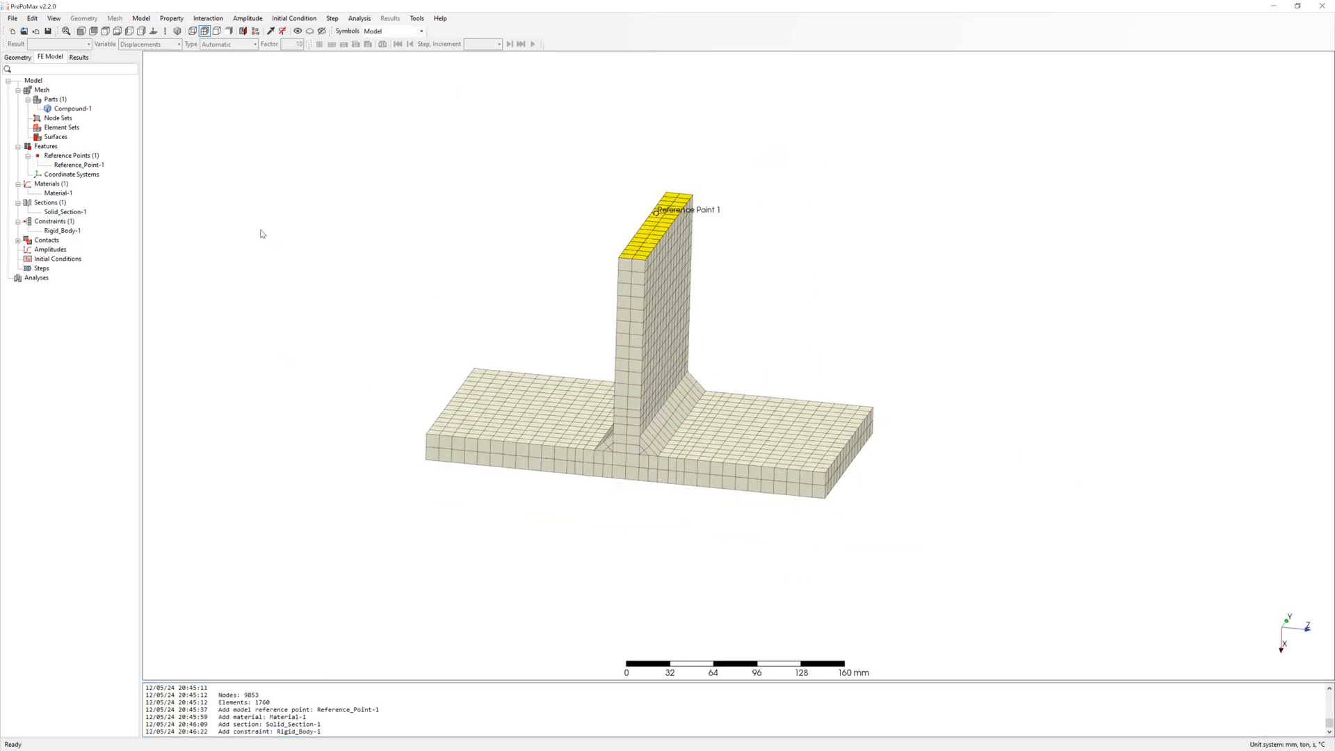
Add static Step-1 with Automatic incrementation
right_click(40, 267)
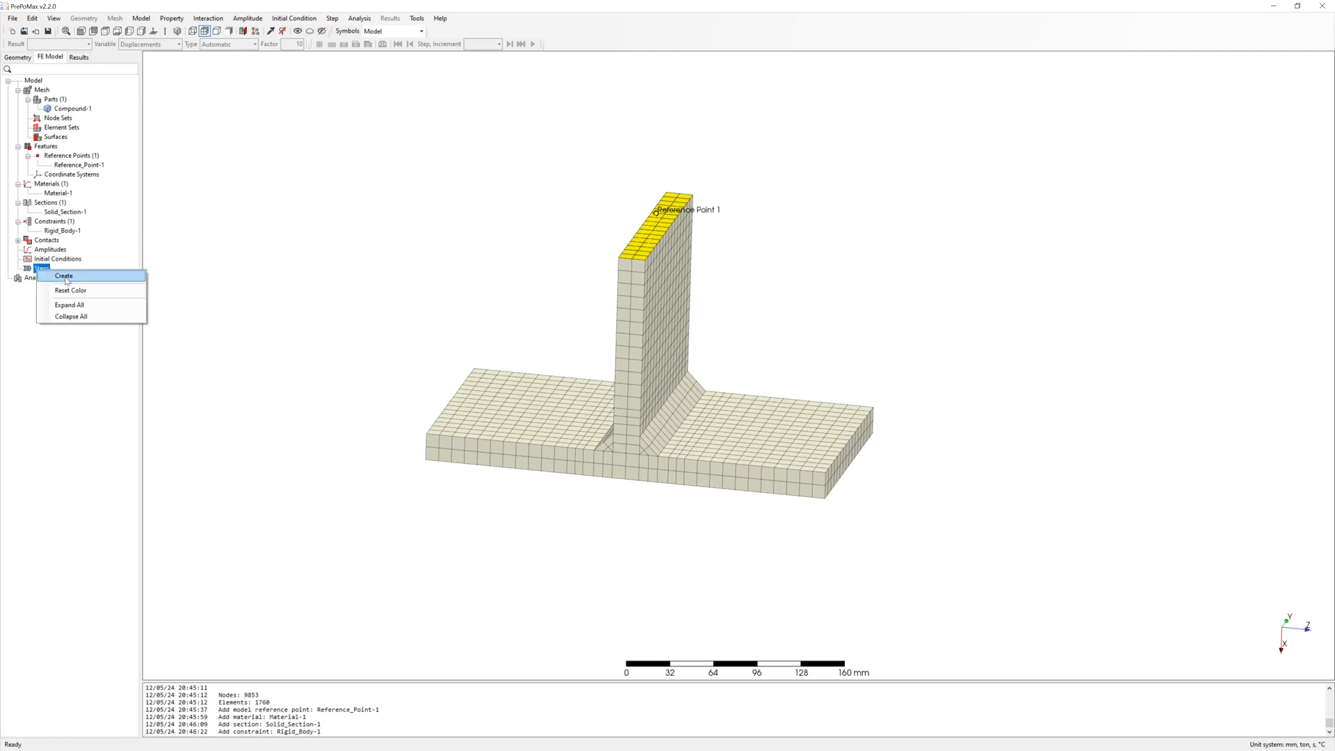
left_click(64, 275)
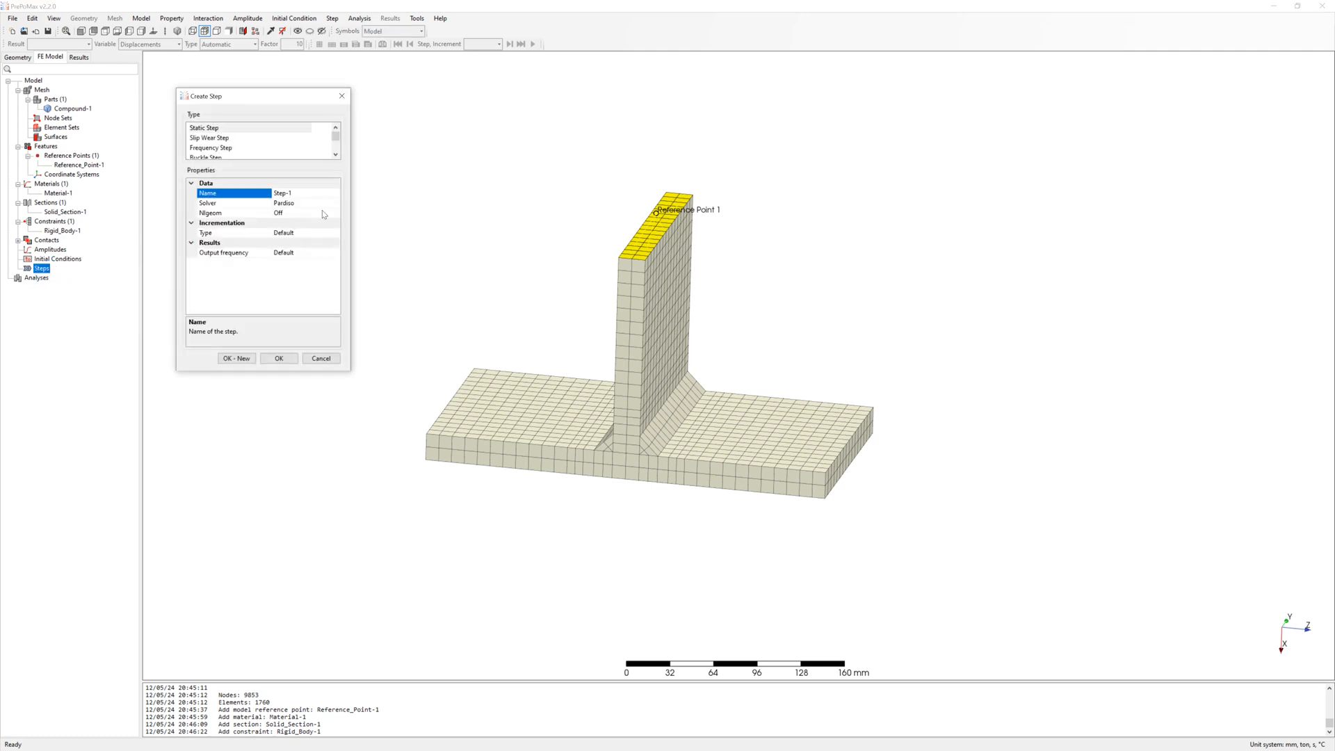
left_click(232, 232)
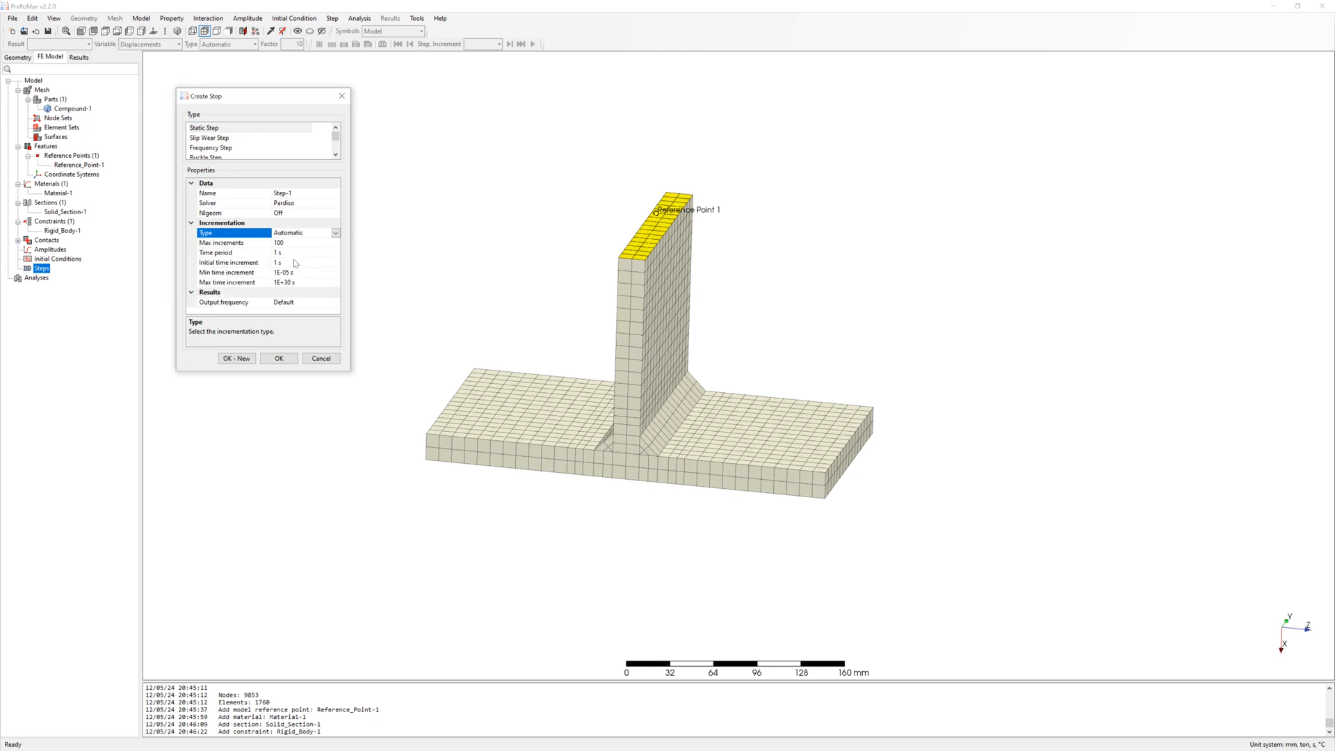
left_click(278, 358)
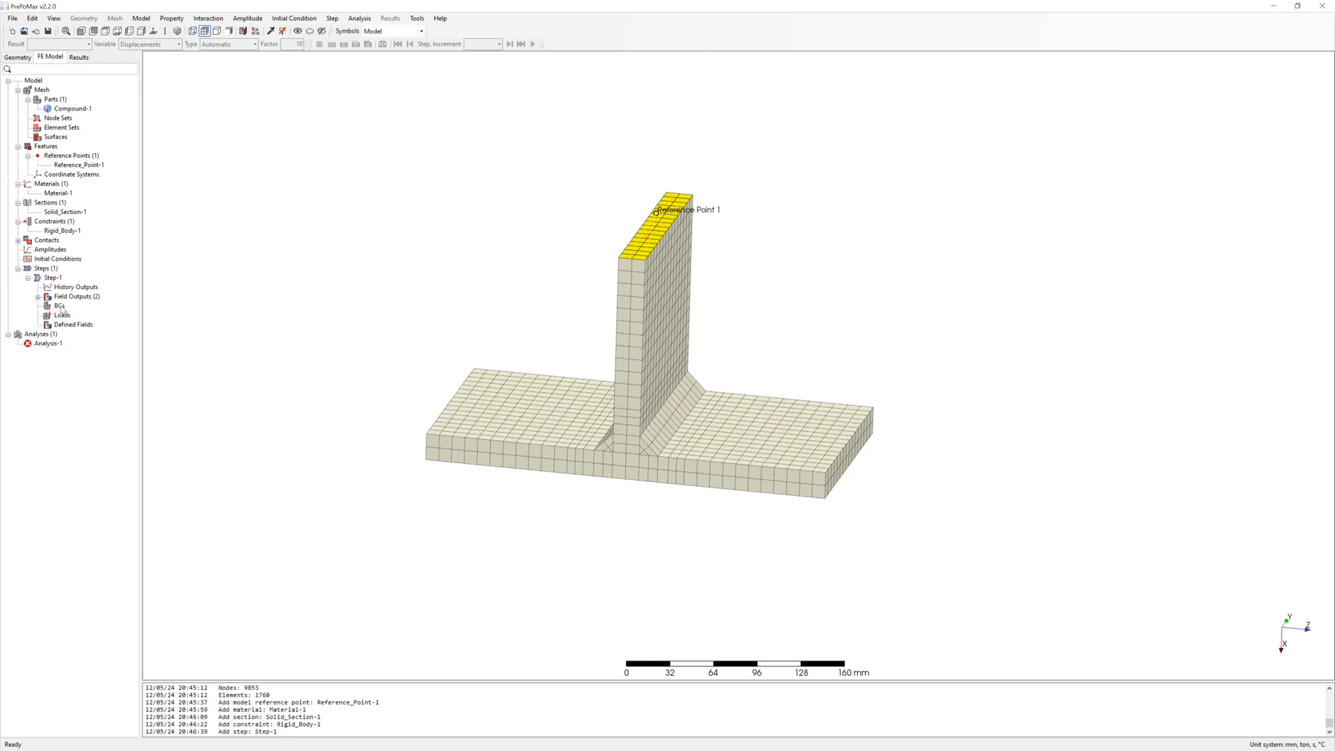
Add Fixed-1 on the plate end faces and a 1000 N F3 force at Reference_Point-1
left_click(60, 306)
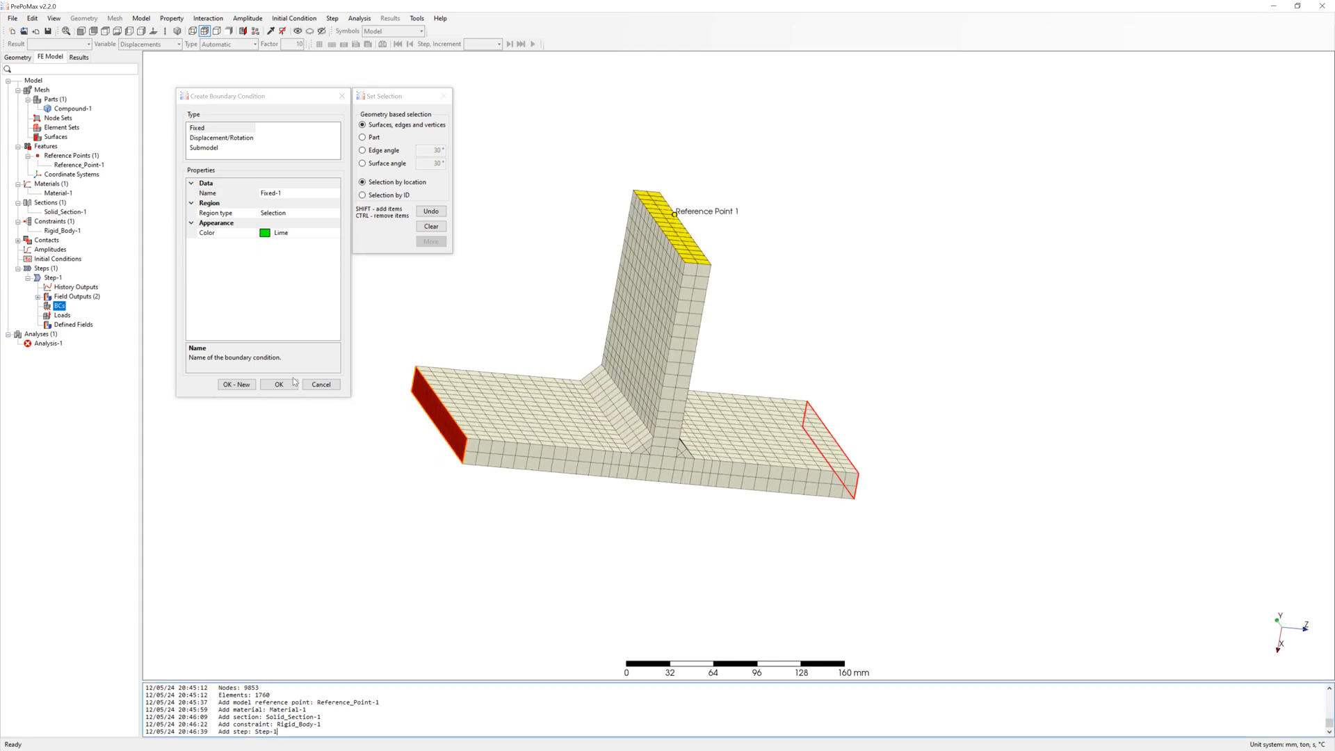
left_click(278, 384)
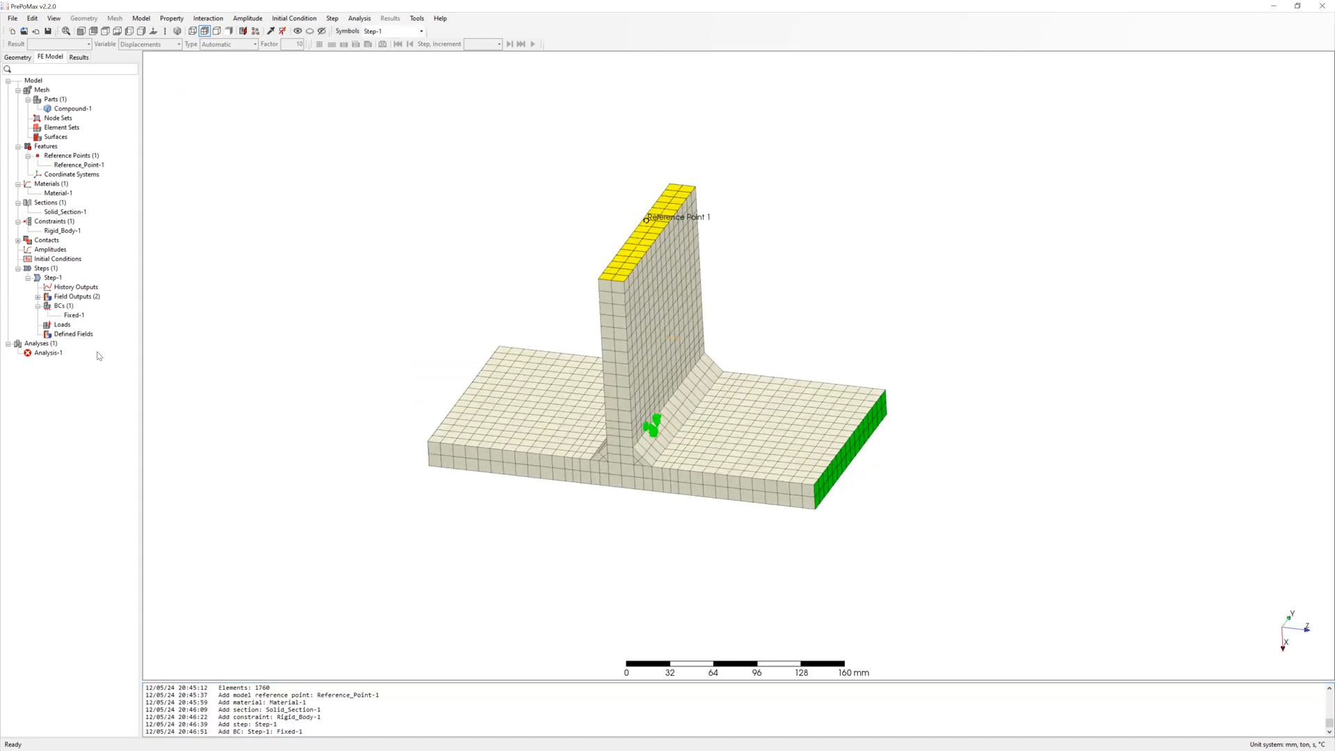
left_click(61, 325)
type("10000 N")
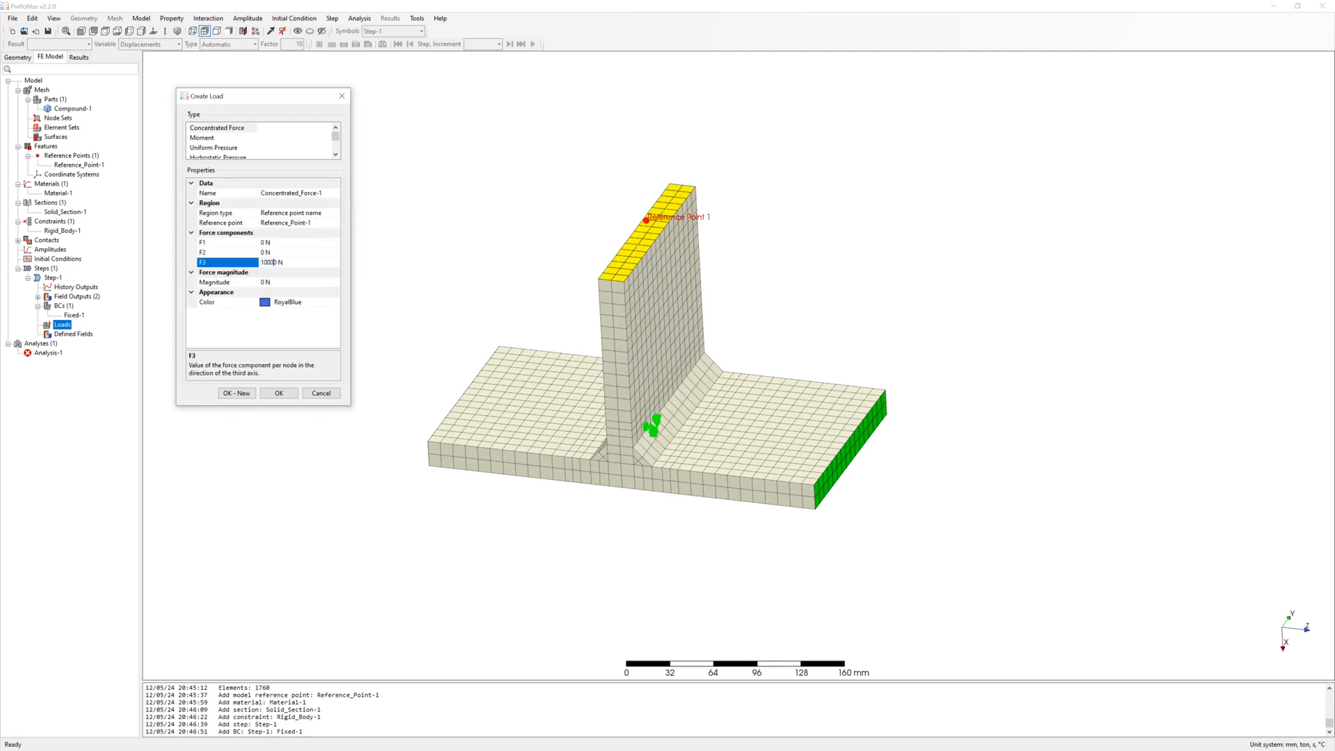
left_click(278, 392)
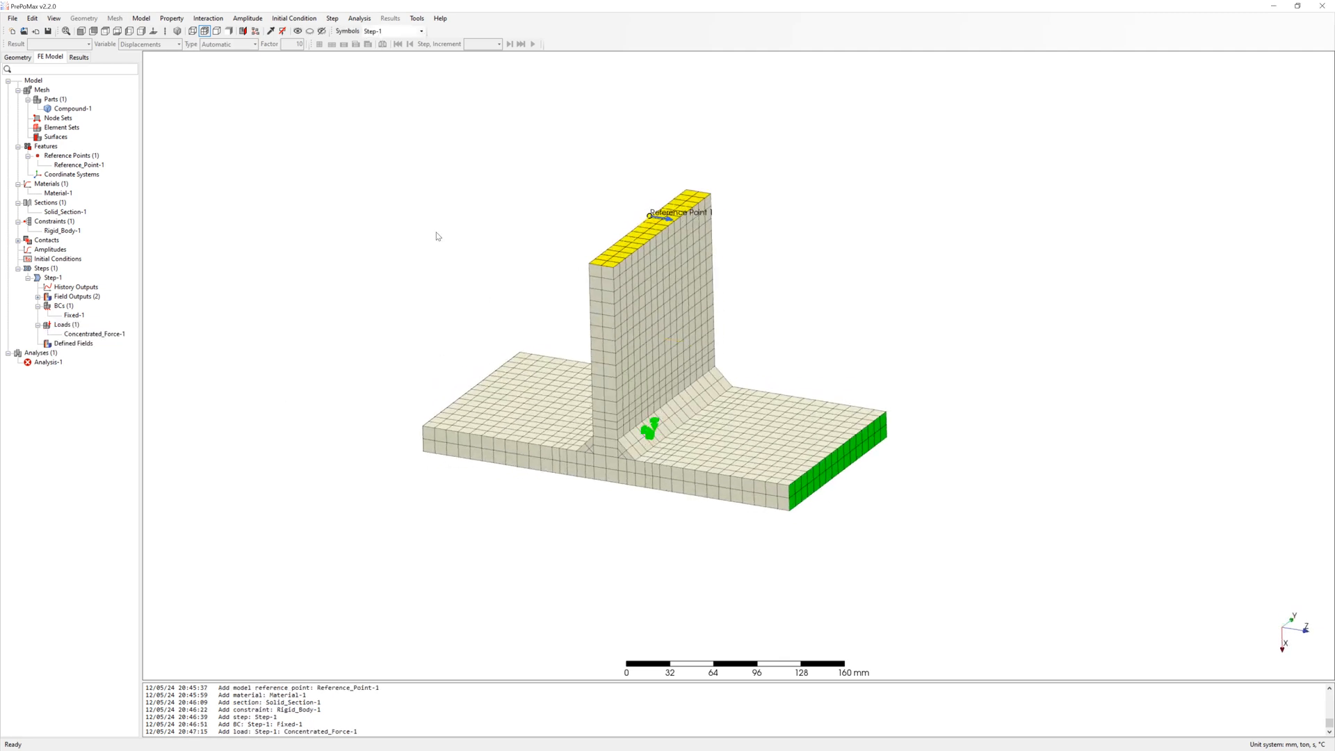
Rename the analysis HotSpot_8x8mm_01, save it in TEMP, solve, and load the results
double_click(49, 361)
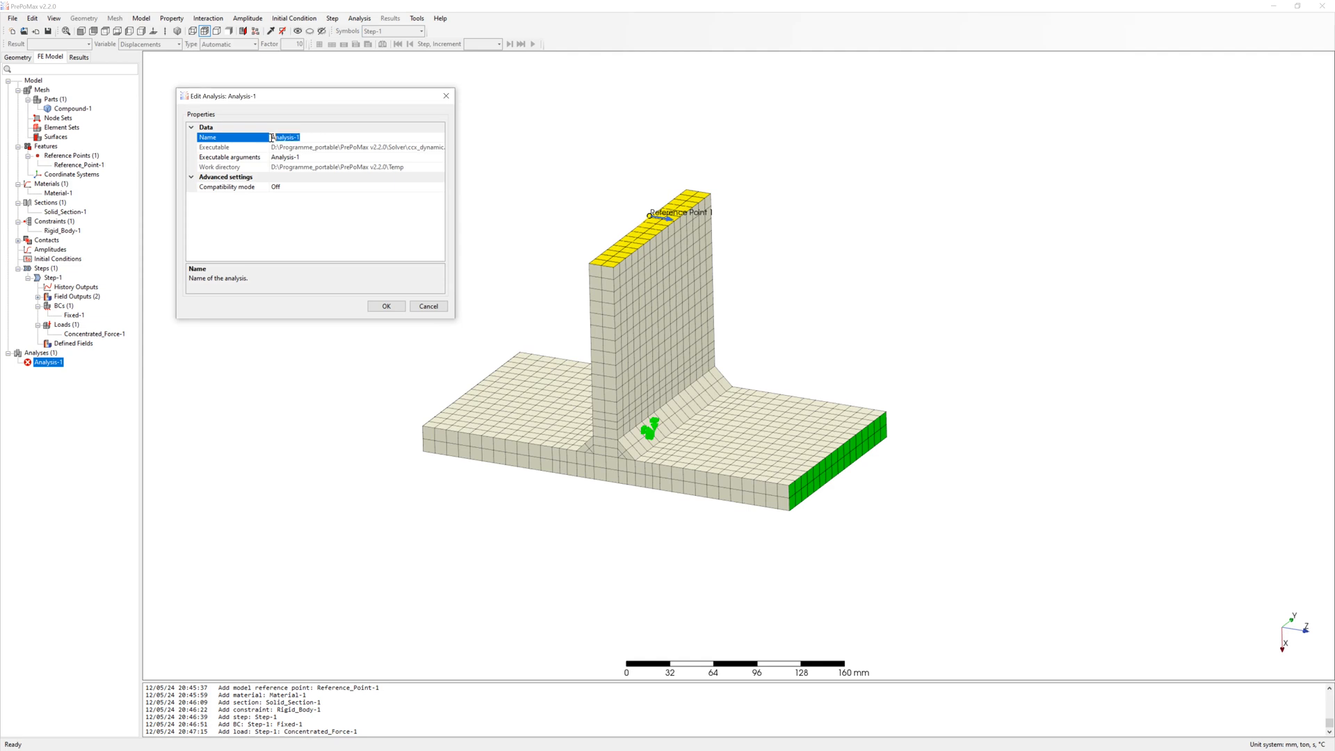
type("HotSpot_8x8mm_01")
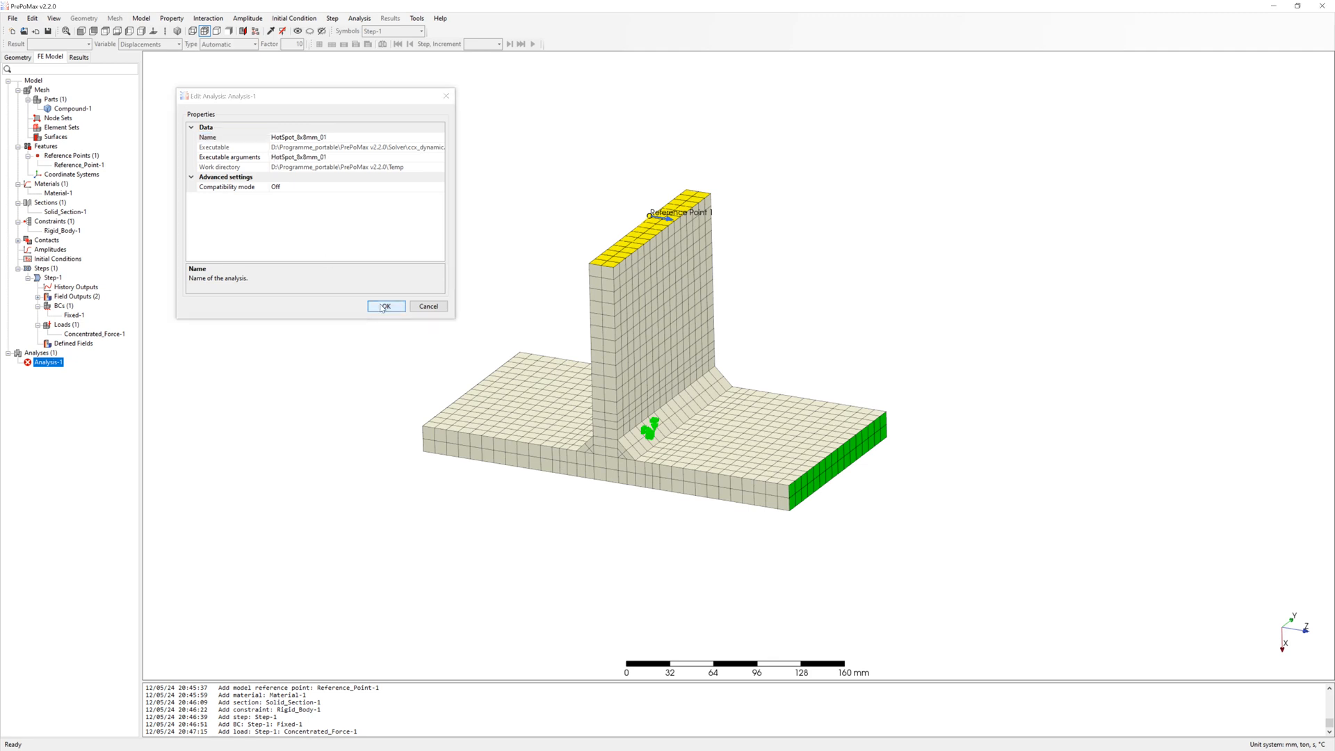
left_click(384, 306)
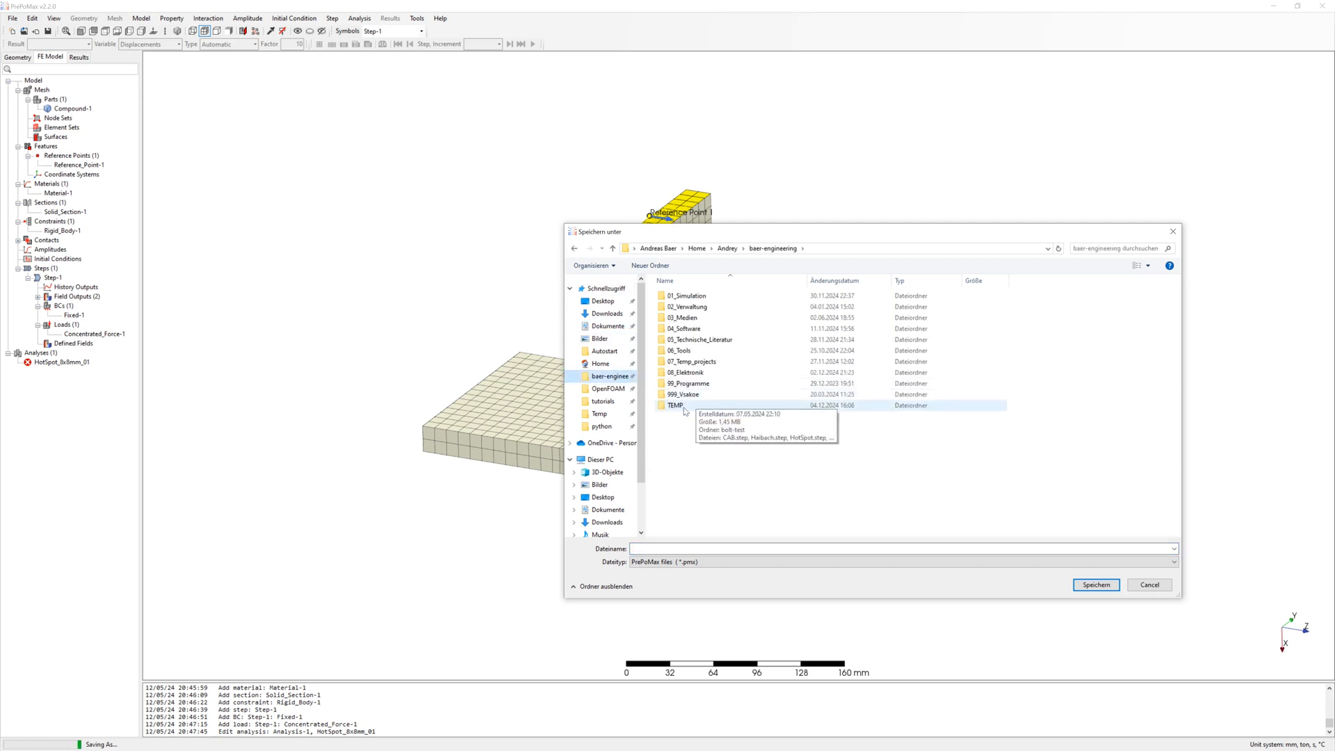
double_click(675, 404)
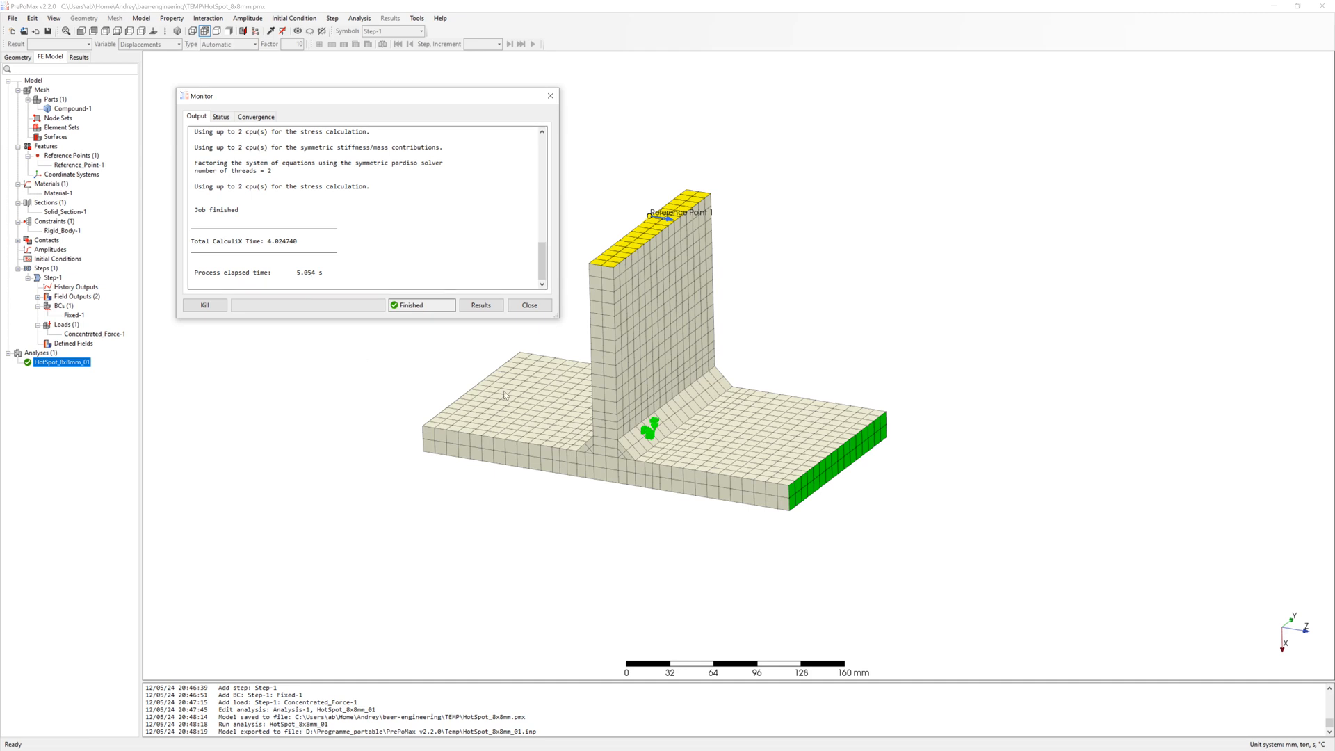
left_click(481, 304)
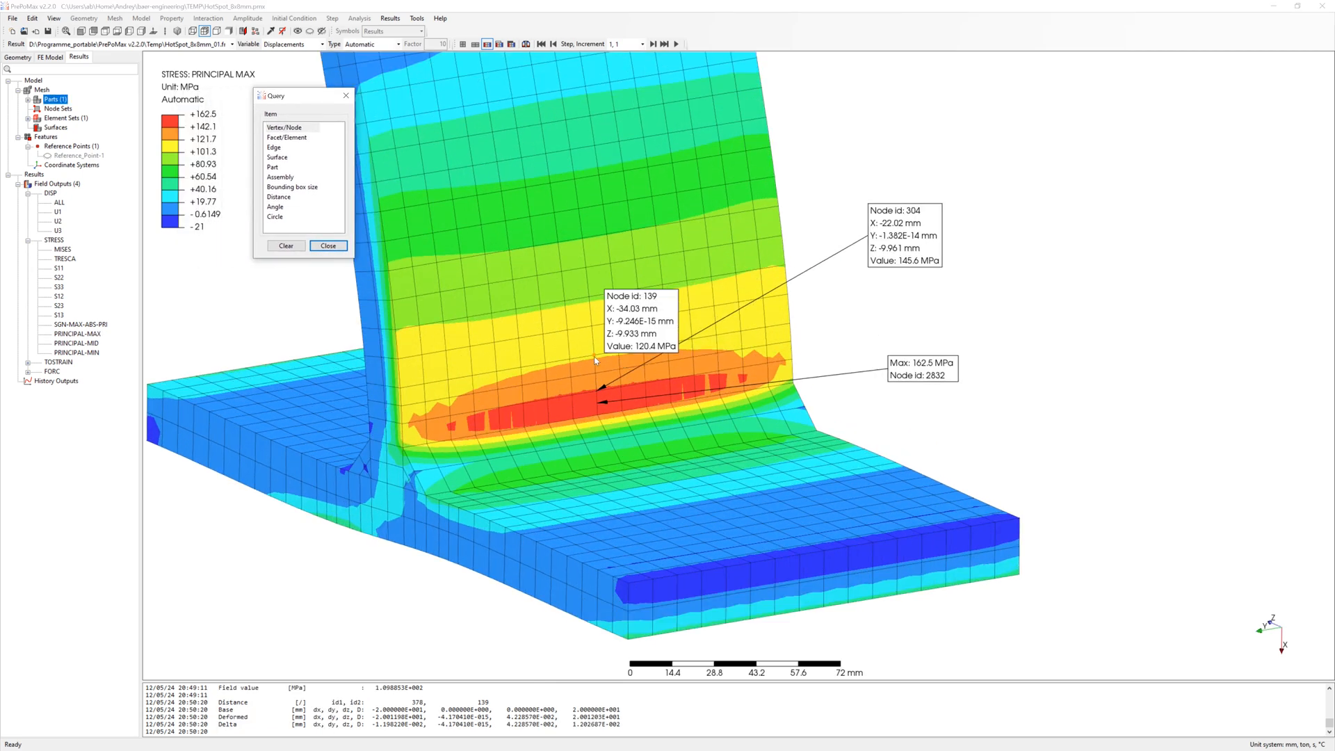
Position node 139 and 304 stress labels (145.6, 120.4 MPa) and finish querying
left_click(596, 359)
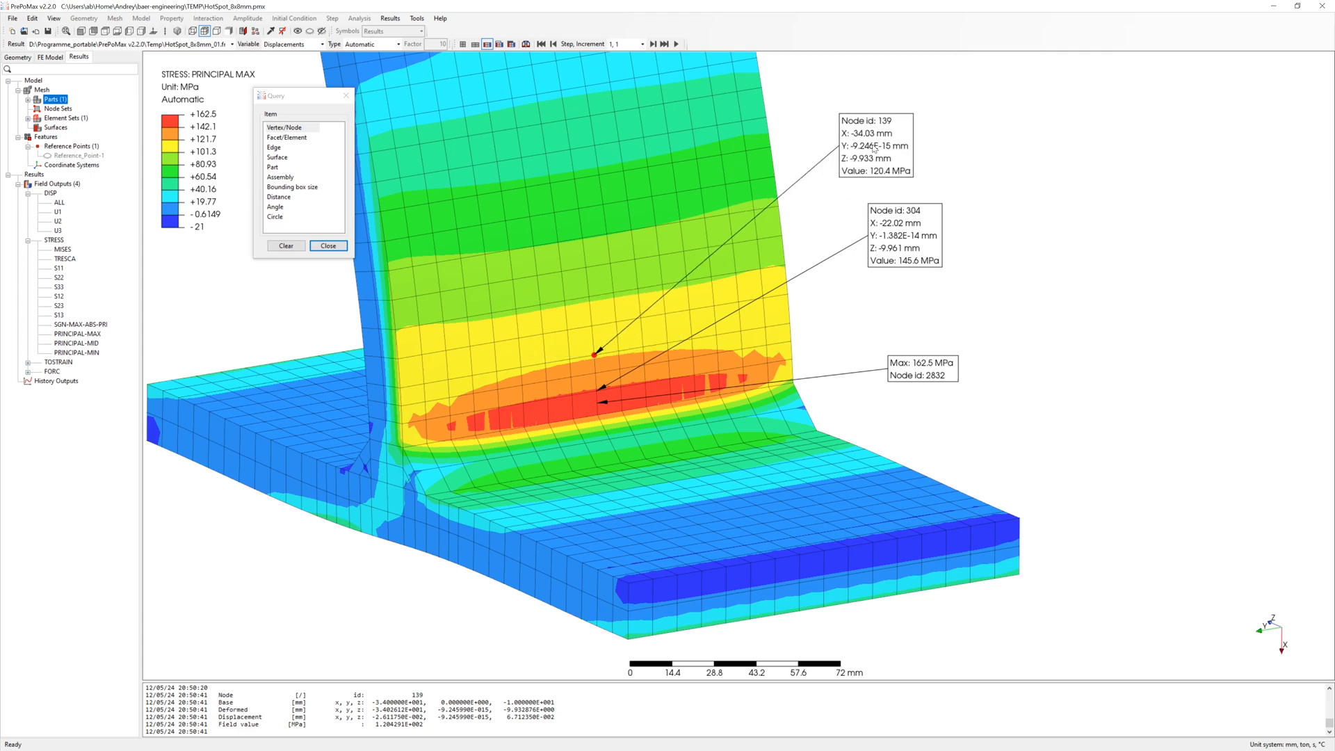
left_click(327, 245)
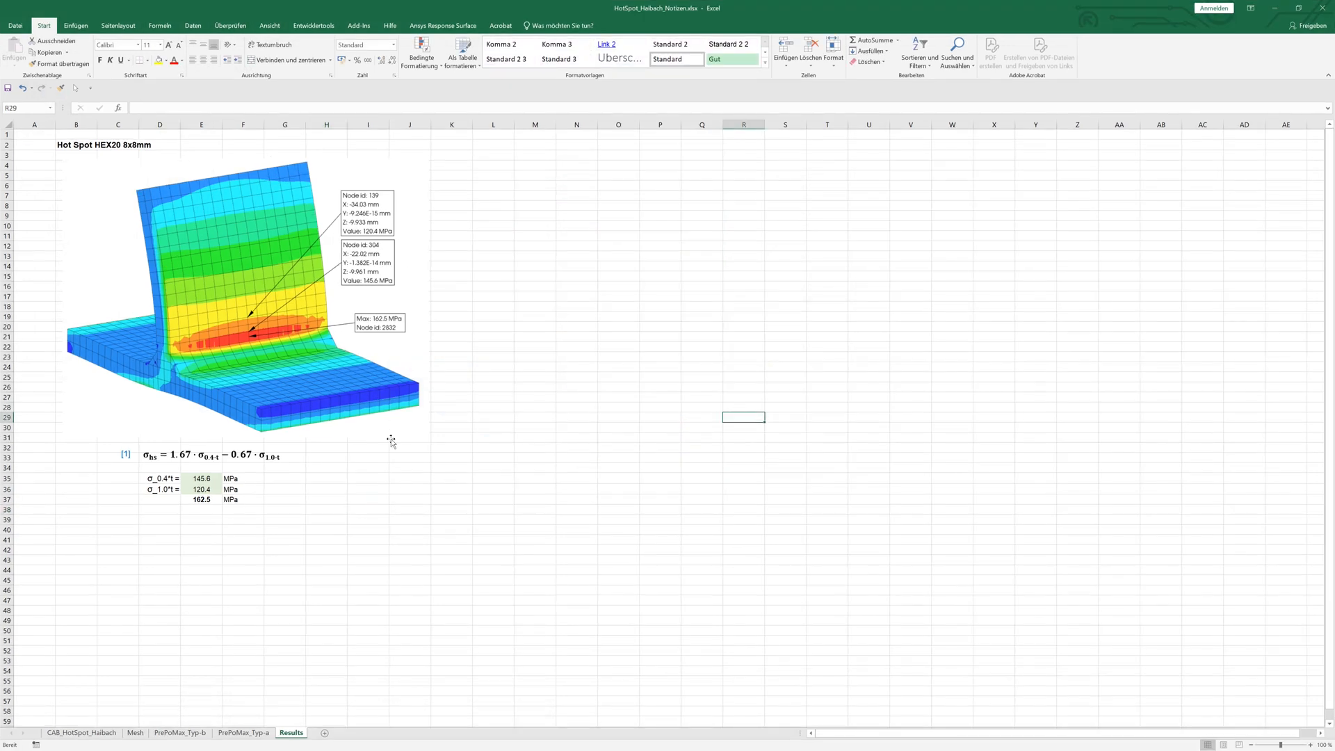
Deselect the pasted Hot Spot HEX20 8x8mm stress picture on the Results sheet
left_click(410, 509)
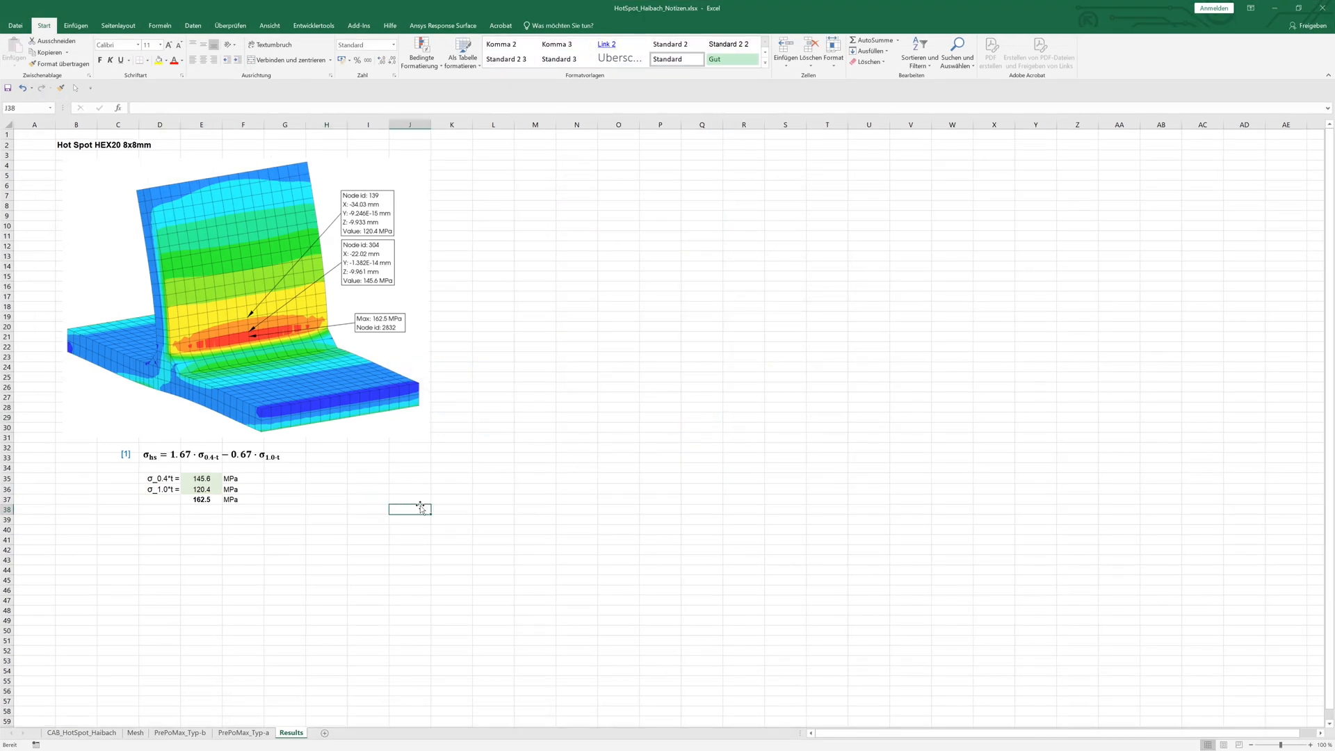
mouse_move(216, 519)
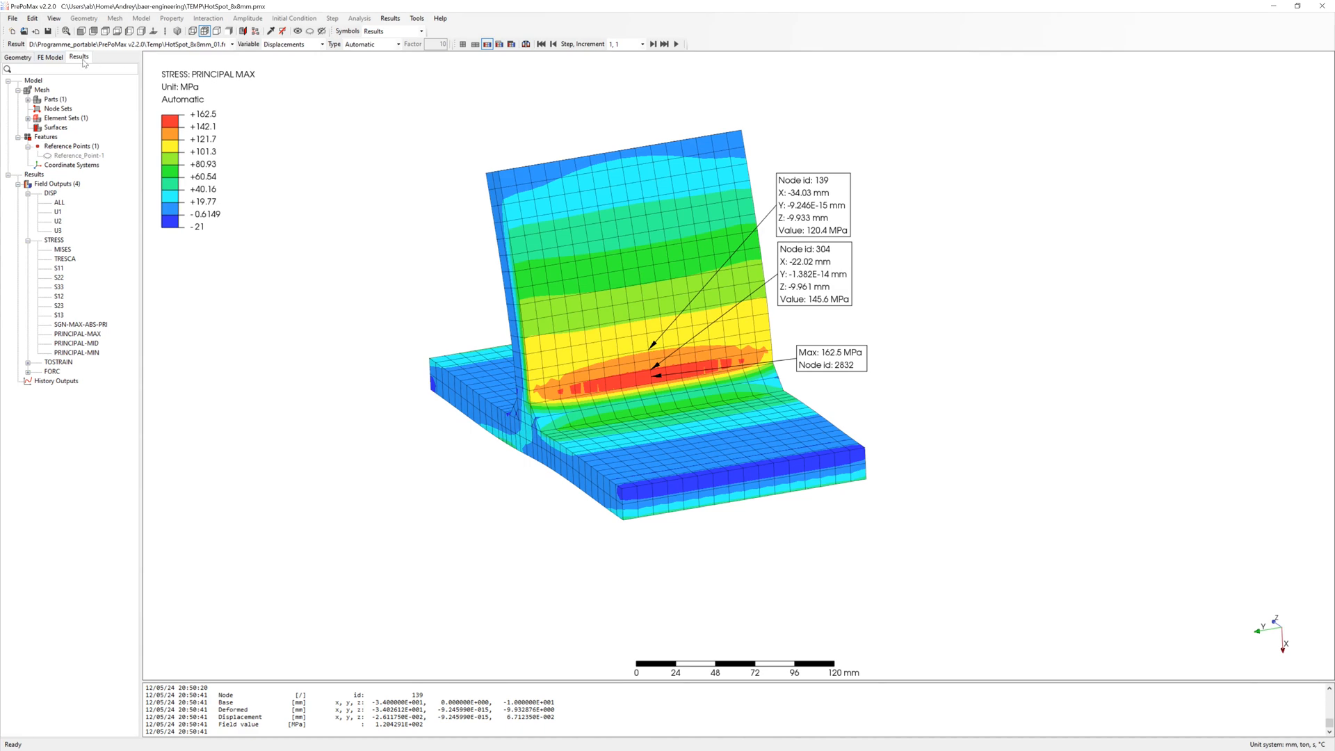
Delete all existing geometry parts and import a new T-joint STEP file from TEMP
right_click(69, 109)
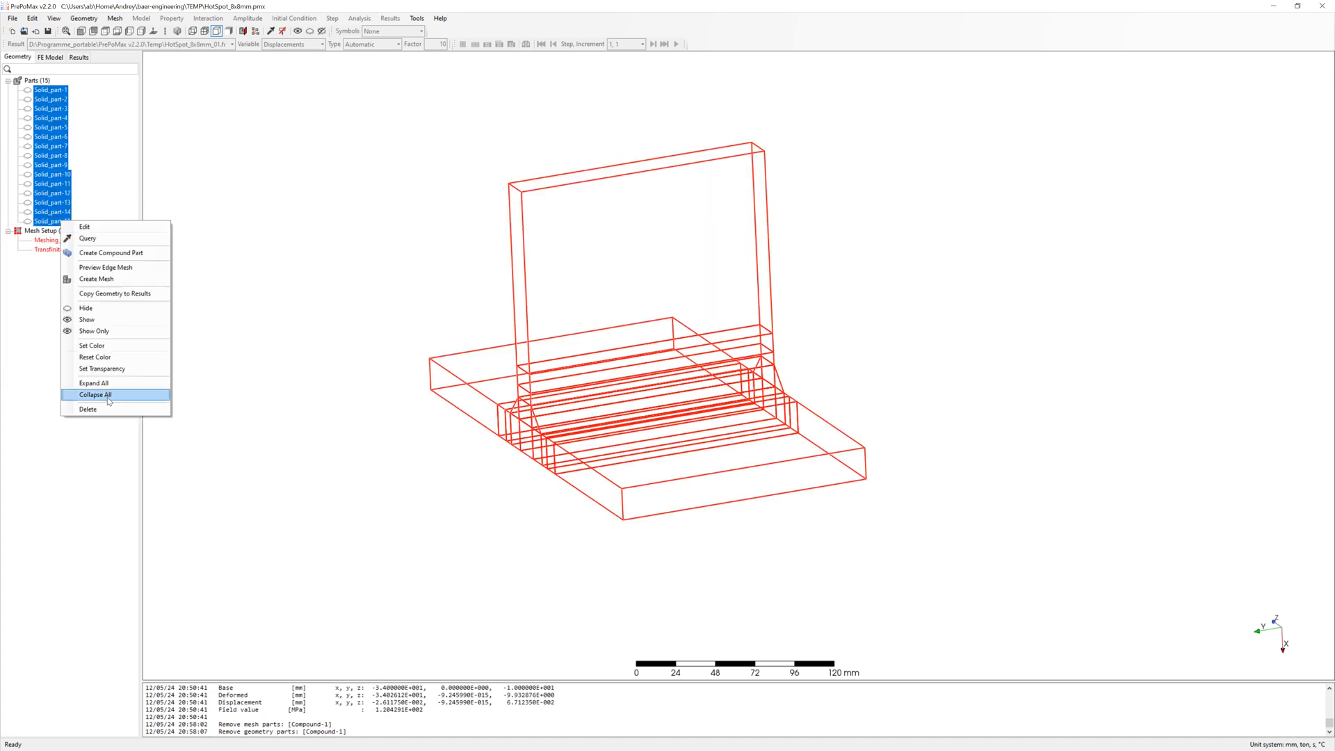
left_click(95, 395)
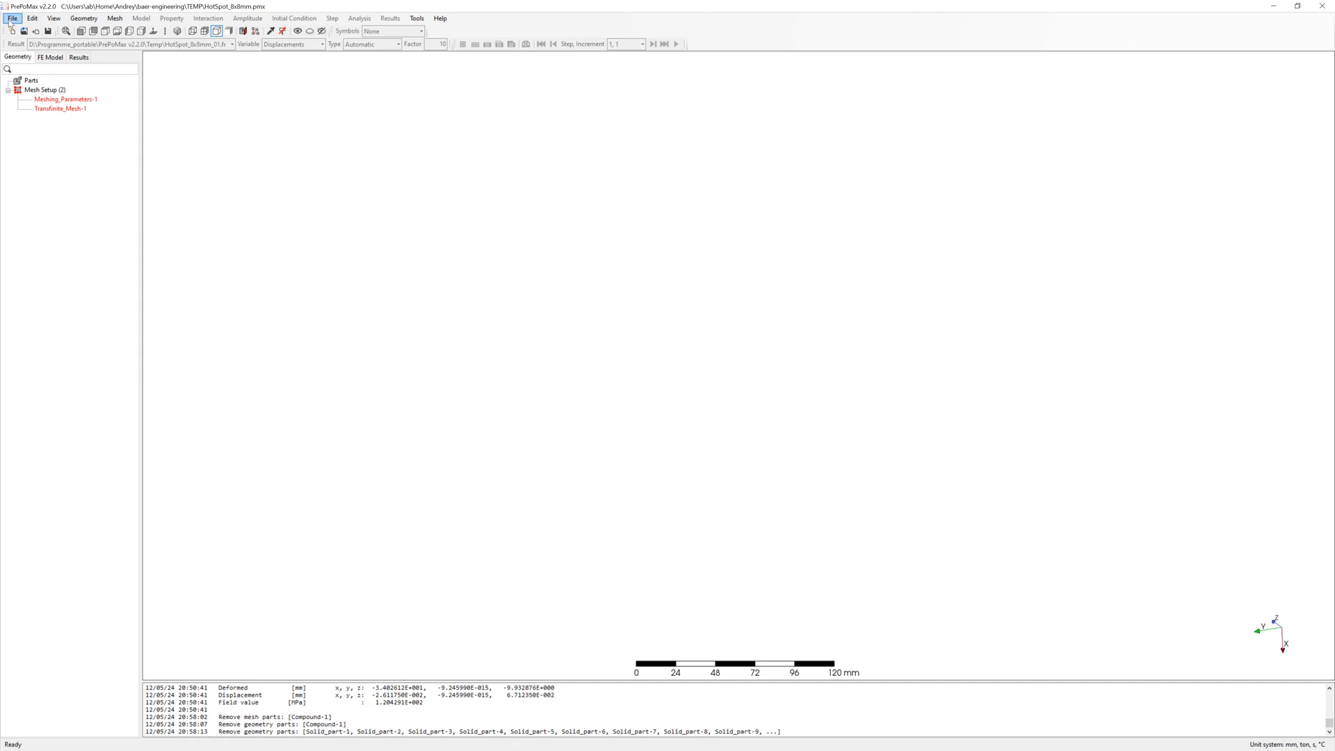
left_click(12, 18)
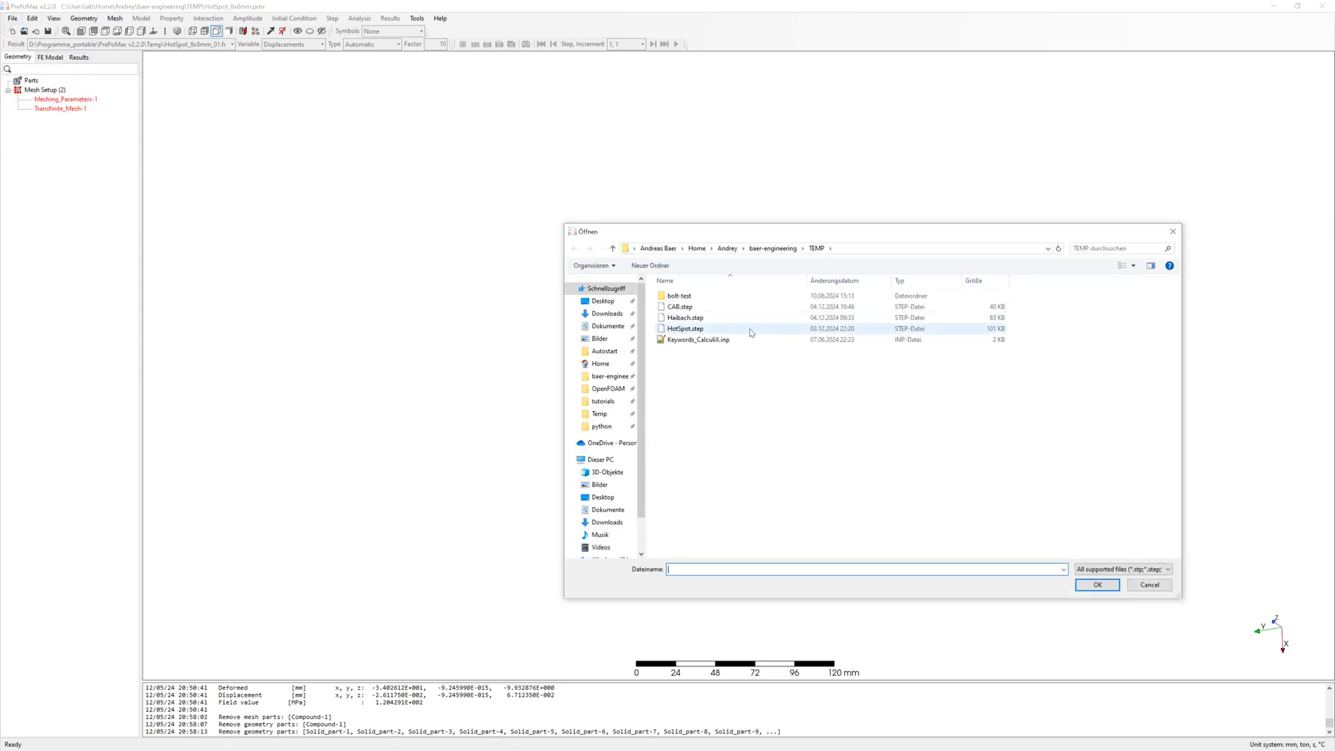
left_click(1096, 584)
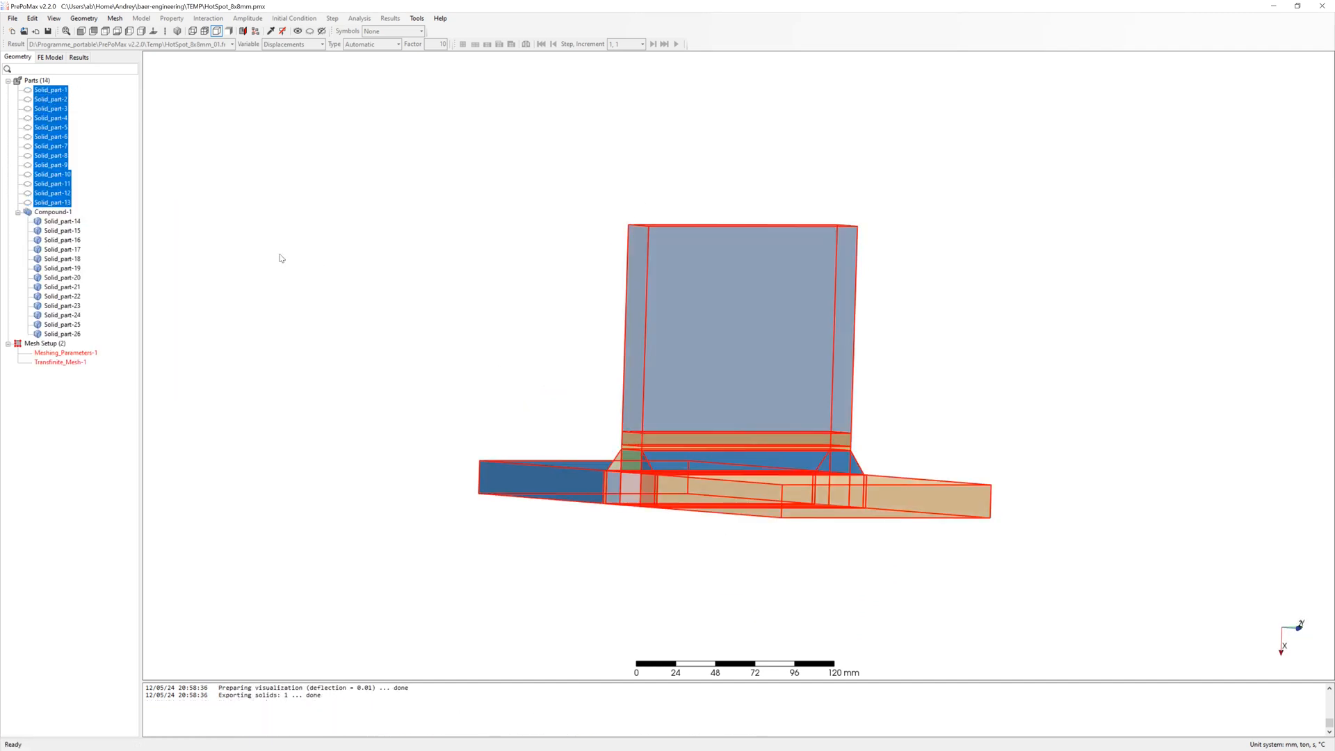
double_click(64, 353)
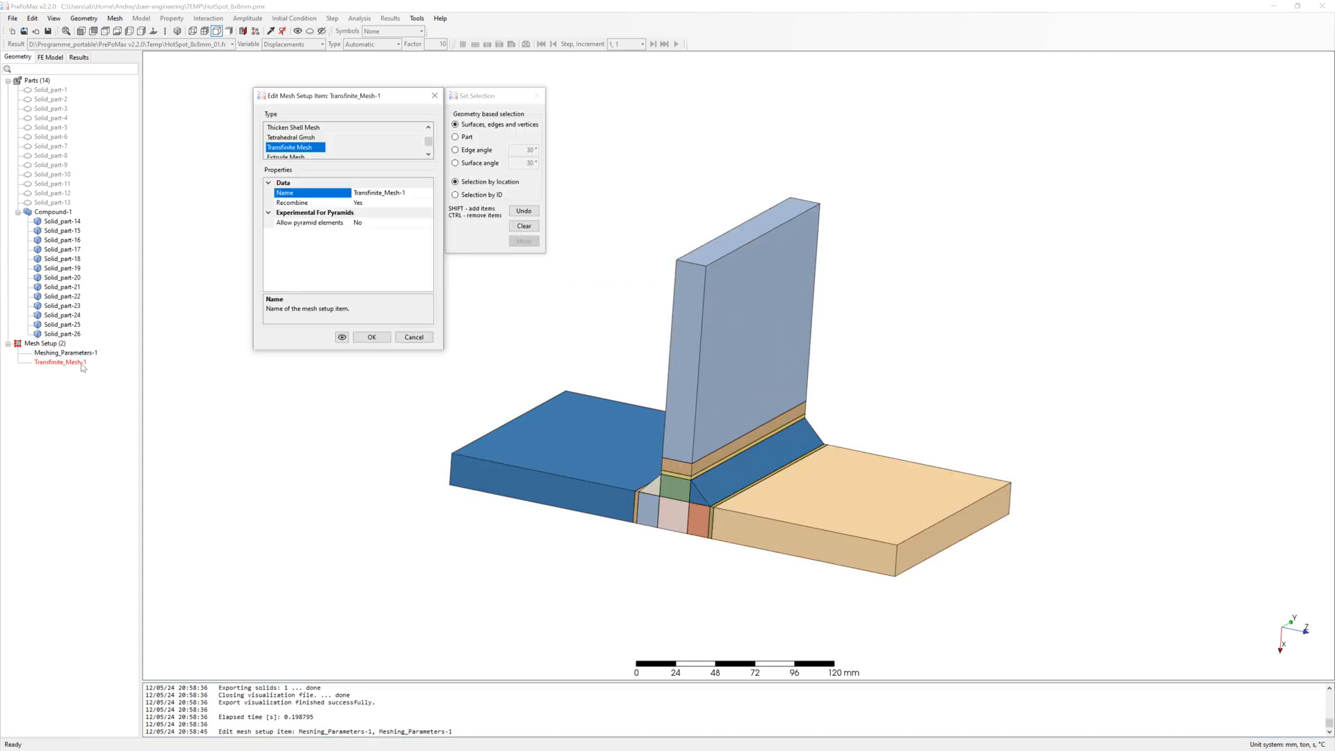
Remesh the new geometry and reconfirm the rigid body and fixed support regions
left_click(371, 337)
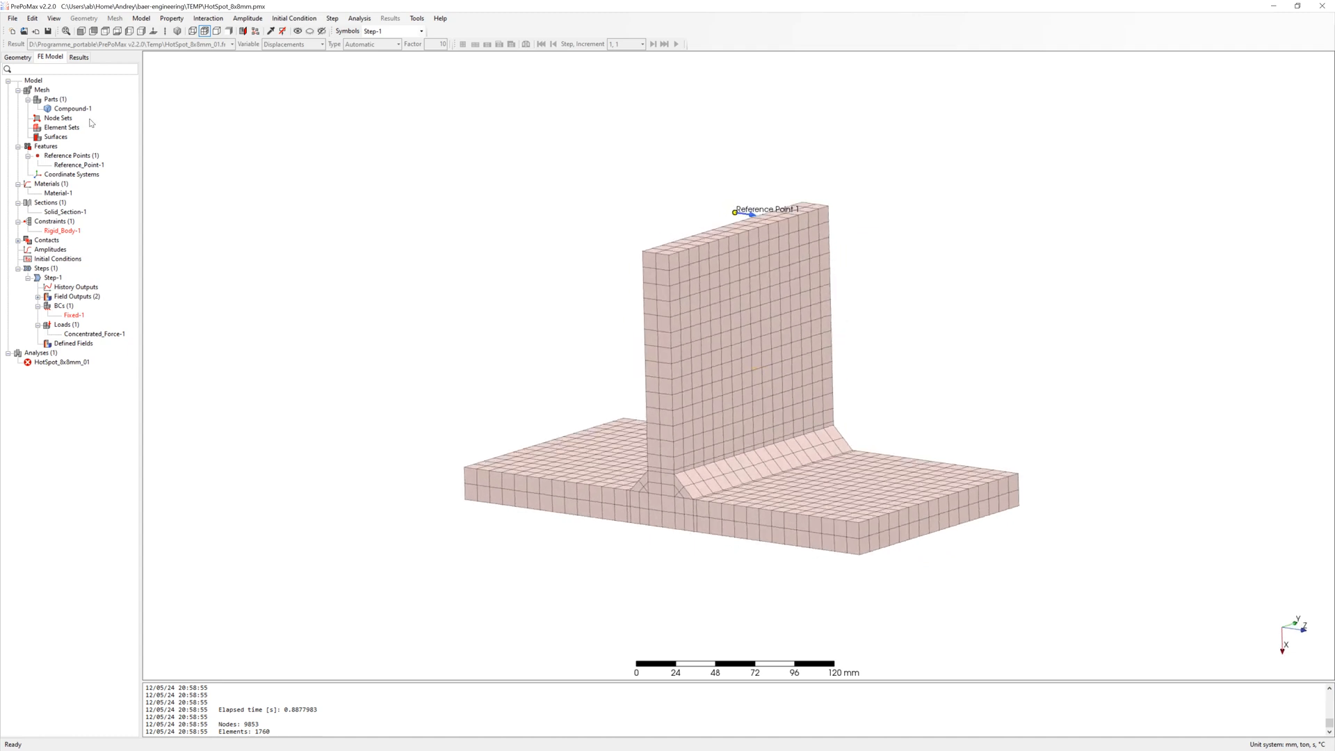
double_click(61, 230)
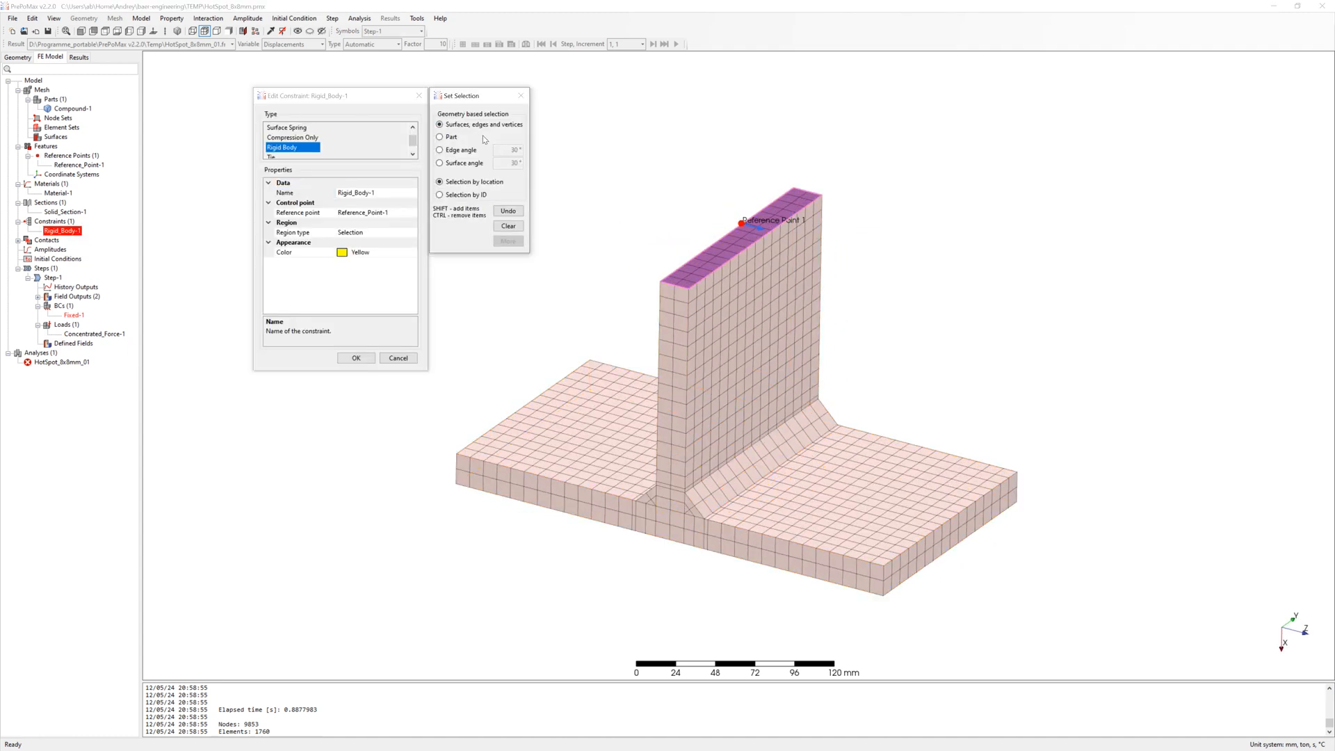
left_click(356, 357)
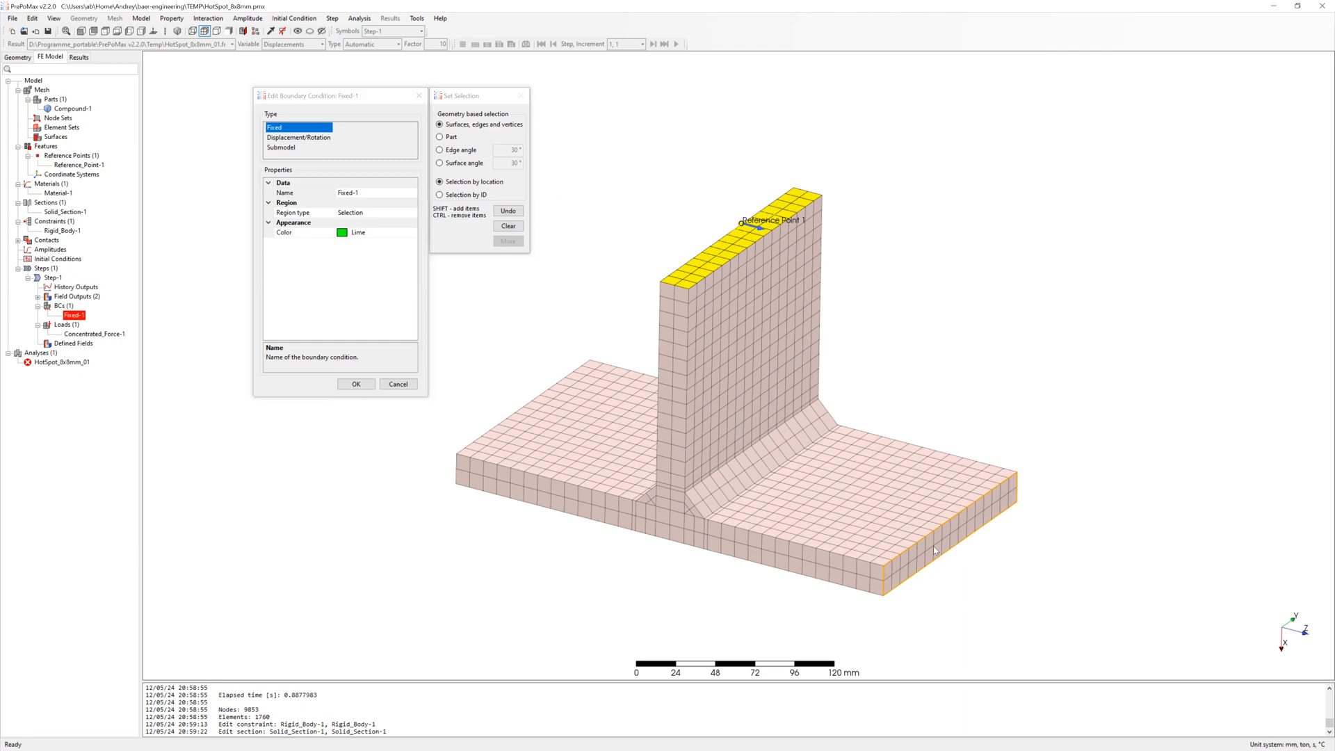
left_click(356, 383)
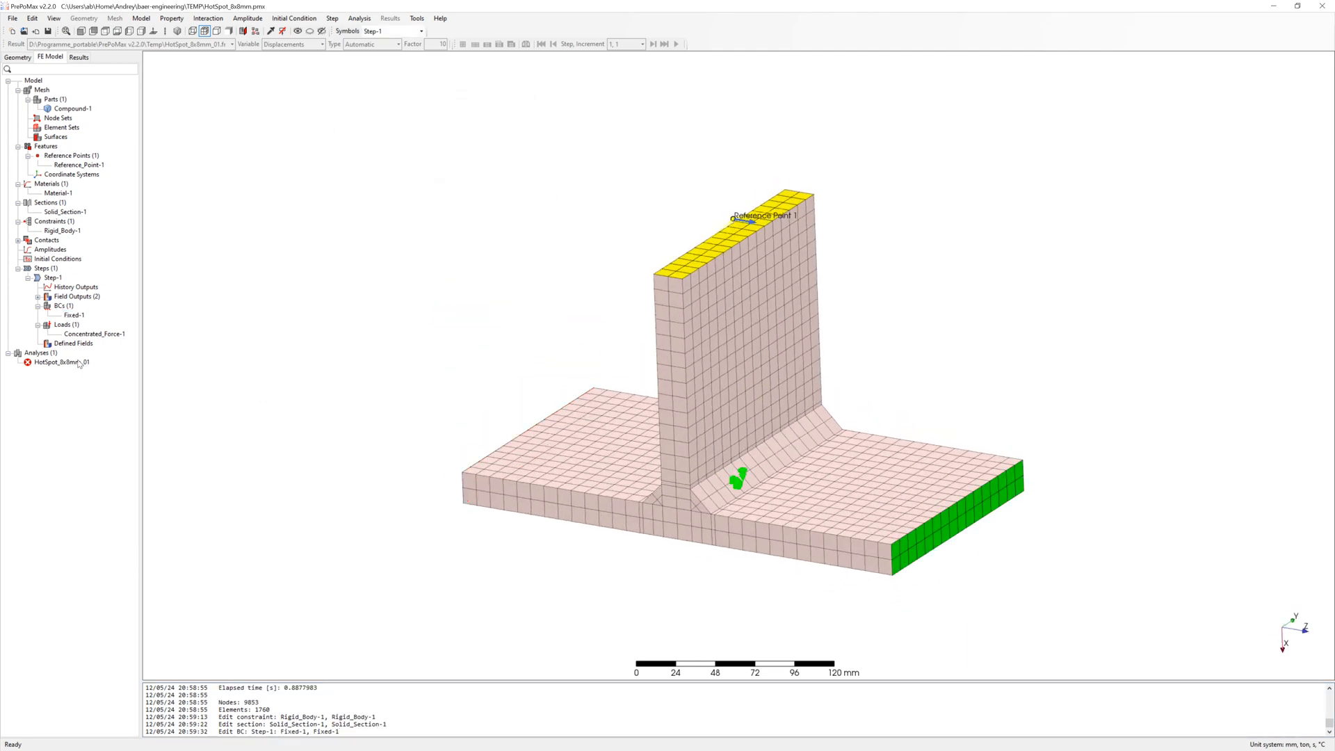
Rename the analysis, save the model as Haibach_8mm.pmx, and start the solve
double_click(60, 361)
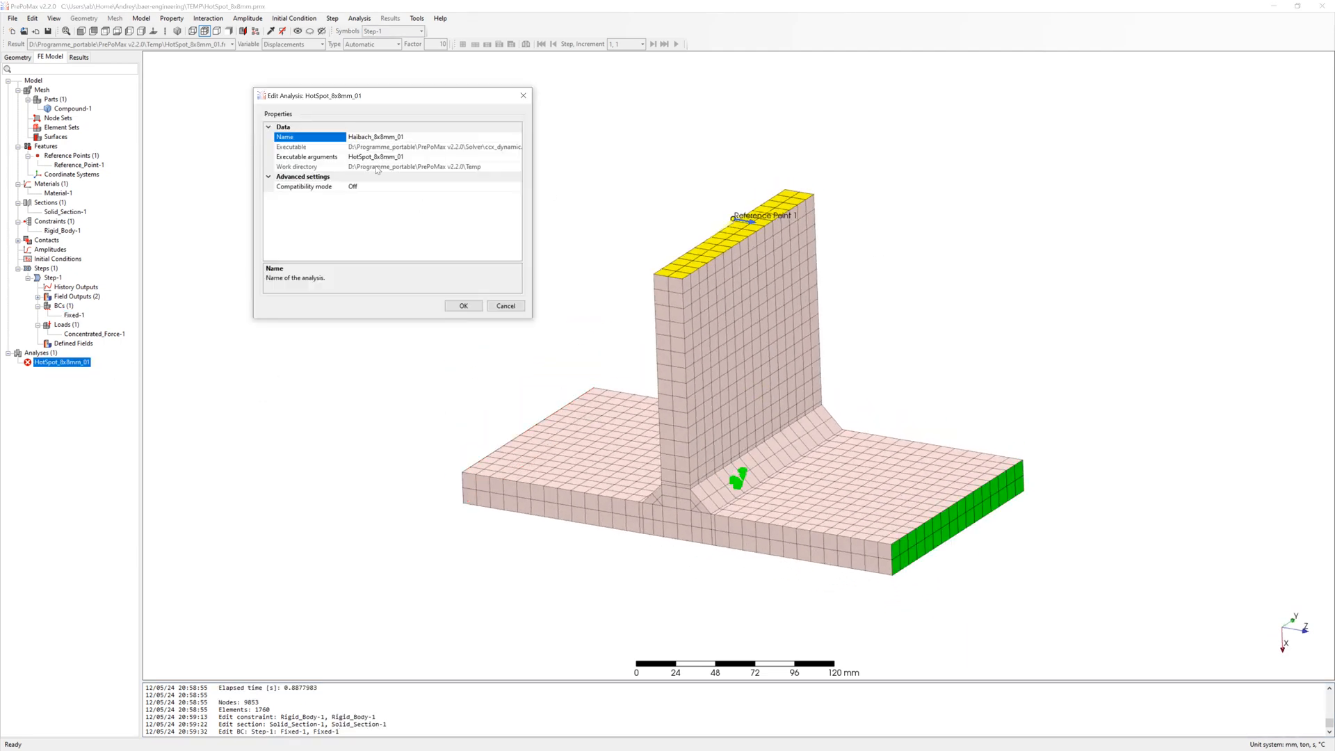
left_click(463, 306)
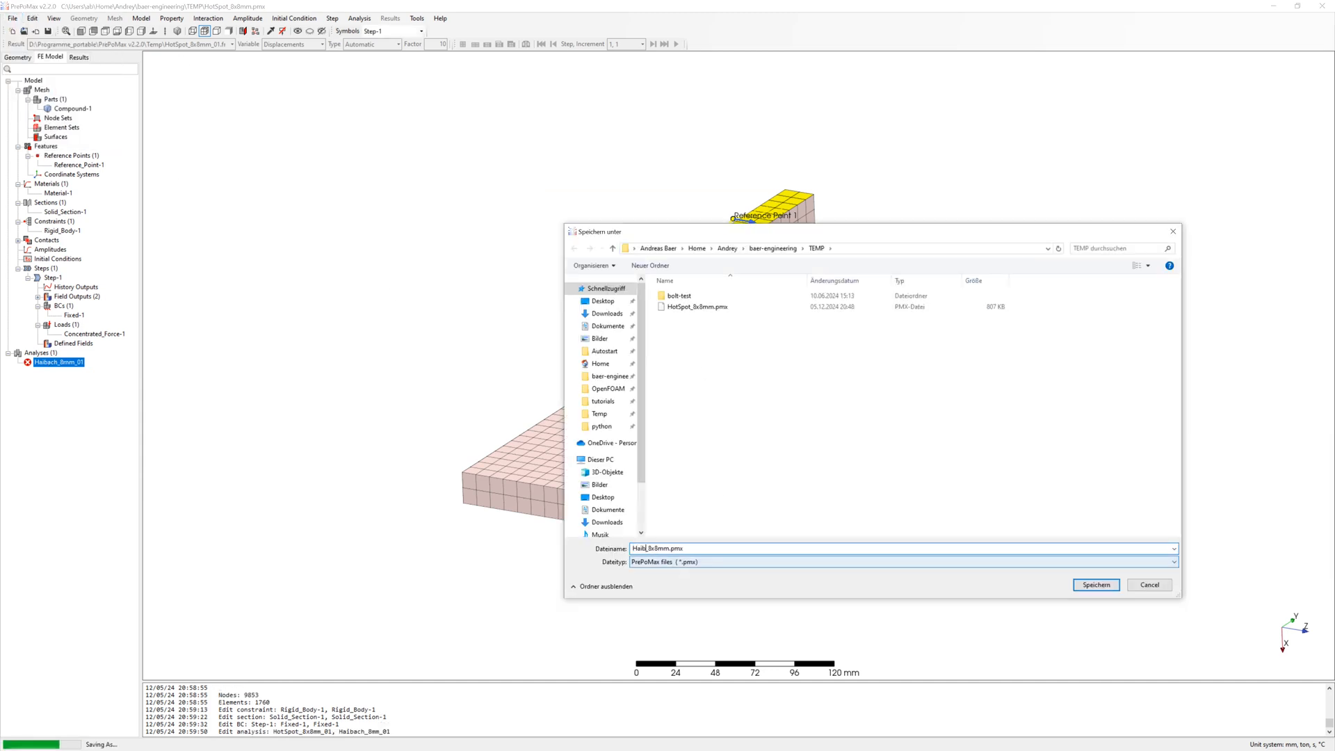
left_click(1096, 585)
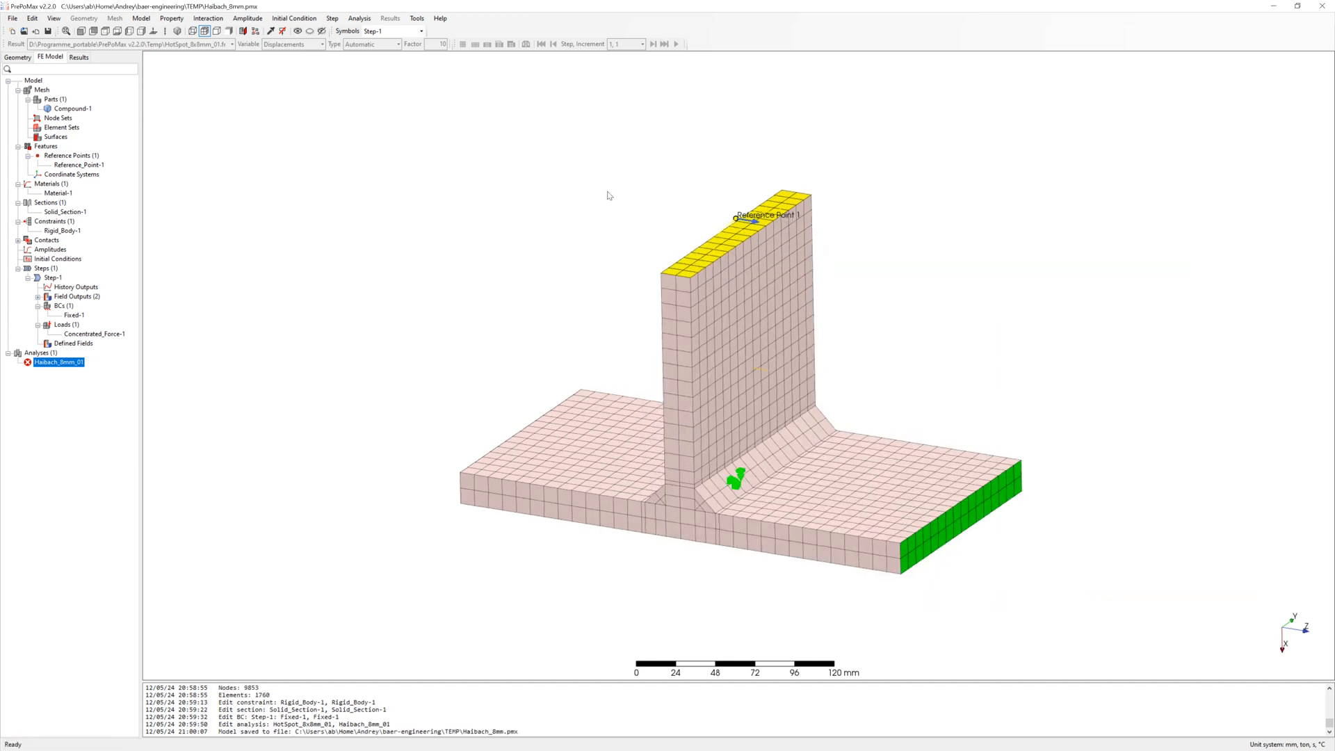
left_click(358, 18)
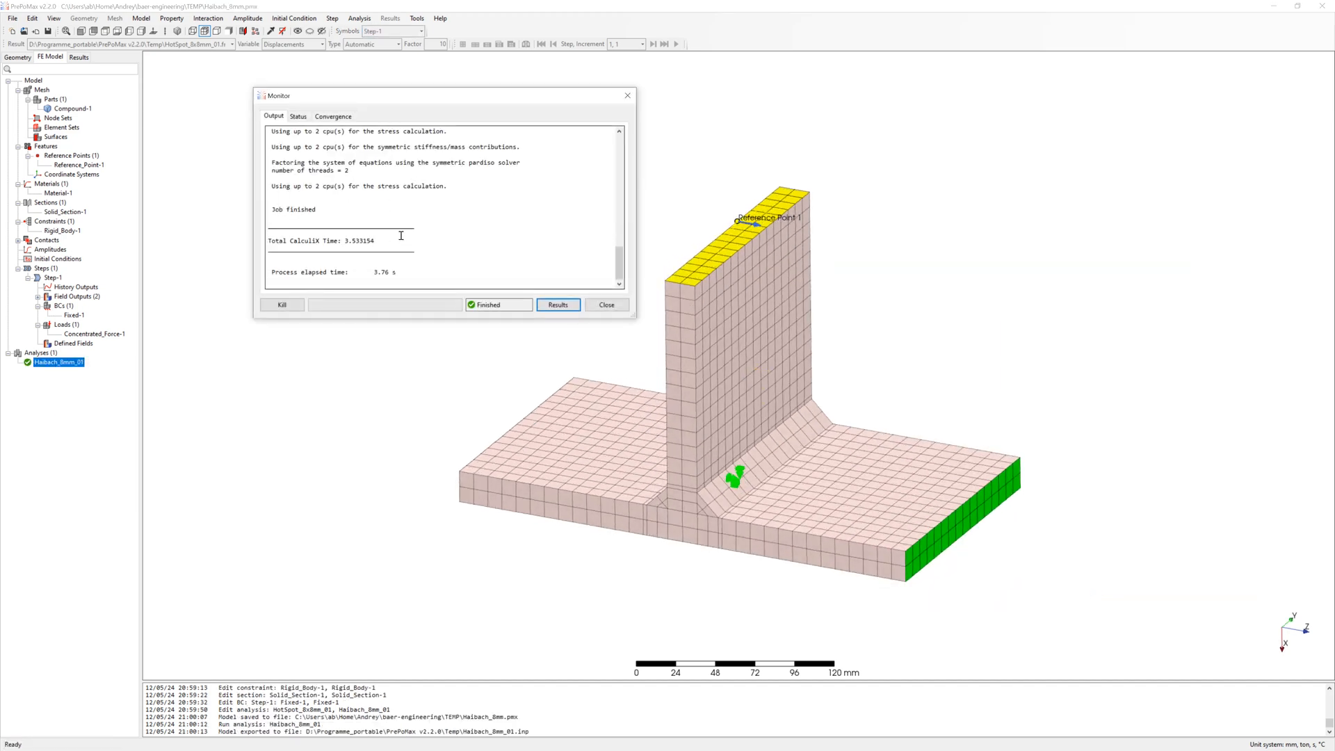
Show maximum principal stress and probe the weld toe: 169.3 MPa at node 936
left_click(558, 304)
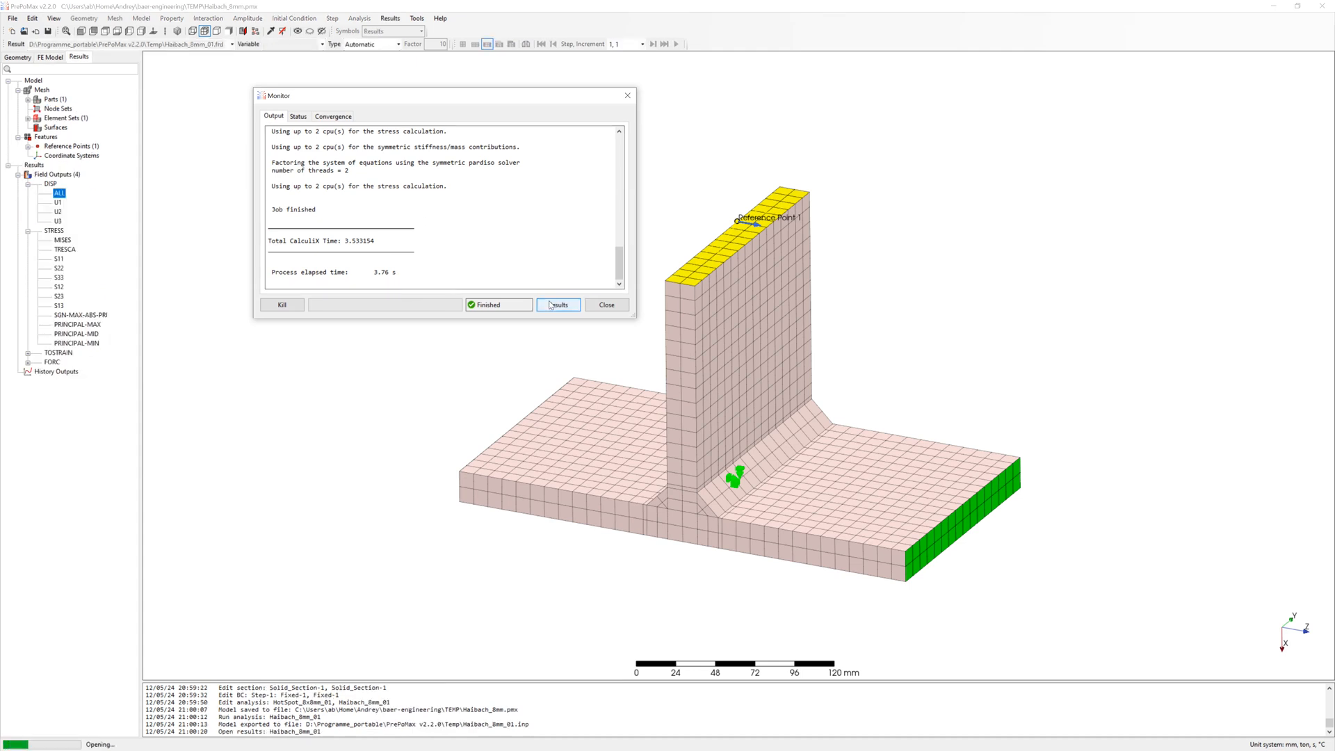
left_click(558, 304)
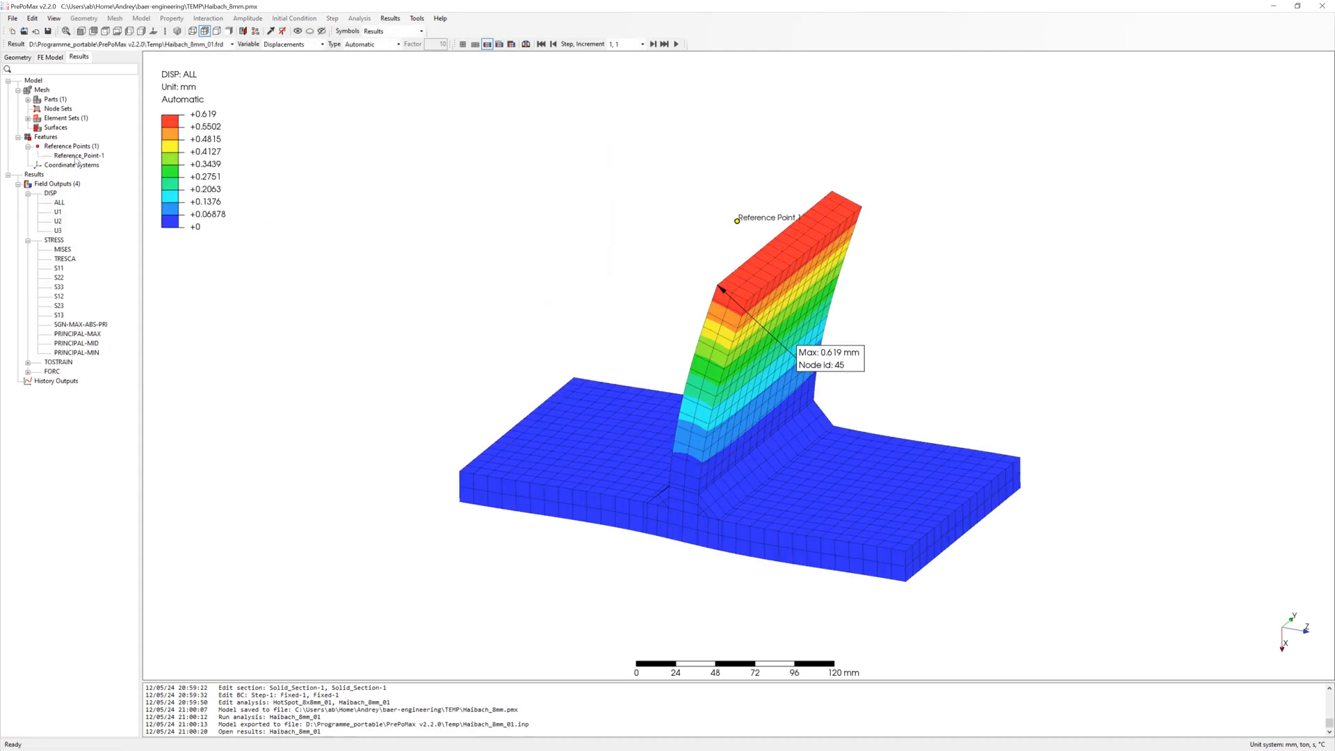
left_click(78, 333)
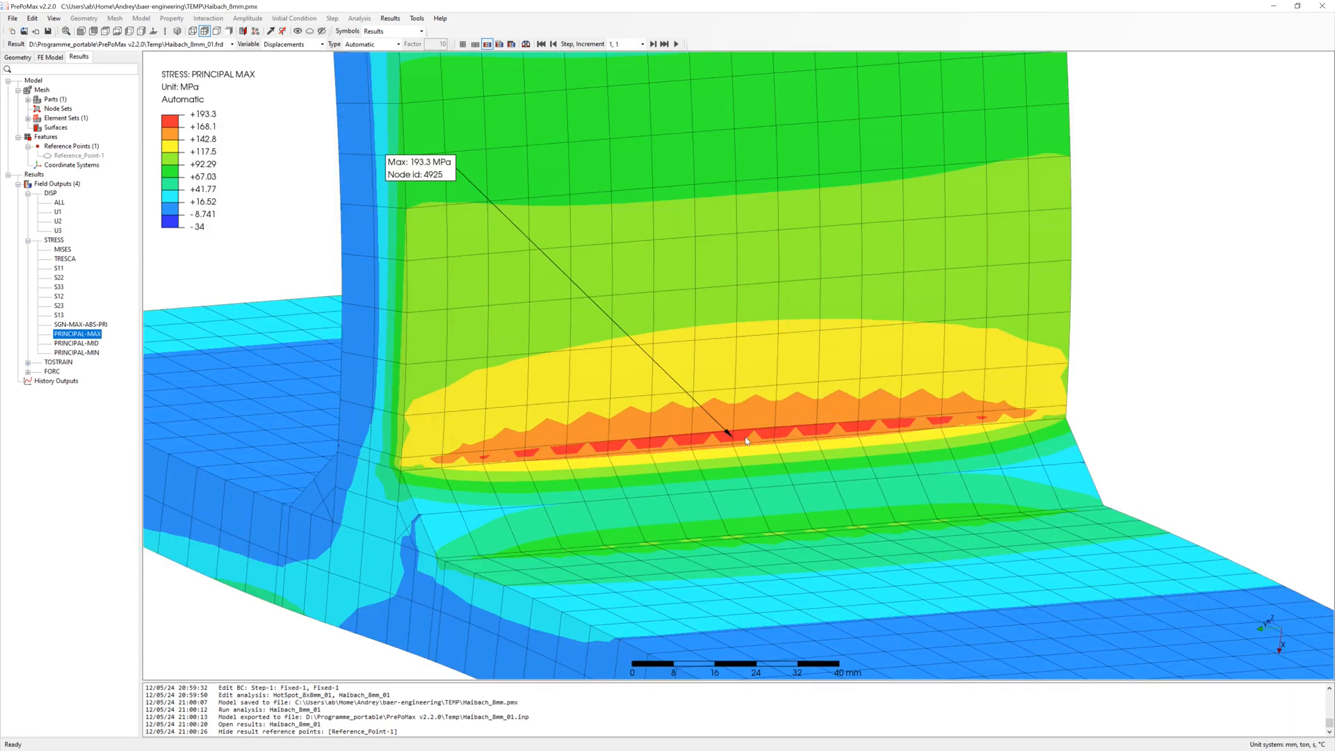
left_click(734, 432)
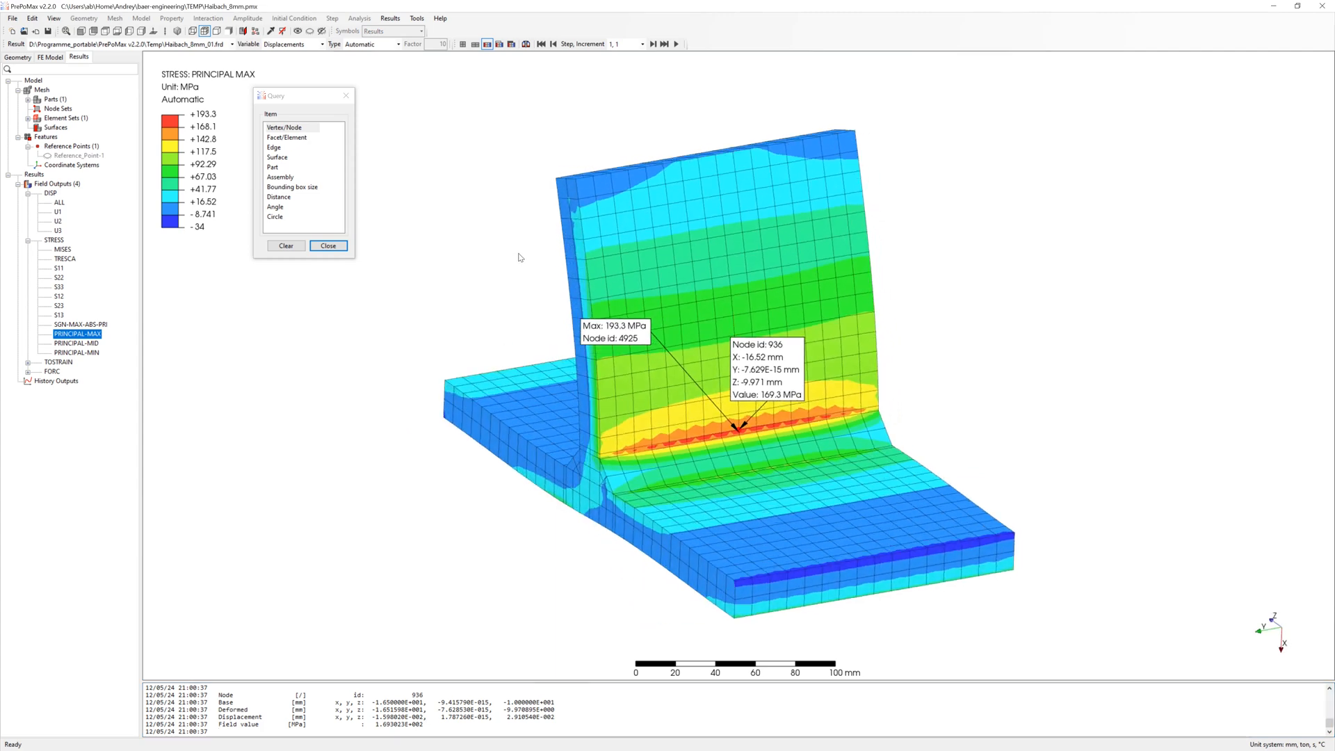
left_click(327, 245)
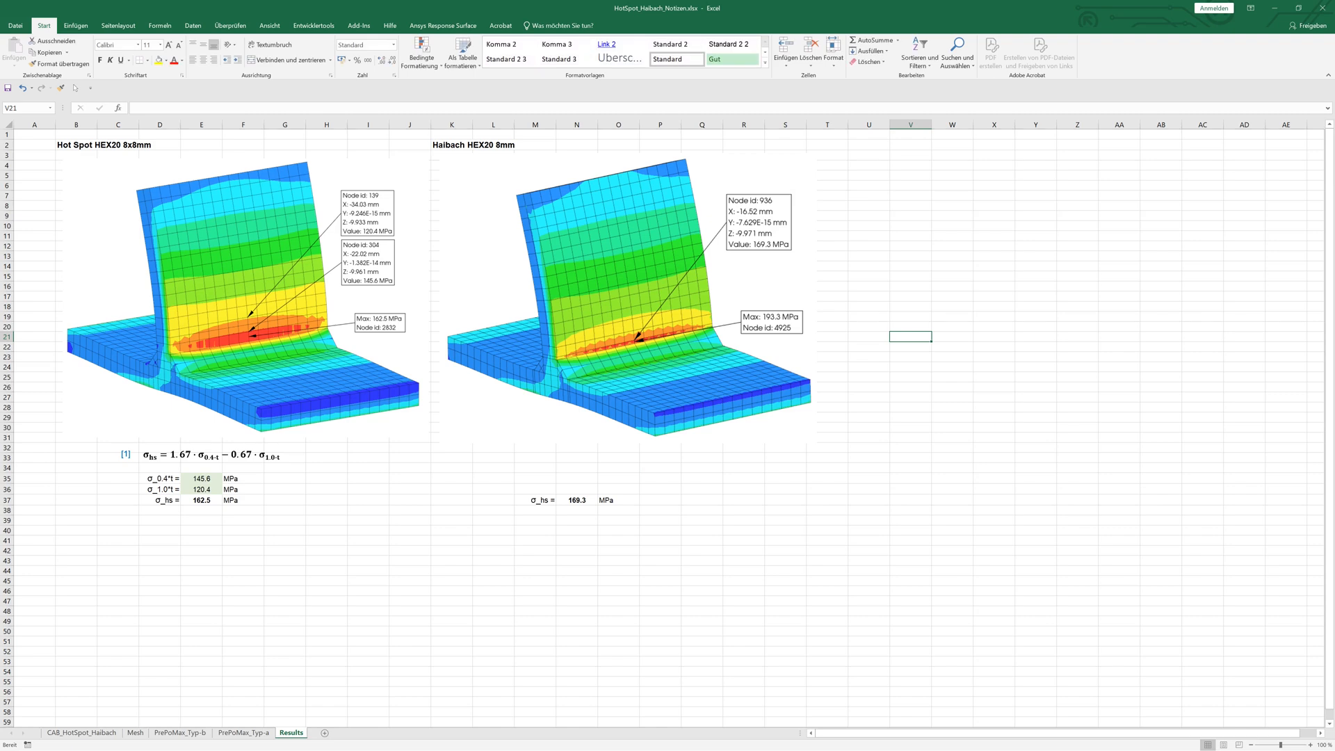
Add the Haibach HEX20 8mm picture with σ_hs 169.3 MPa to Excel's Results sheet
left_click(952, 366)
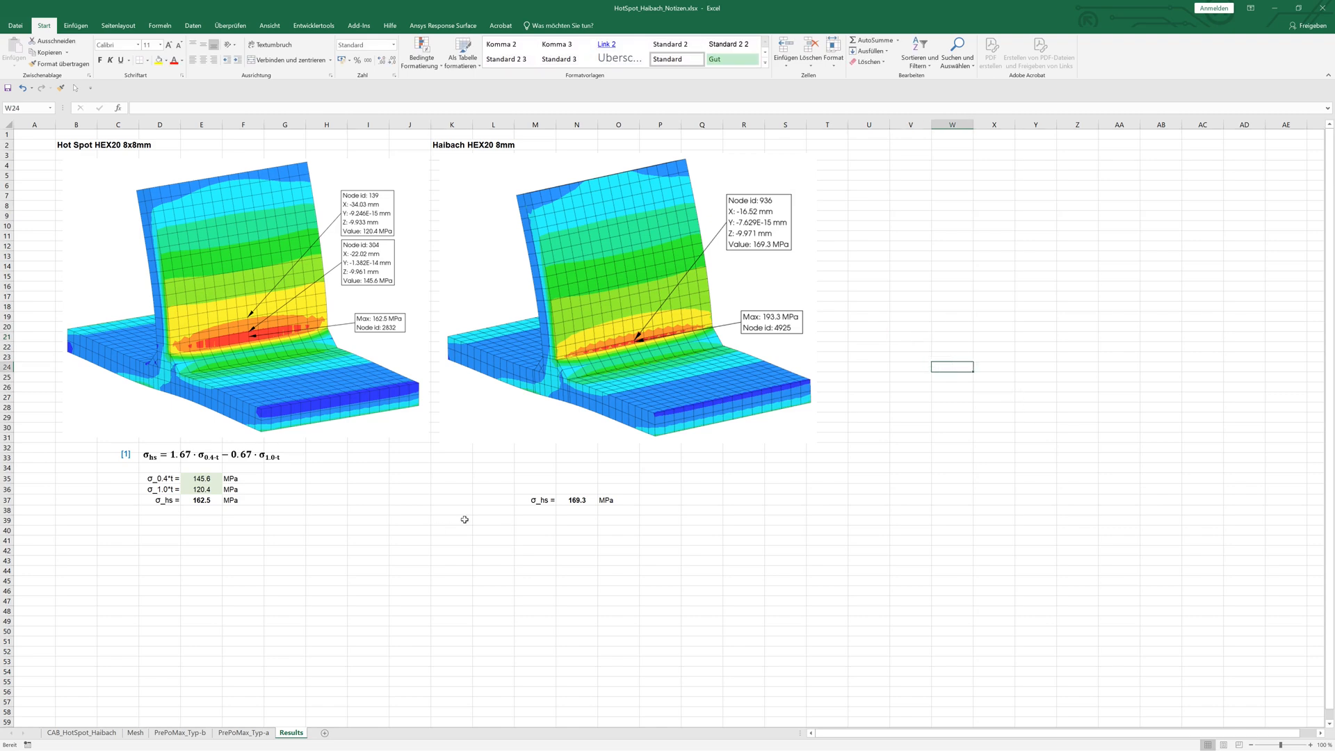
left_click(577, 500)
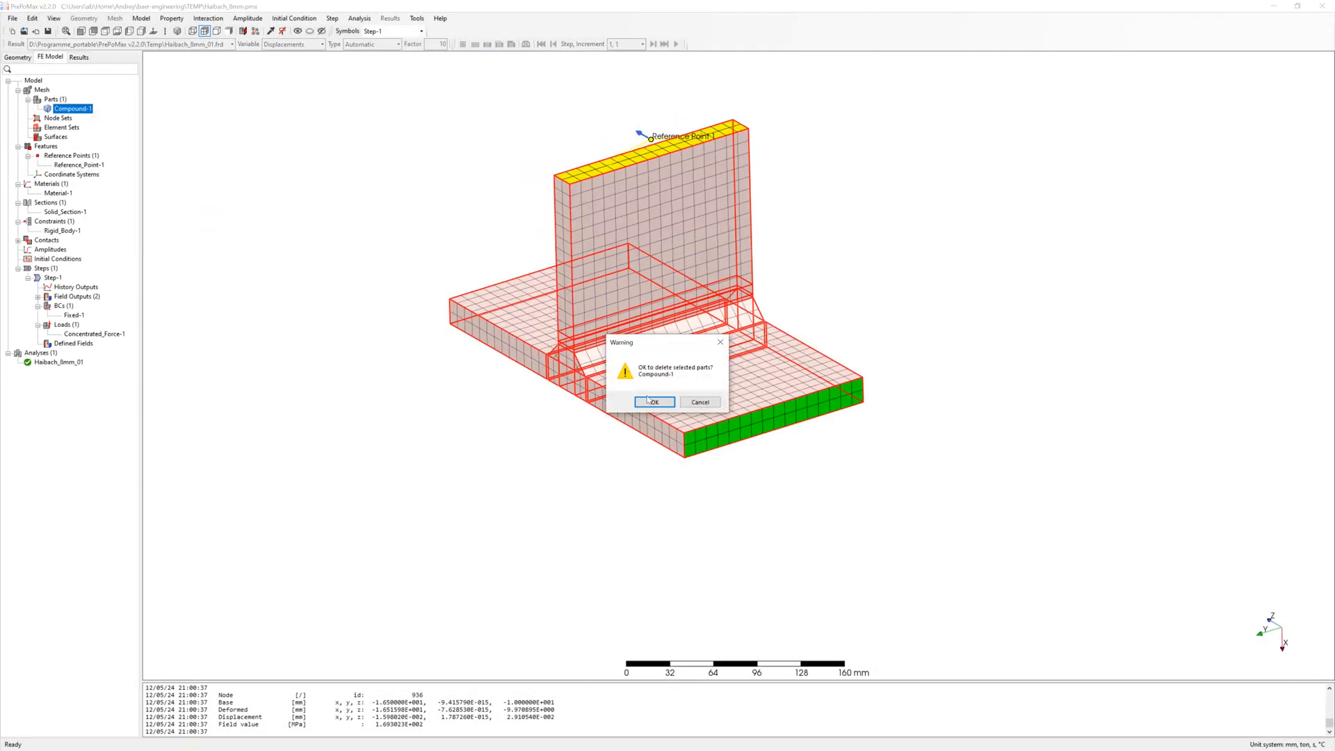
Delete part Compound-1 and edit the mesh settings for the new Solid_part-1
left_click(653, 401)
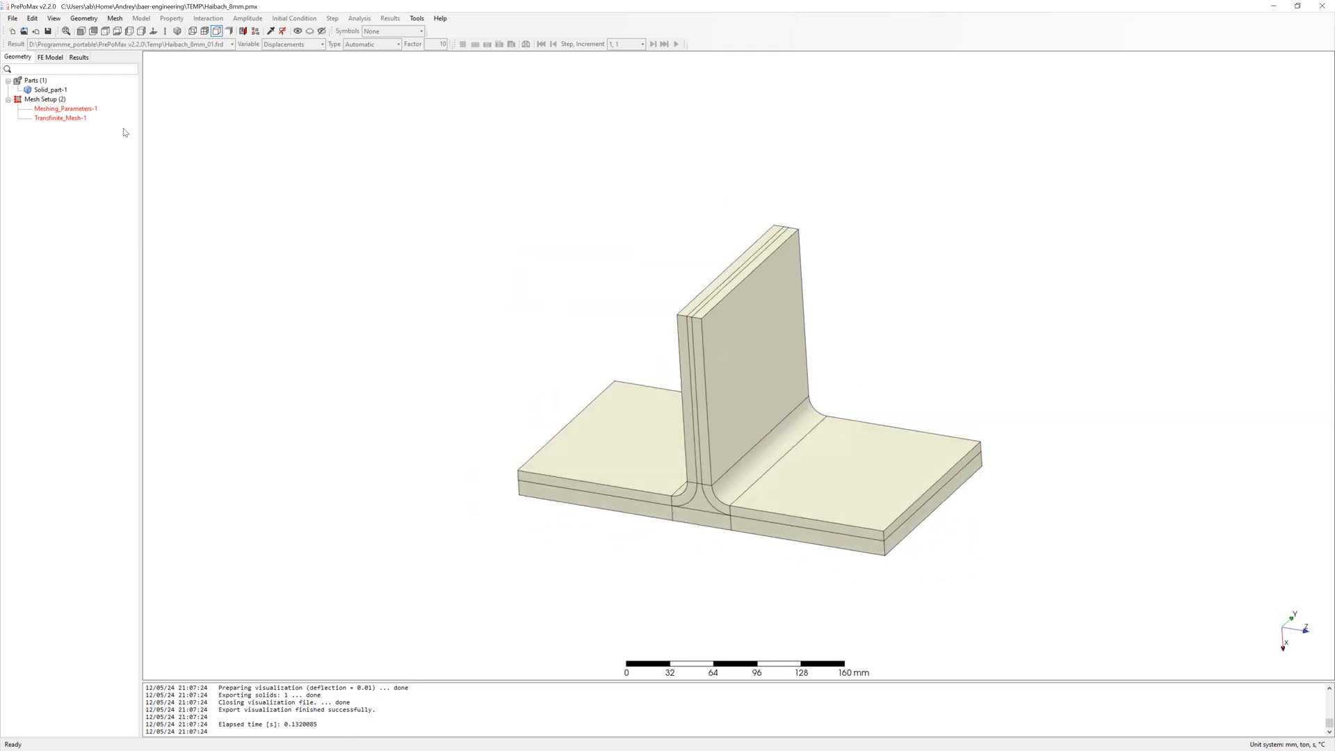
double_click(64, 108)
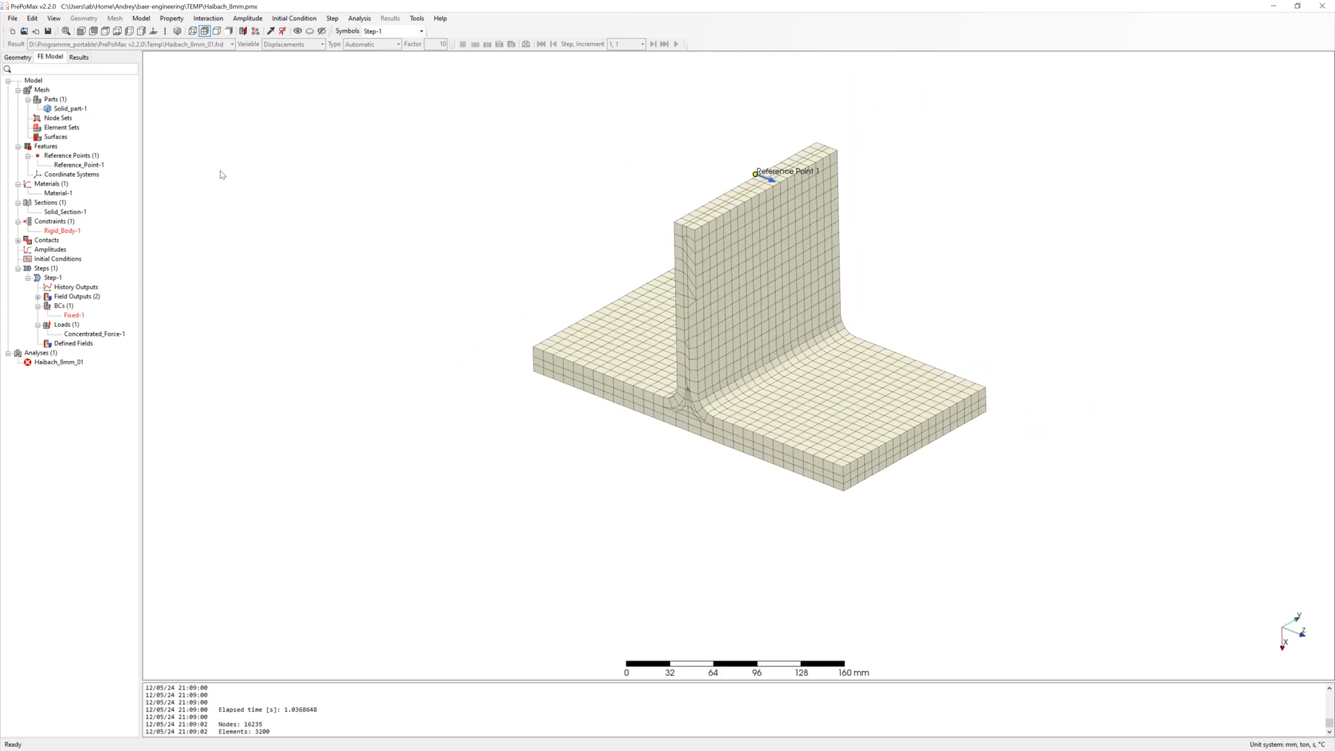
Reselect the regions for Rigid_Body-1 on the top face and the Fixed-1 support
double_click(61, 230)
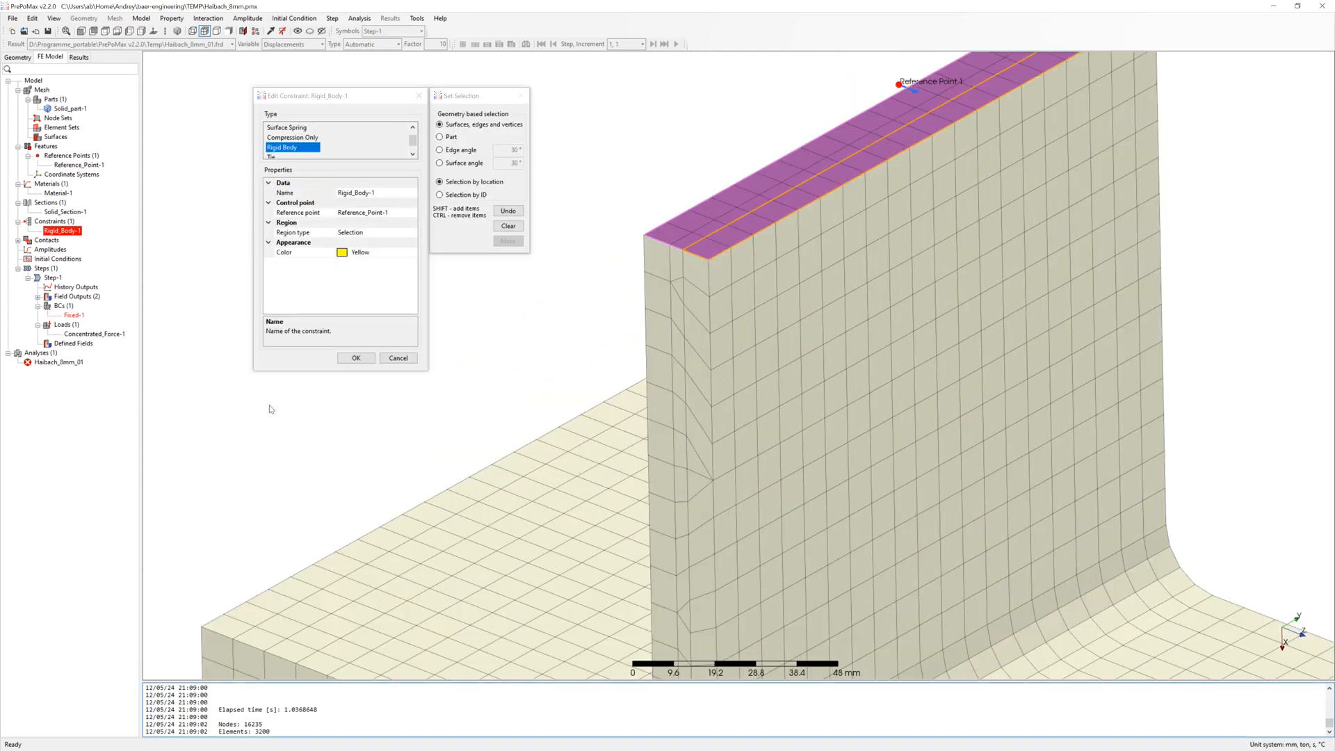
left_click(356, 357)
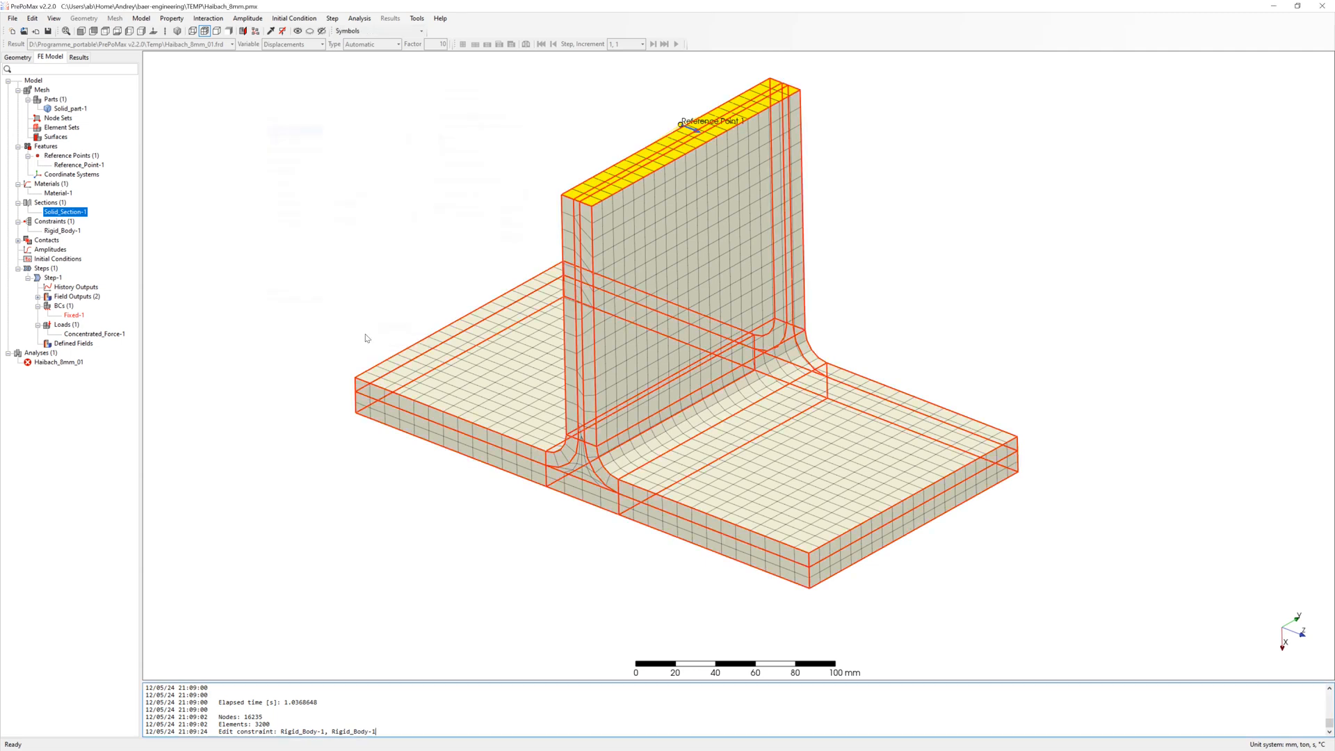
double_click(71, 314)
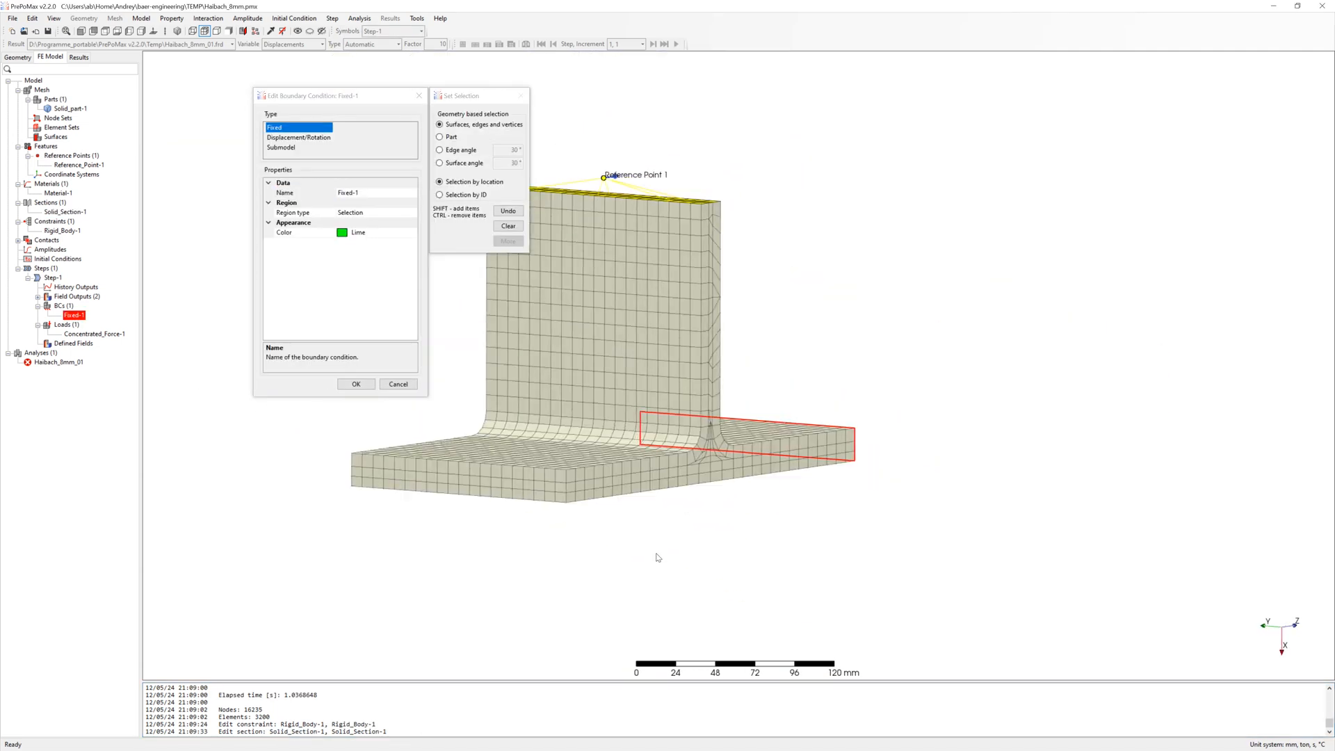
left_click(356, 384)
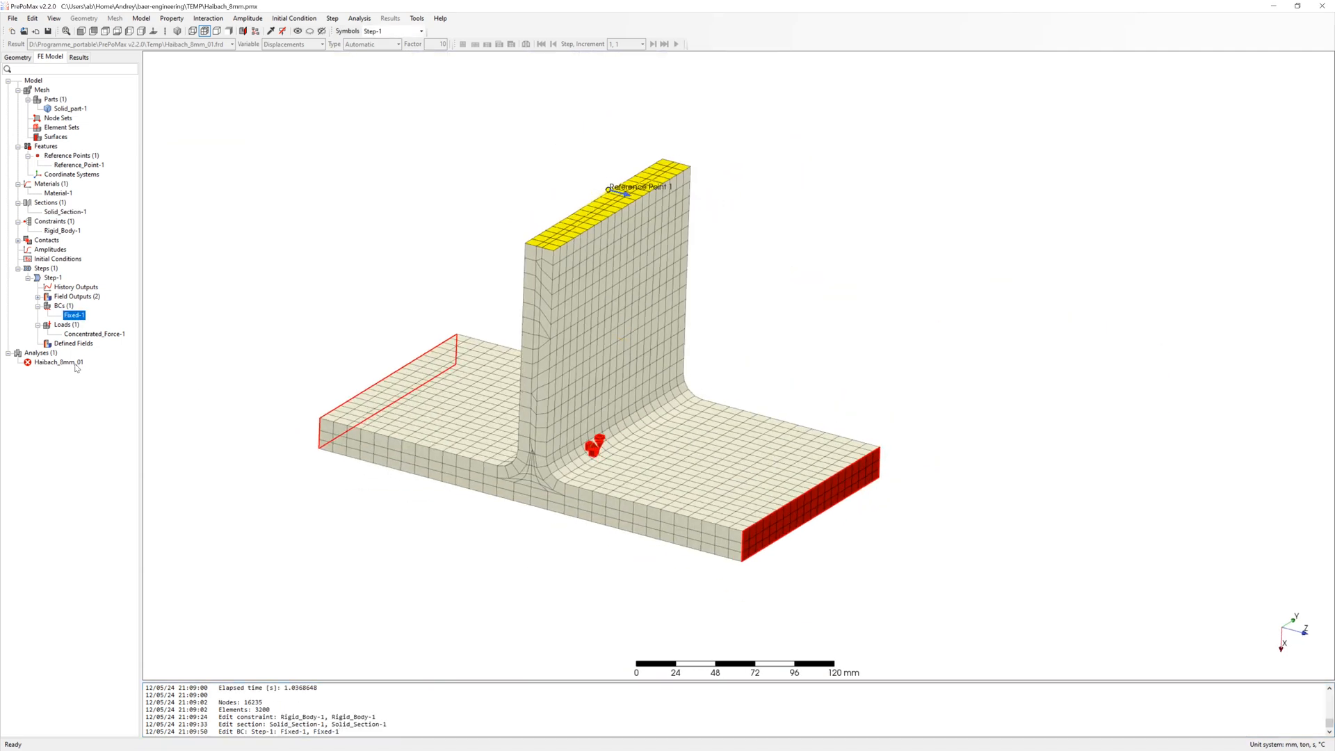
Rename the analysis CAB_8mm_01, save as CAB_8mm.pmx, and open its results
double_click(57, 362)
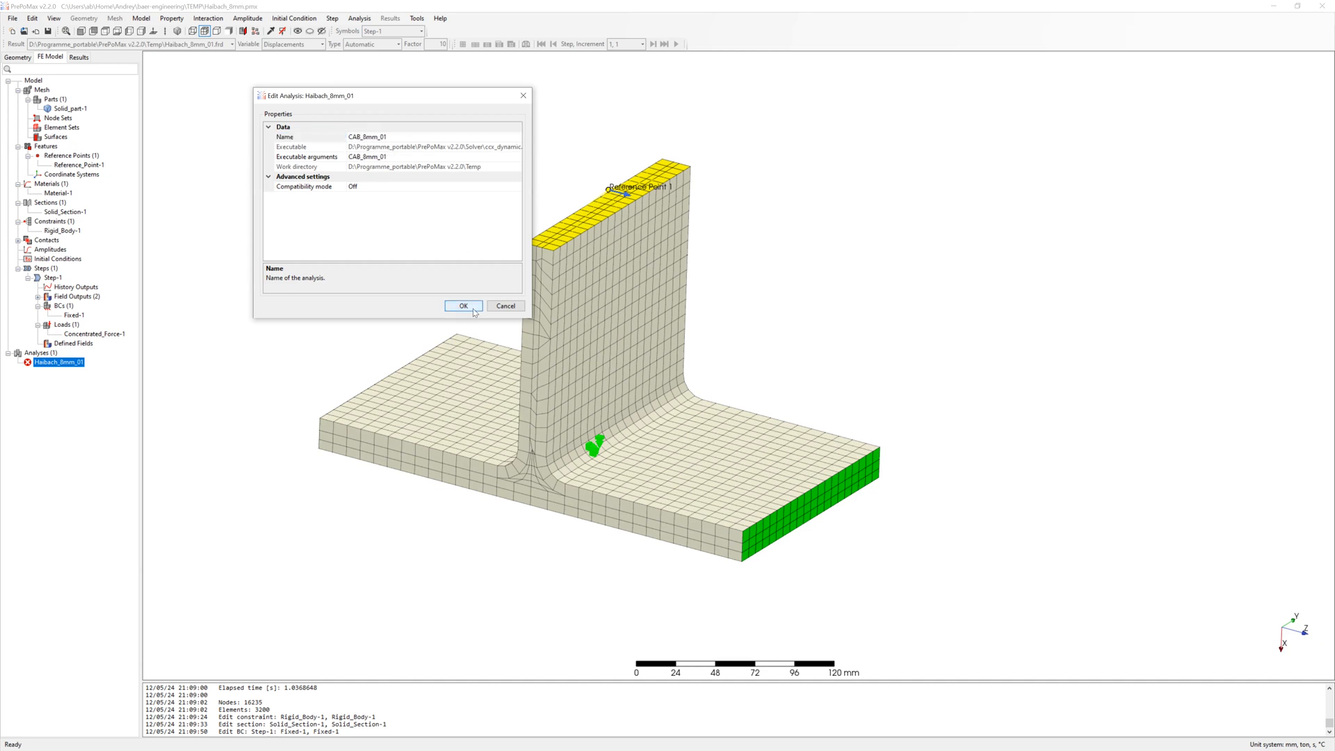
left_click(462, 307)
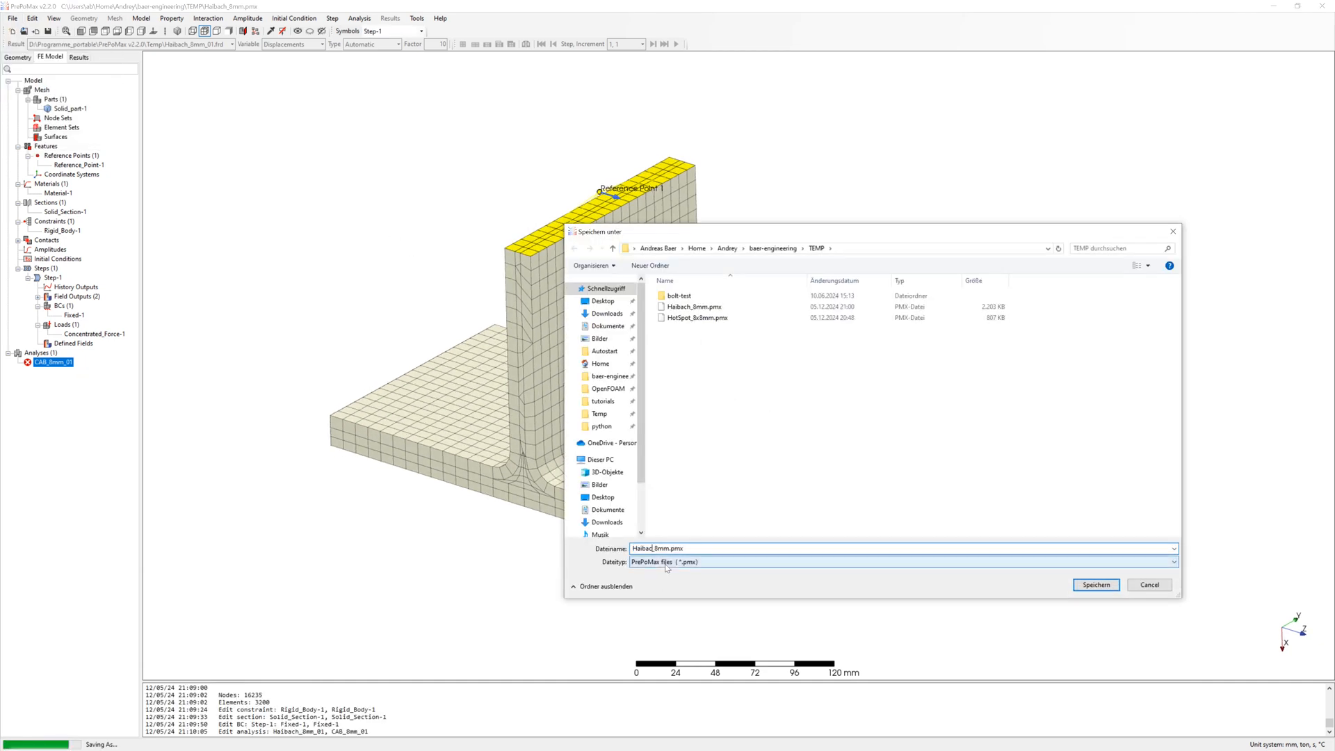
left_click(1096, 585)
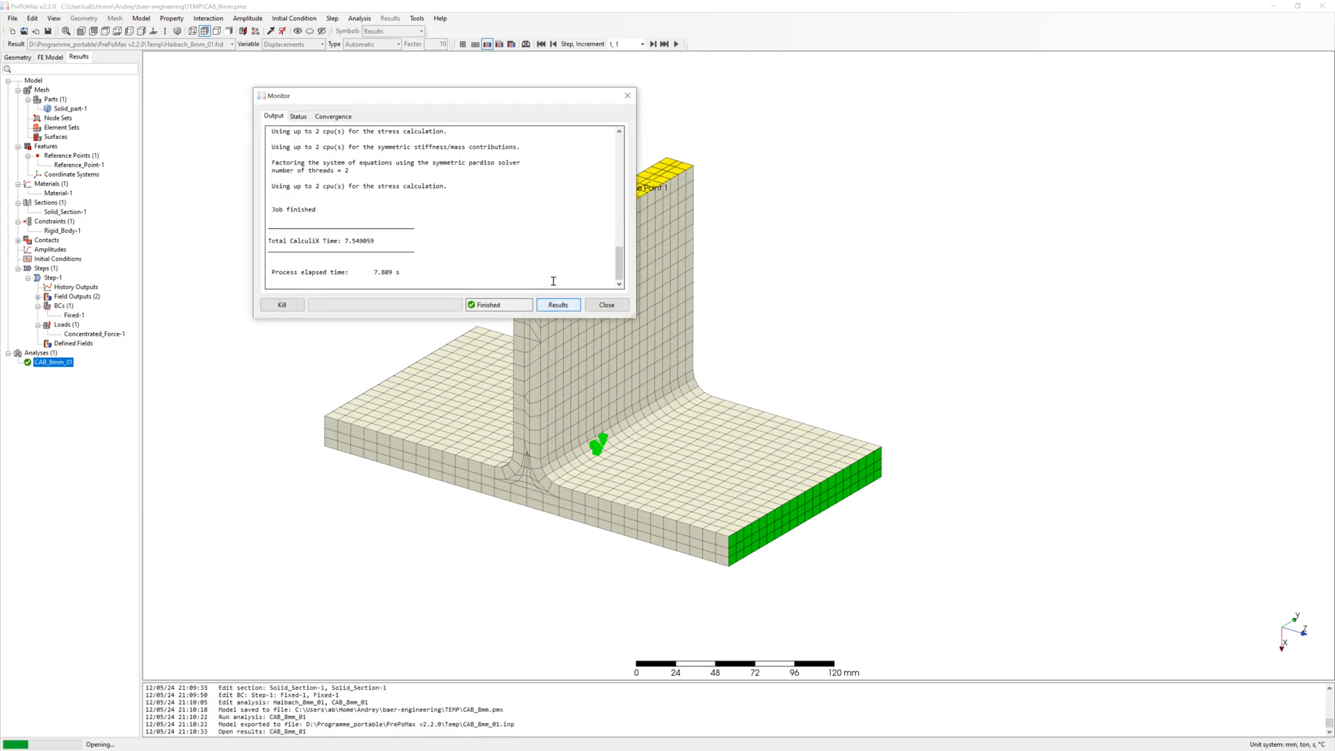
left_click(557, 304)
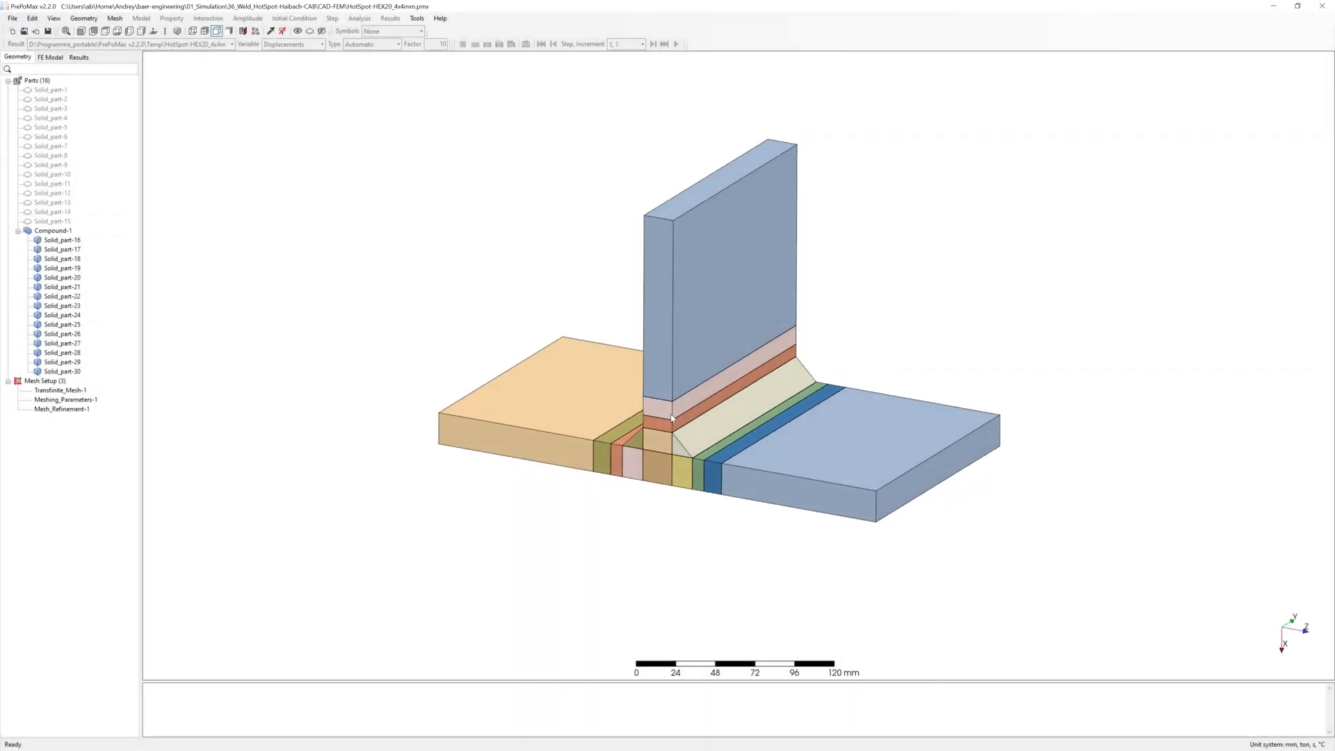
Load HotSpot-HEX20_4x4mm.pmx with its 15-part compound
left_click(62, 409)
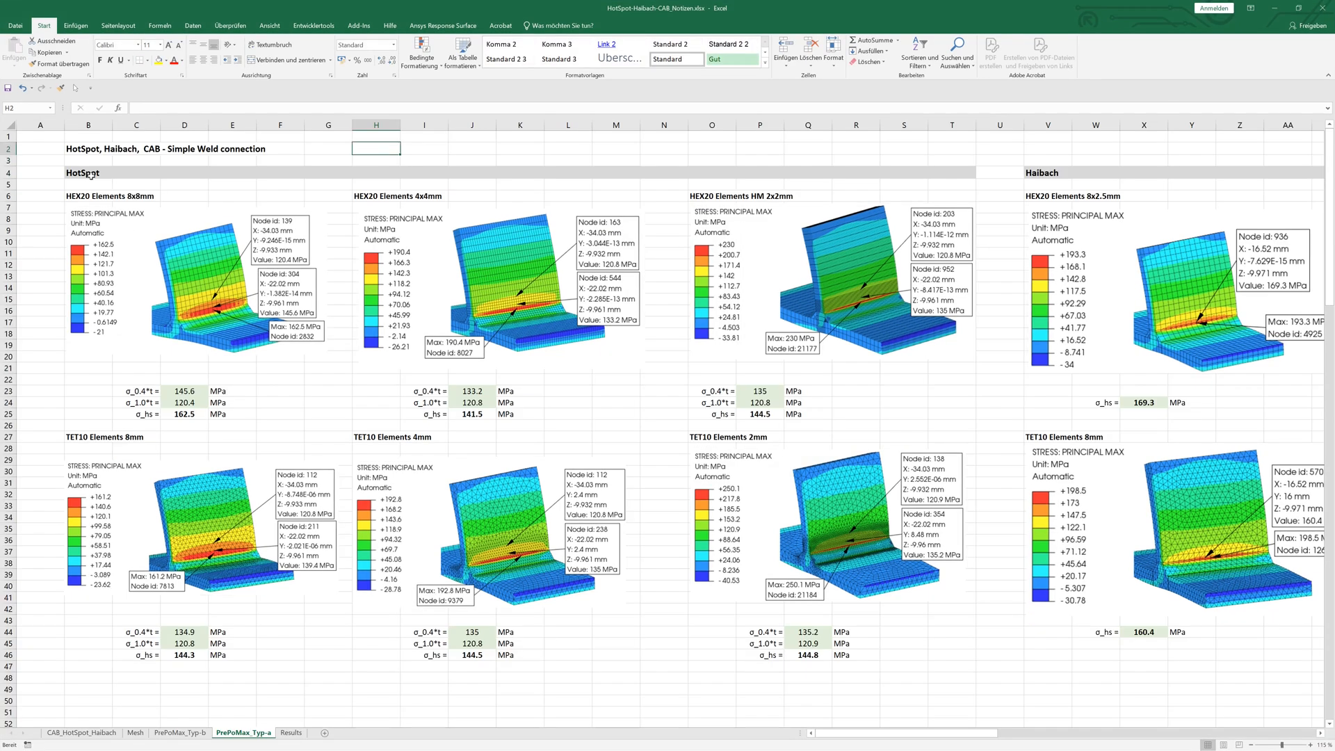
Highlight the HEX20 4x4mm and TET10 4mm blocks, then scroll right to the CAB results
left_click(375, 196)
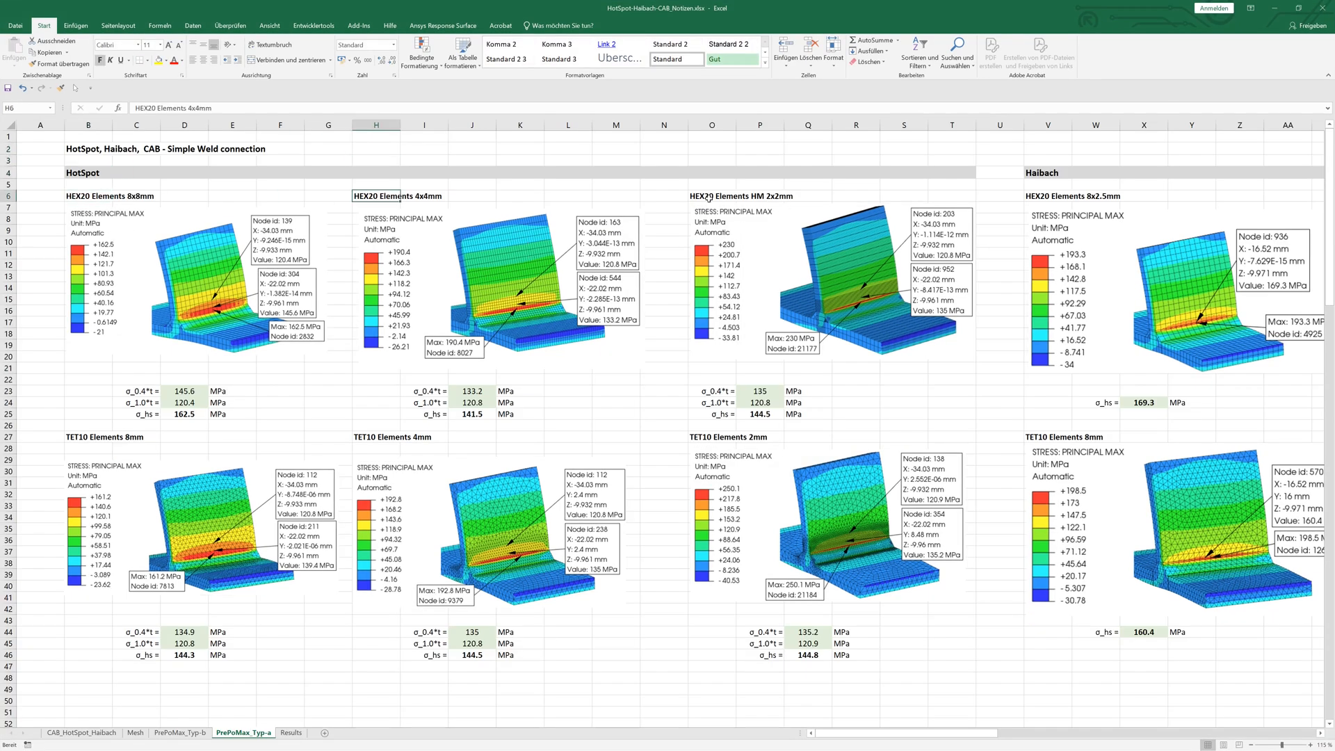
left_click(376, 436)
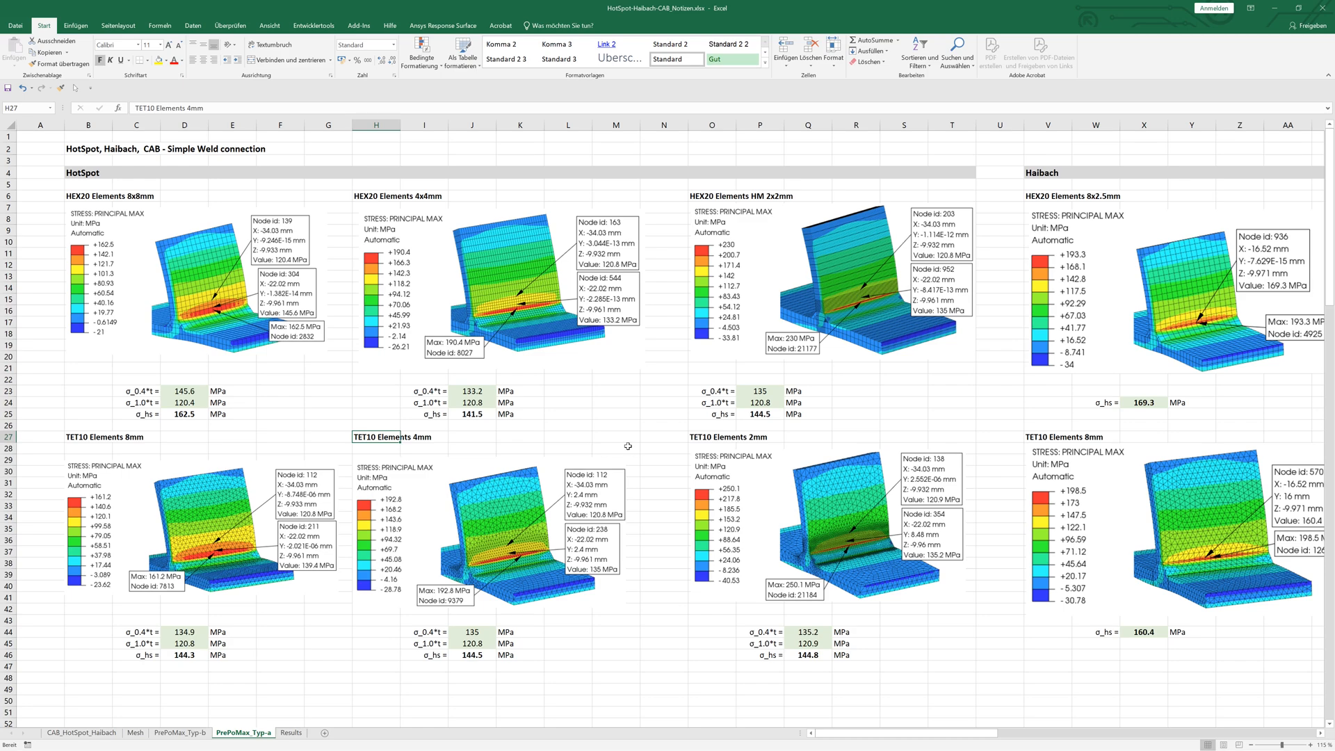
scroll("right", 3)
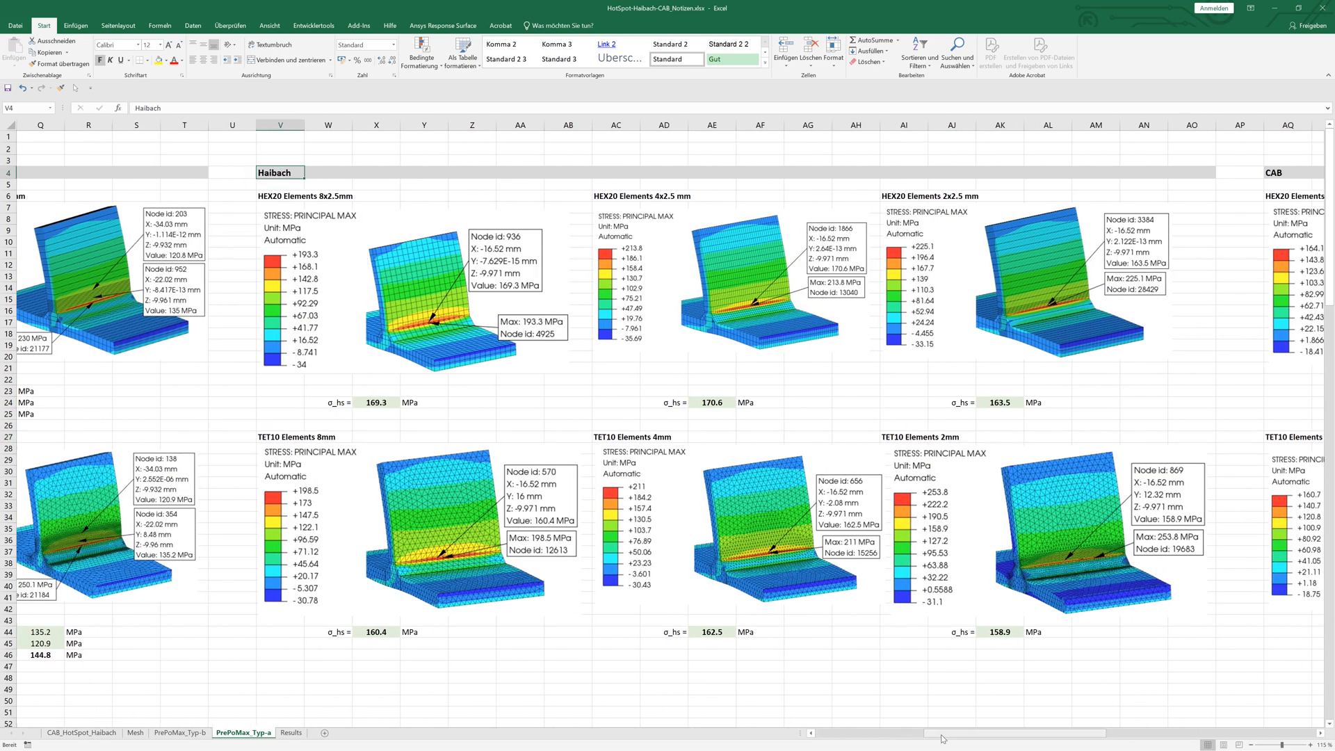
scroll("right", 3)
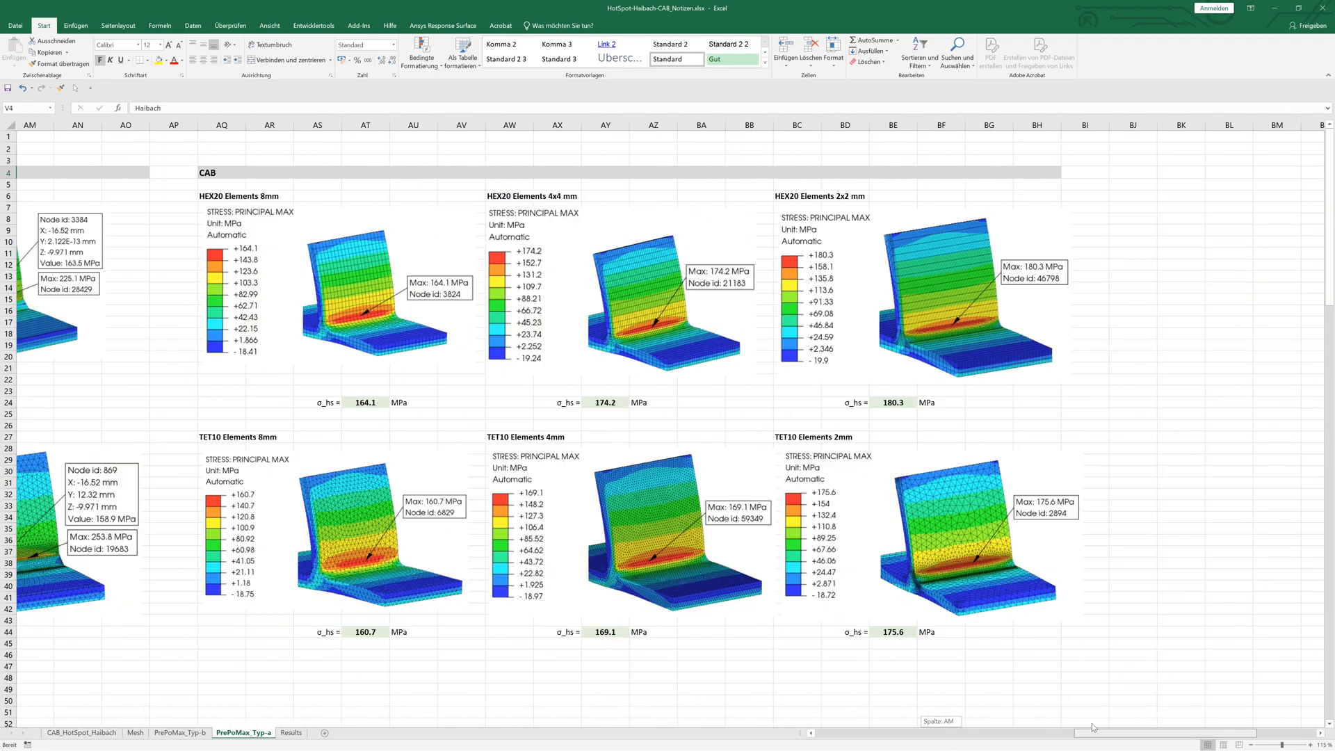
scroll("right", 3)
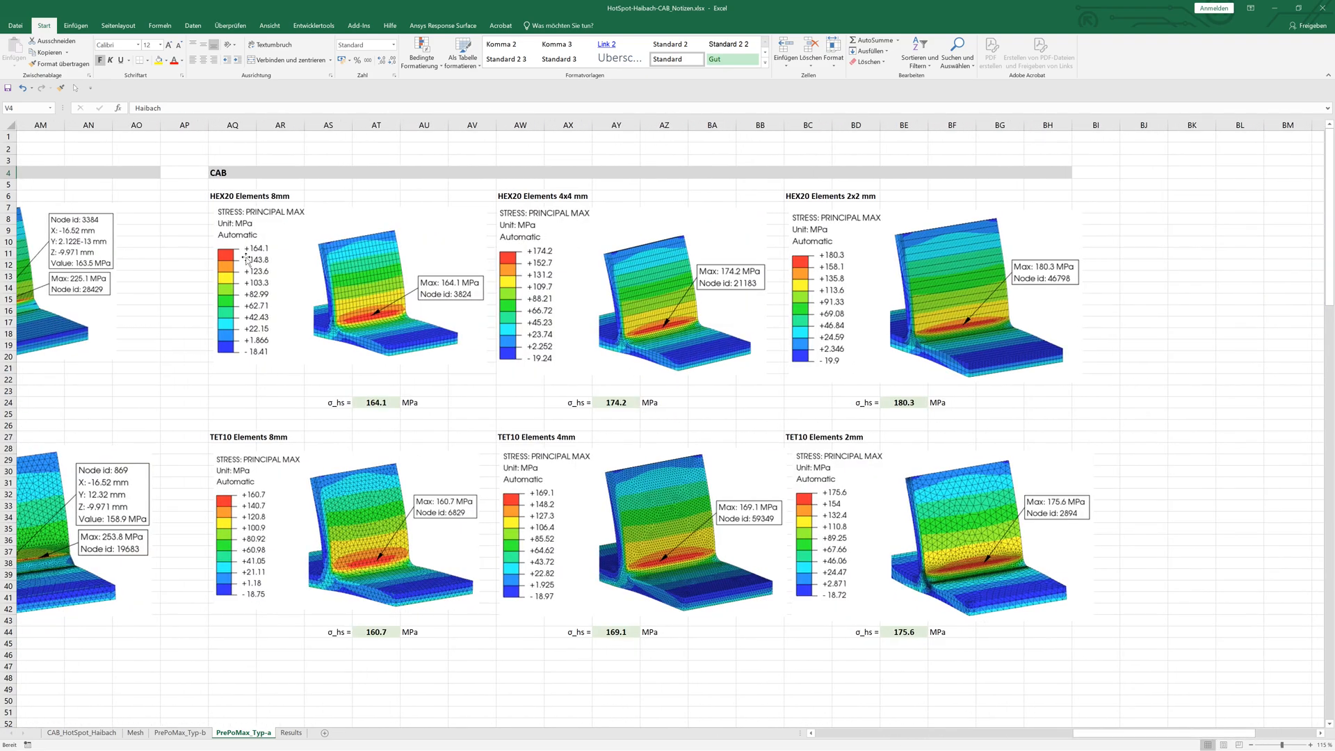